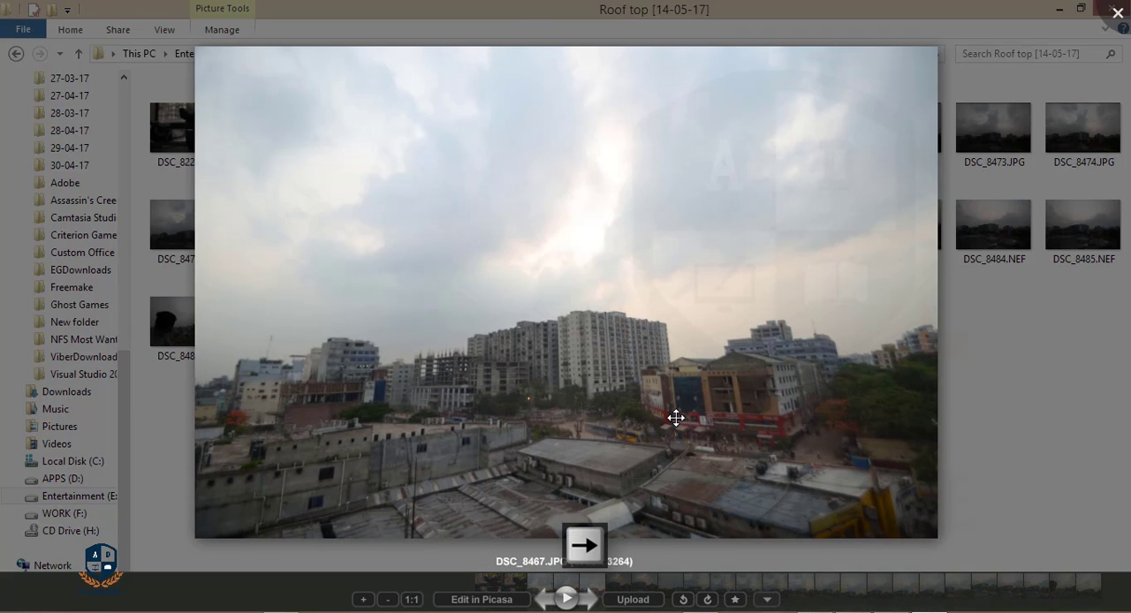
Step forward through the first rooftop cityscape photos to compare their cloudy skies
click(584, 544)
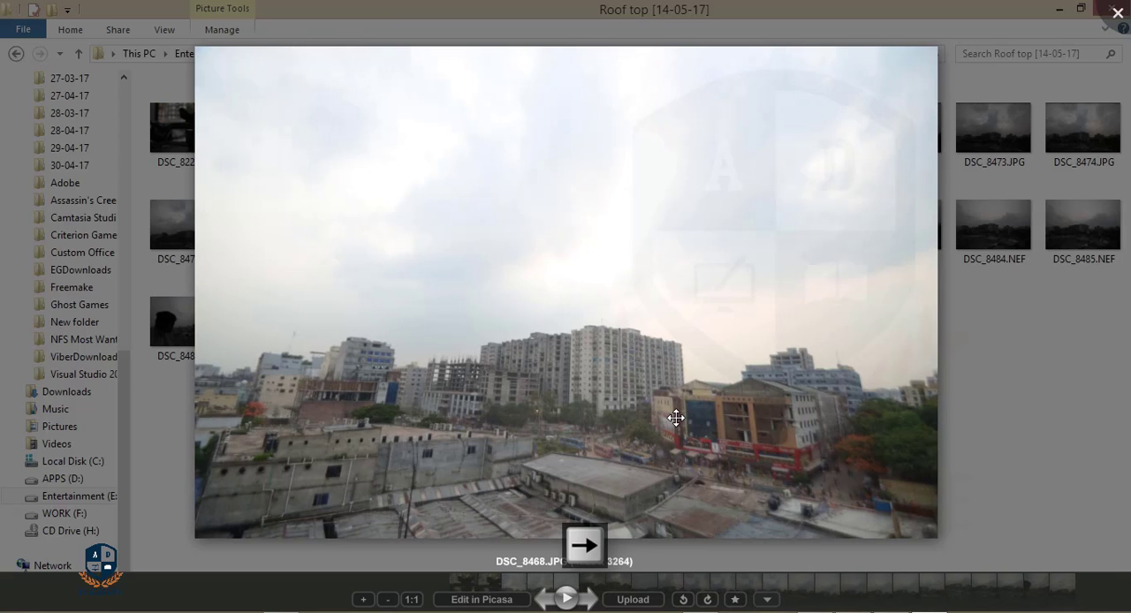
click(583, 545)
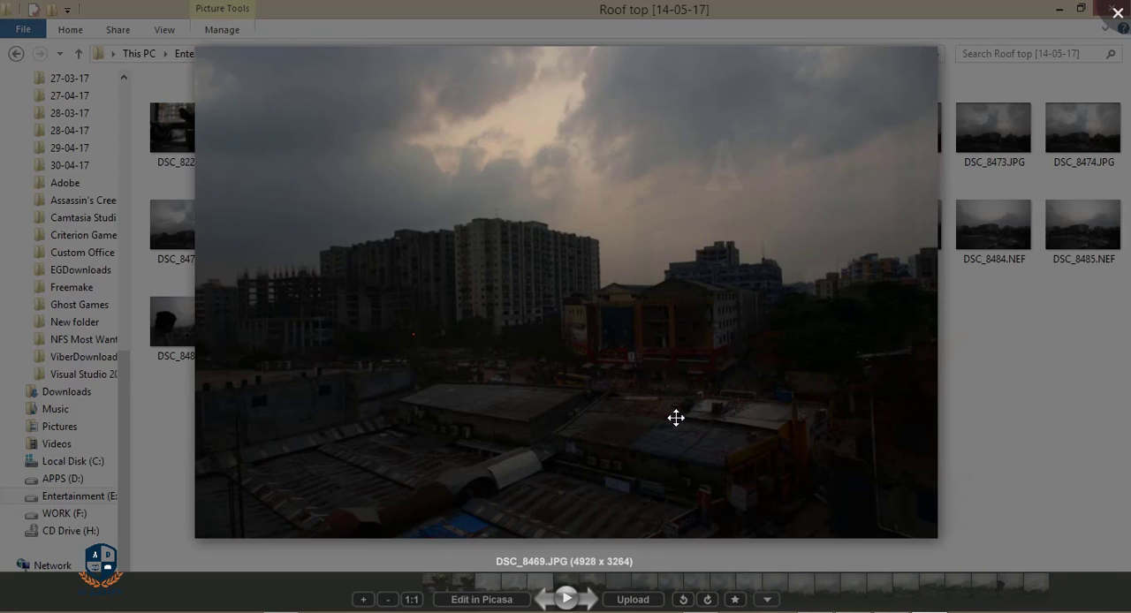
click(566, 597)
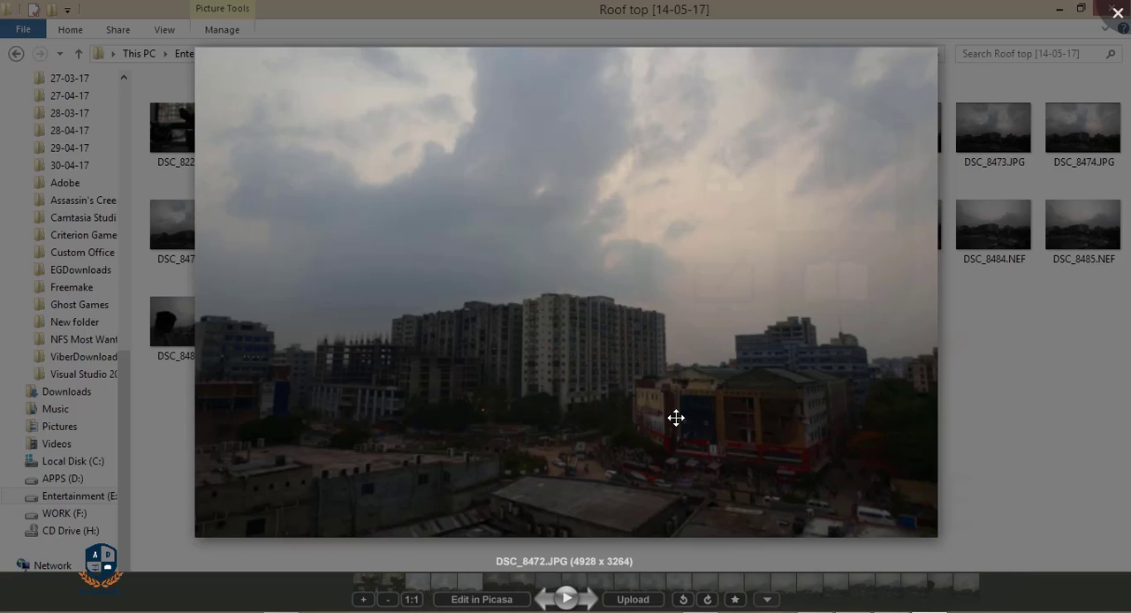
click(587, 598)
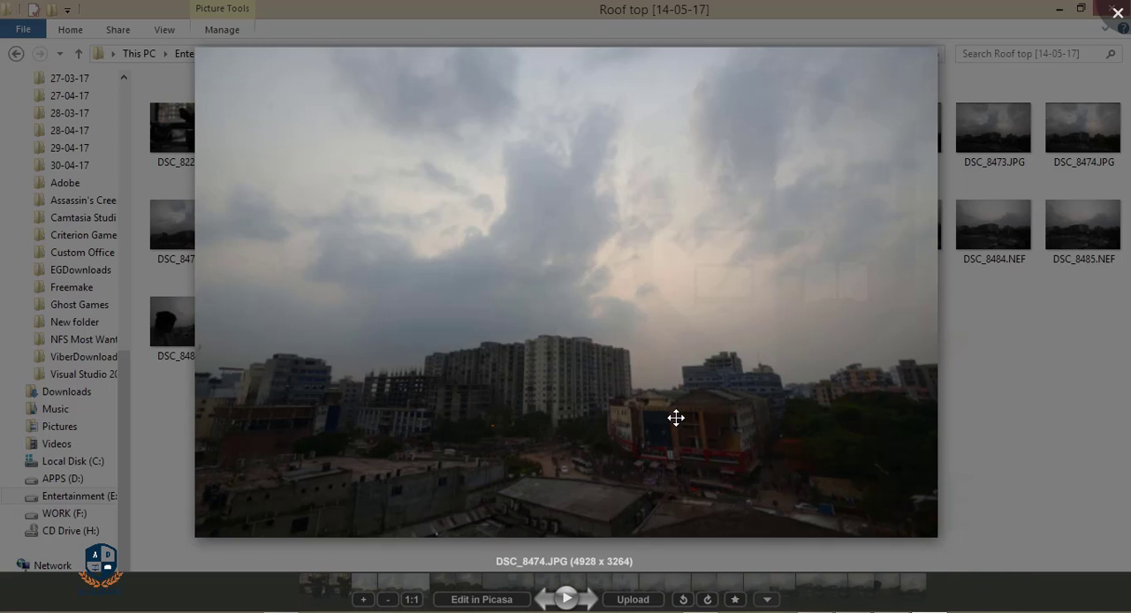
click(587, 599)
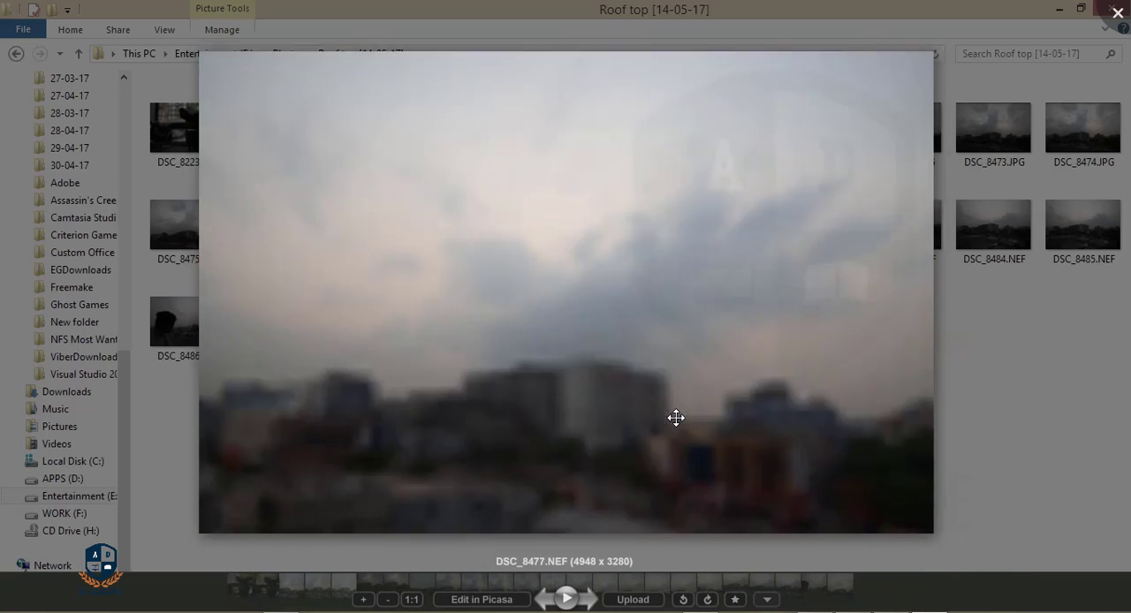
Continue through the later NEF shots, then step back to the previous photo
click(587, 597)
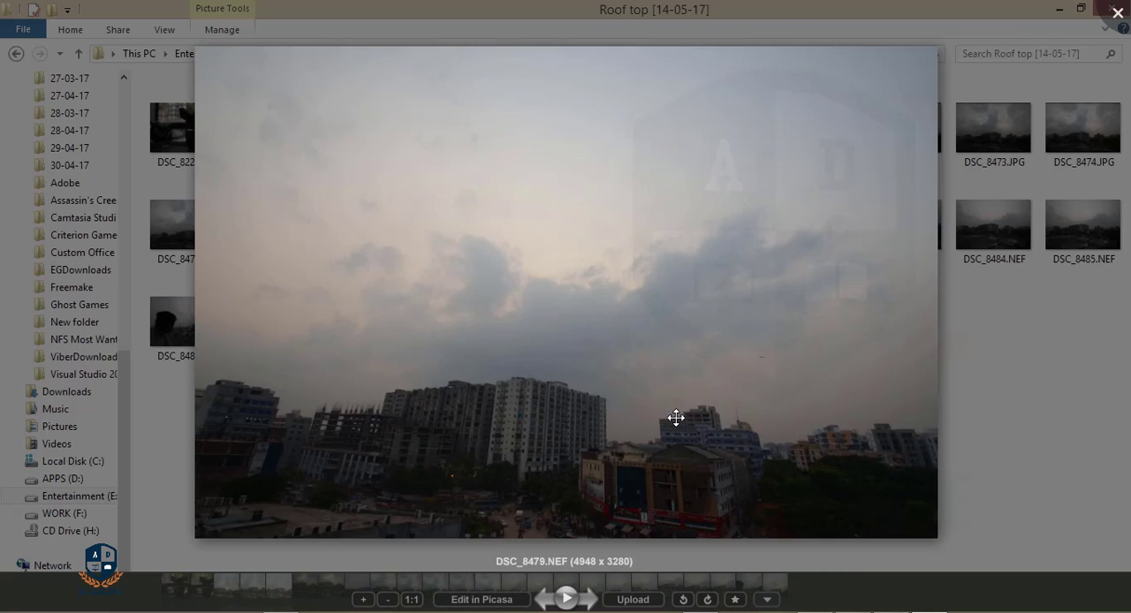
click(589, 600)
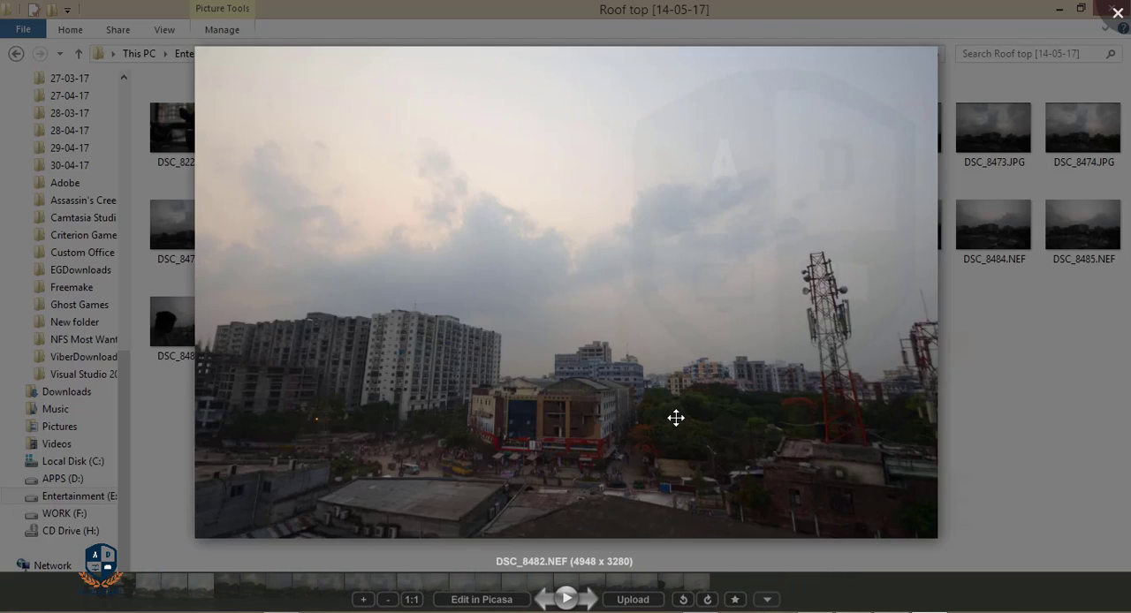
click(587, 597)
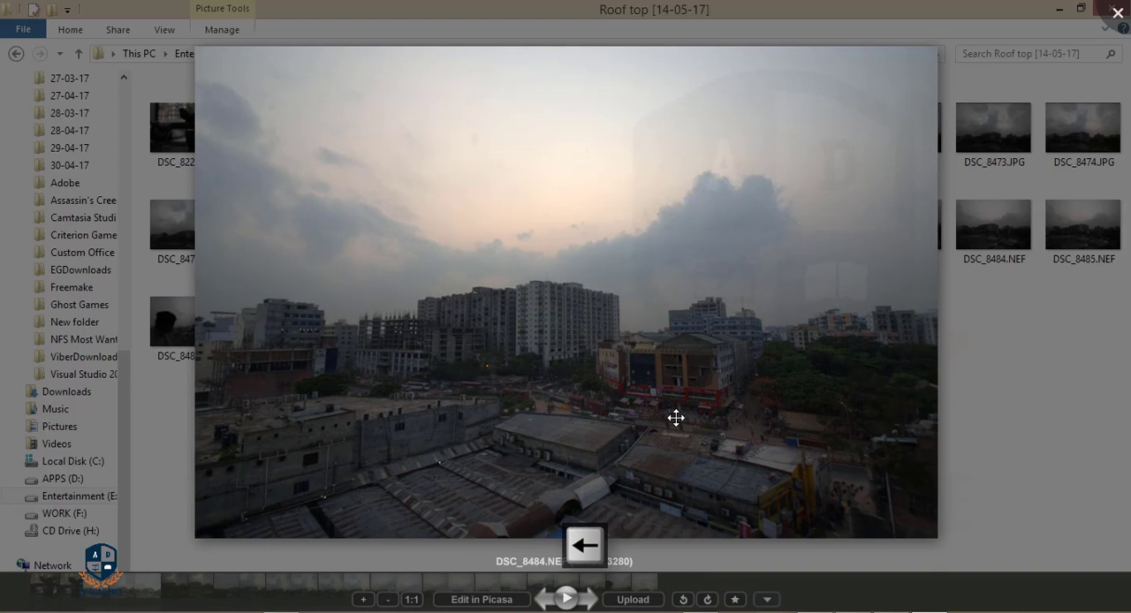
click(584, 544)
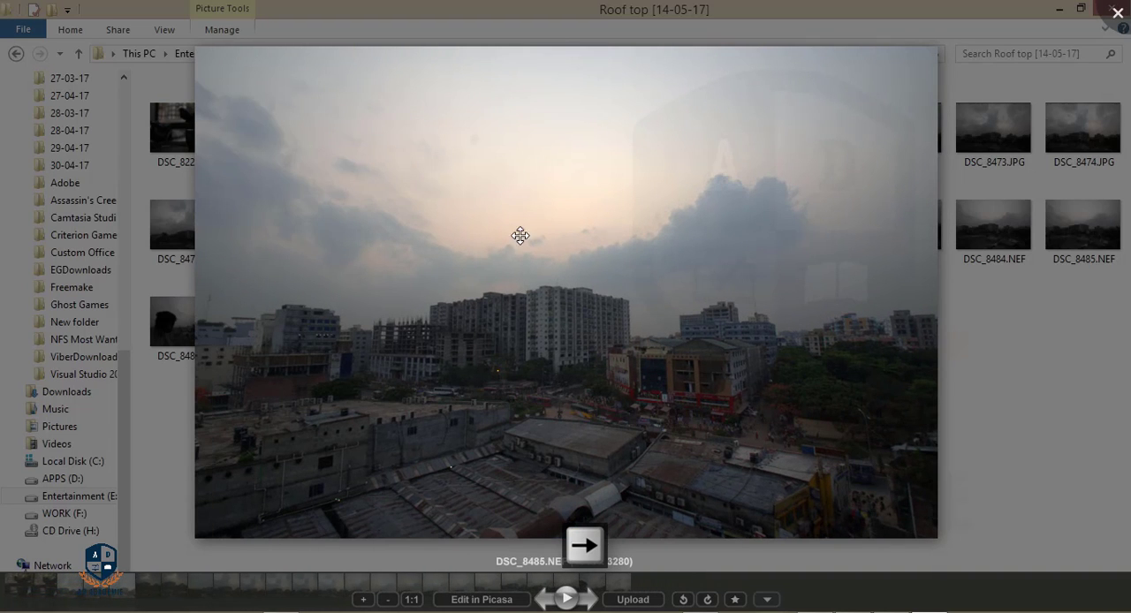
mouse_move(599, 288)
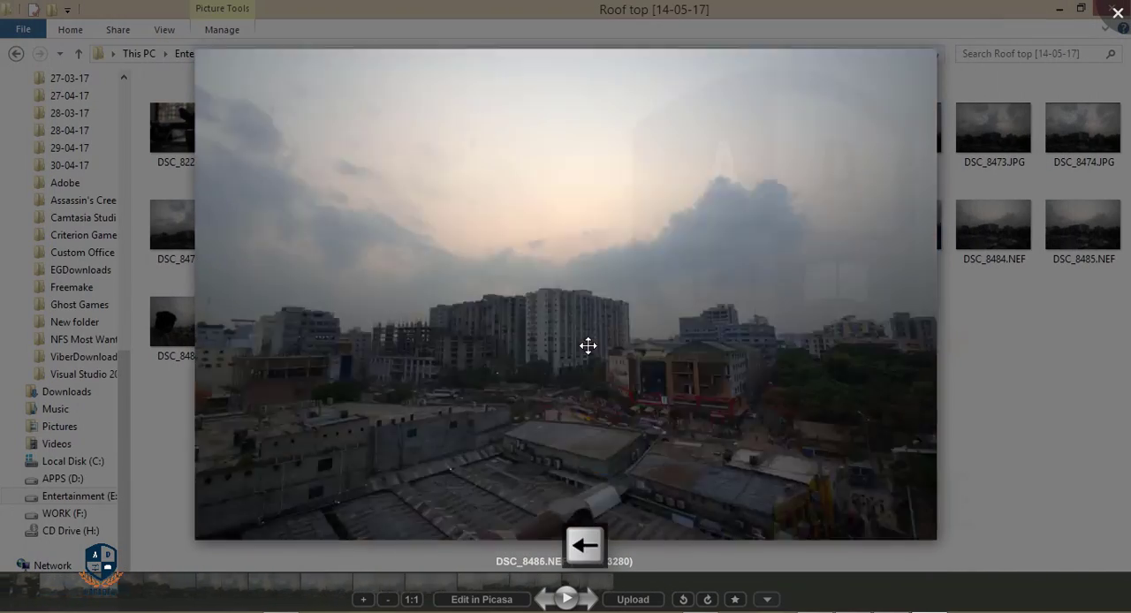
click(584, 544)
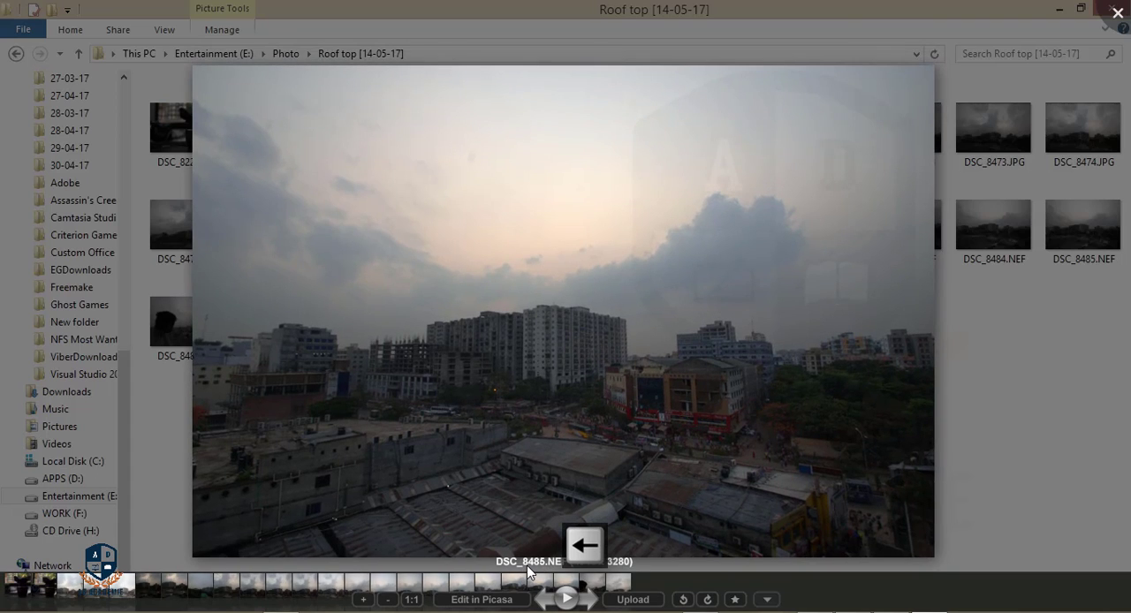
Preview DSC_8485.NEF in the viewer, then load DSC_8487.NEF into Camera Raw for editing
click(1115, 8)
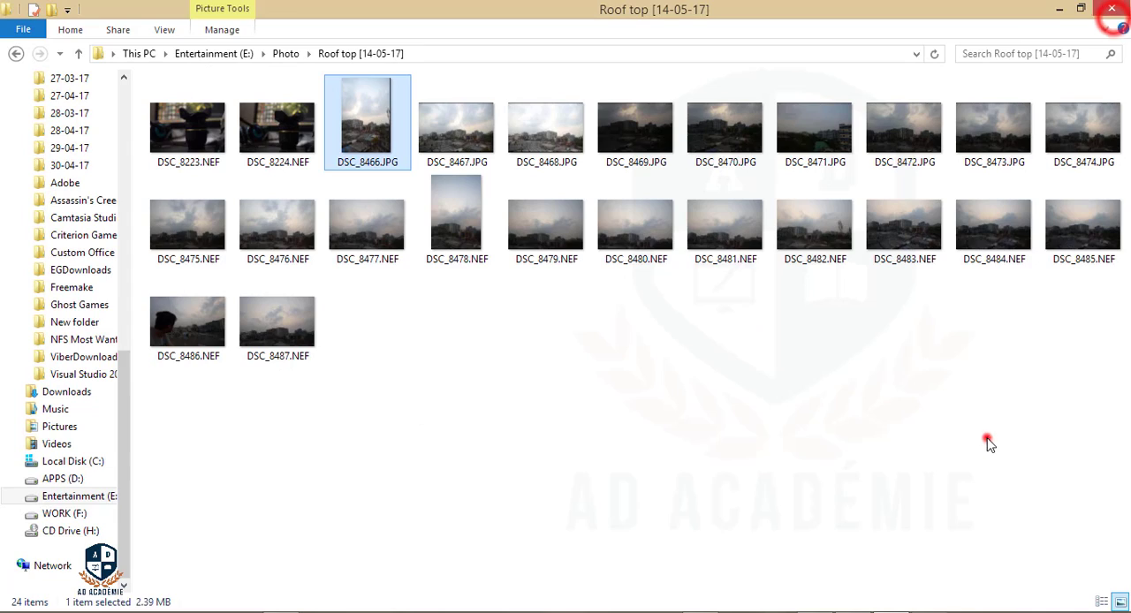
click(1081, 221)
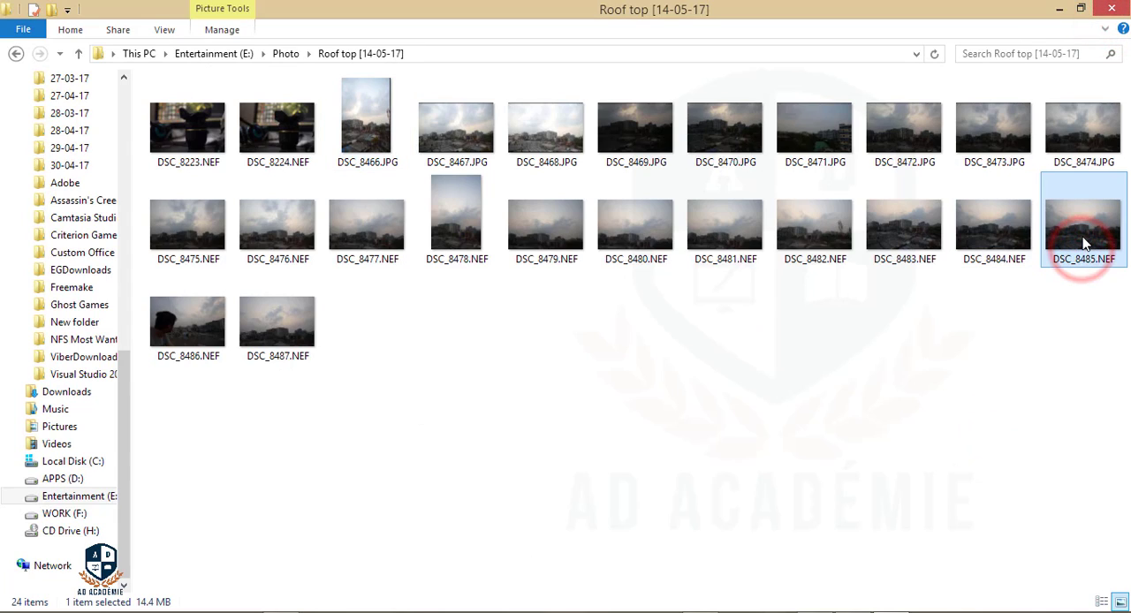
double_click(1084, 220)
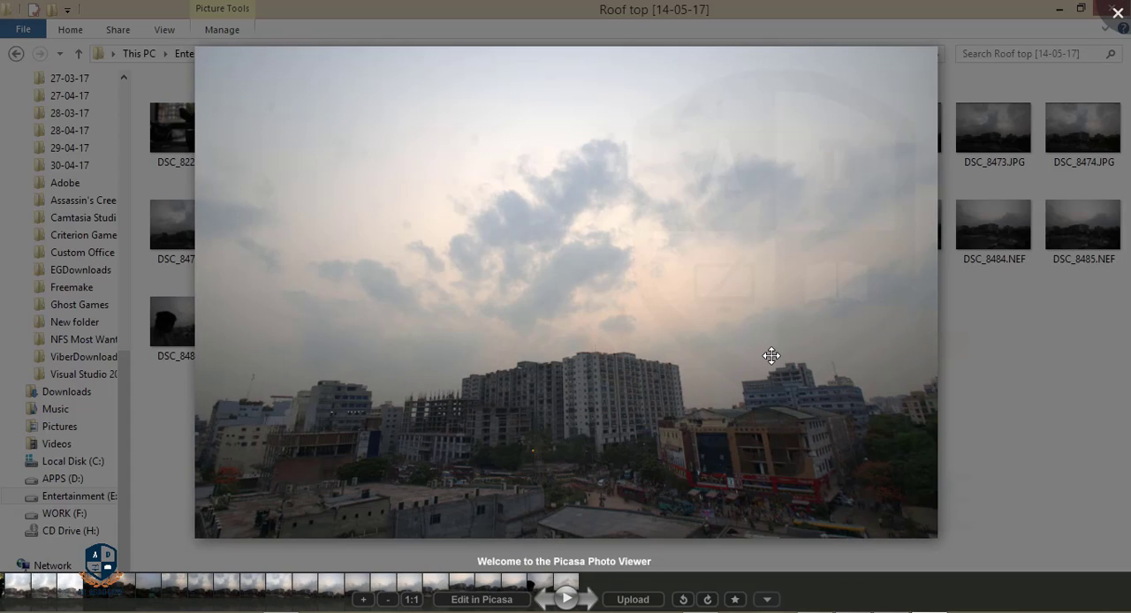
mouse_move(608, 391)
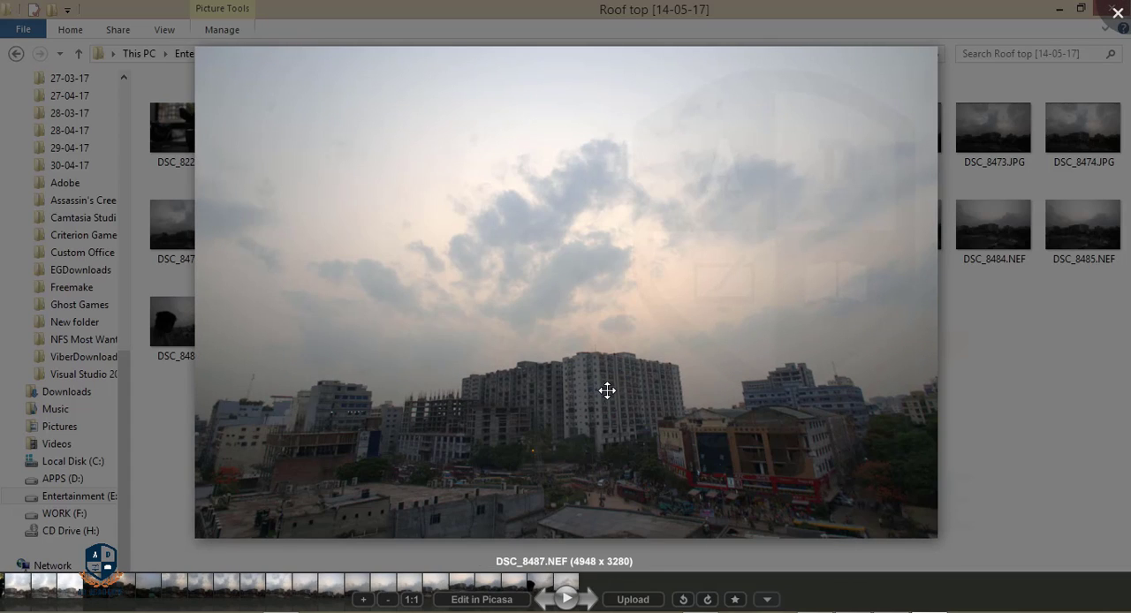
mouse_move(1085, 255)
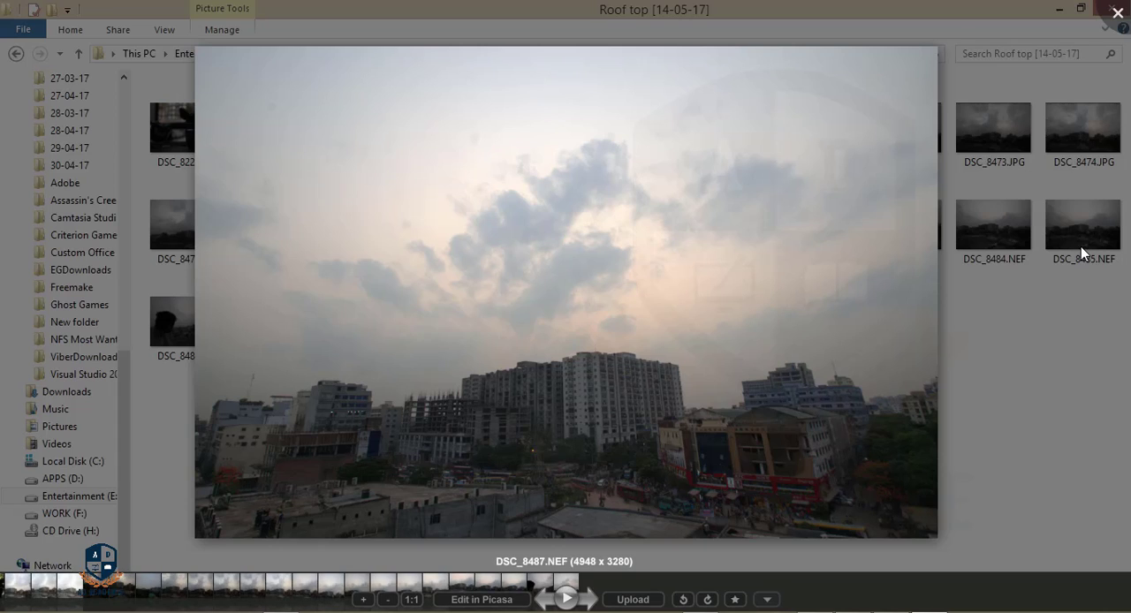
click(1081, 221)
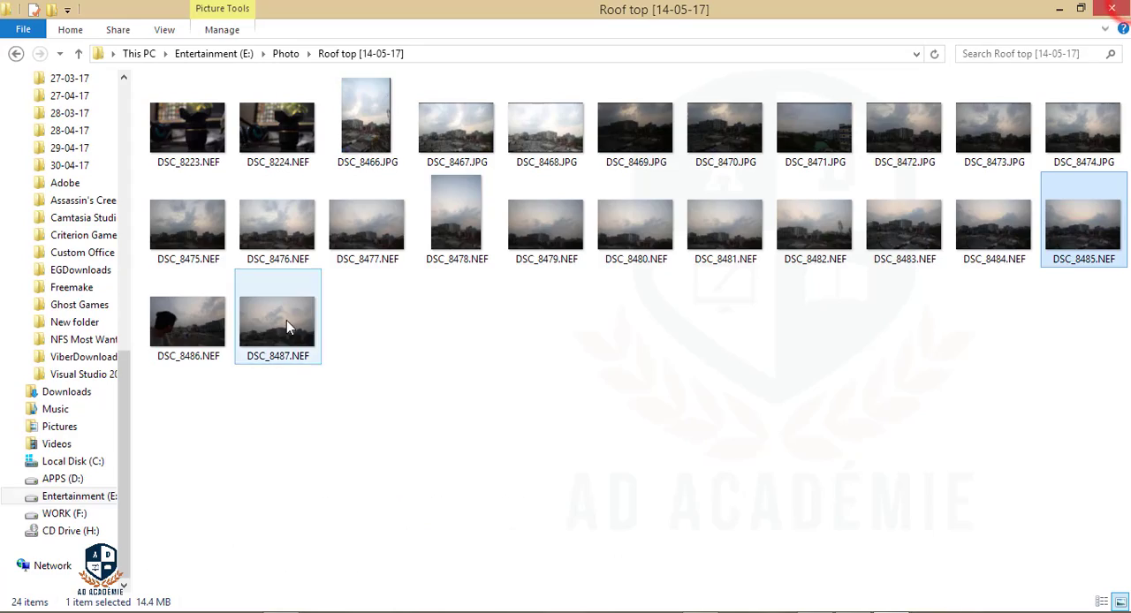
double_click(275, 318)
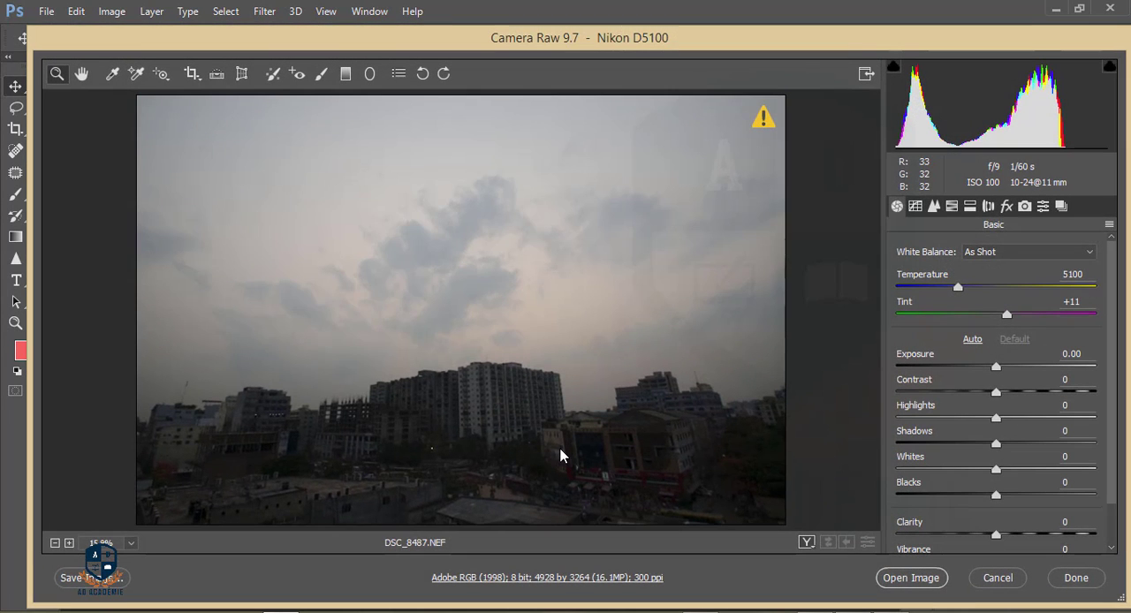
mouse_move(990, 343)
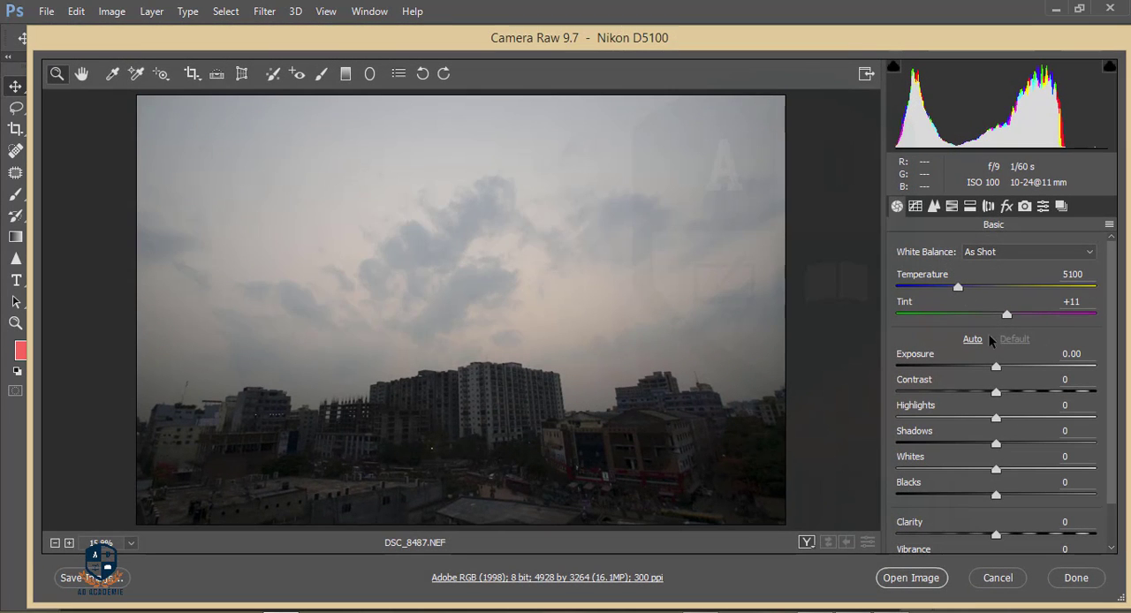
Raise exposure to +0.65, pull highlights to -87, set tint +11 and lift shadows to +42
drag(996, 366, 1006, 366)
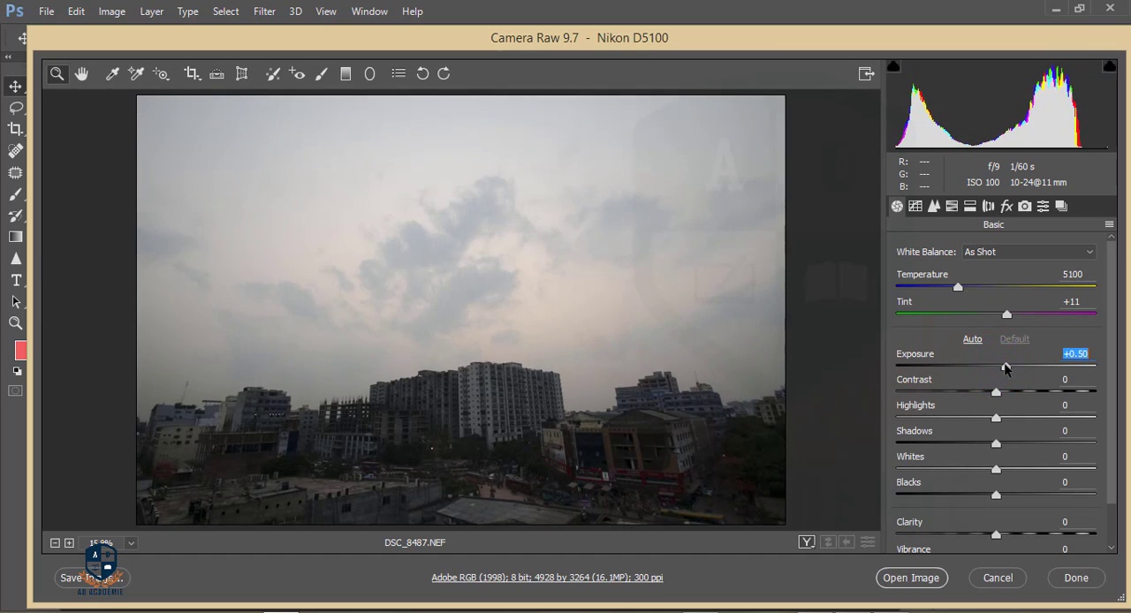
drag(1004, 366, 1009, 366)
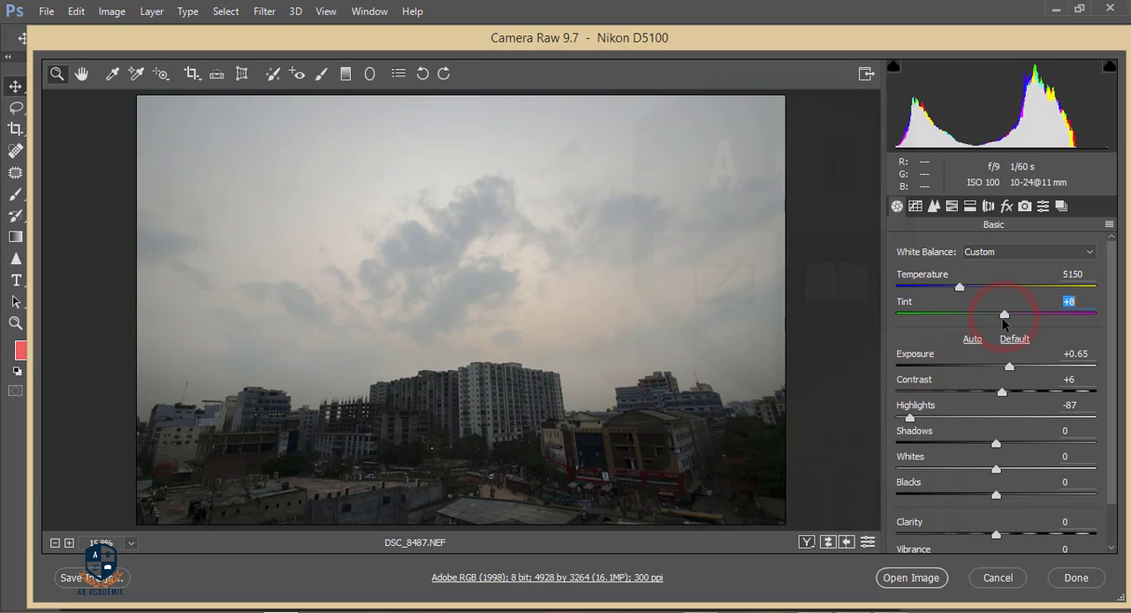
drag(1004, 314, 1007, 314)
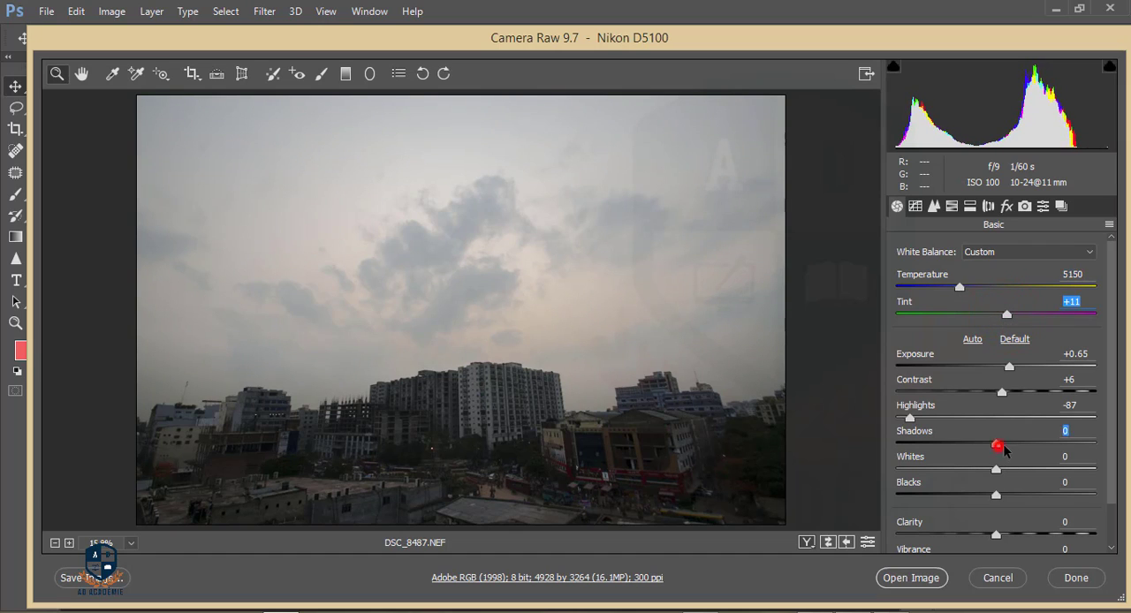
drag(996, 444, 1069, 444)
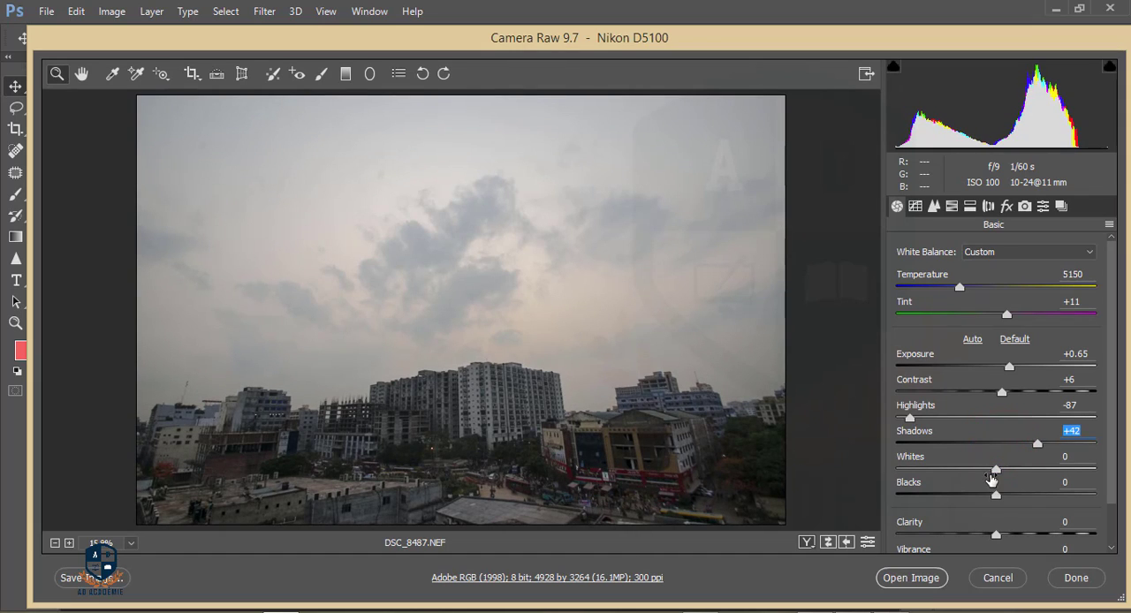
Deepen blacks to -11, raise whites to +8, and bring the adjusted photo into the main editor
drag(997, 495, 990, 495)
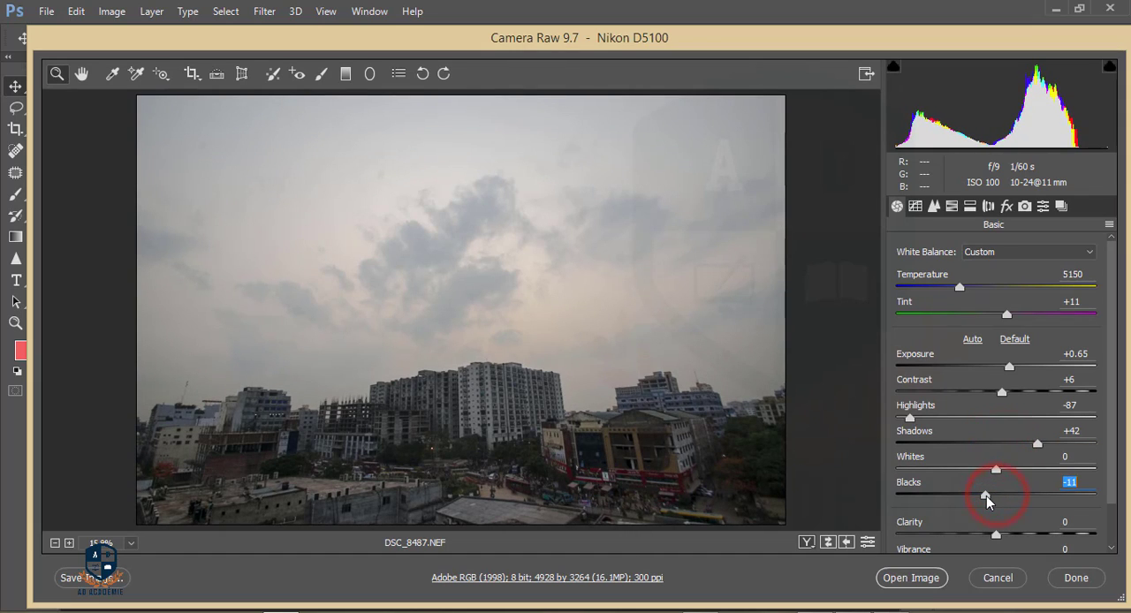
drag(997, 471, 1004, 470)
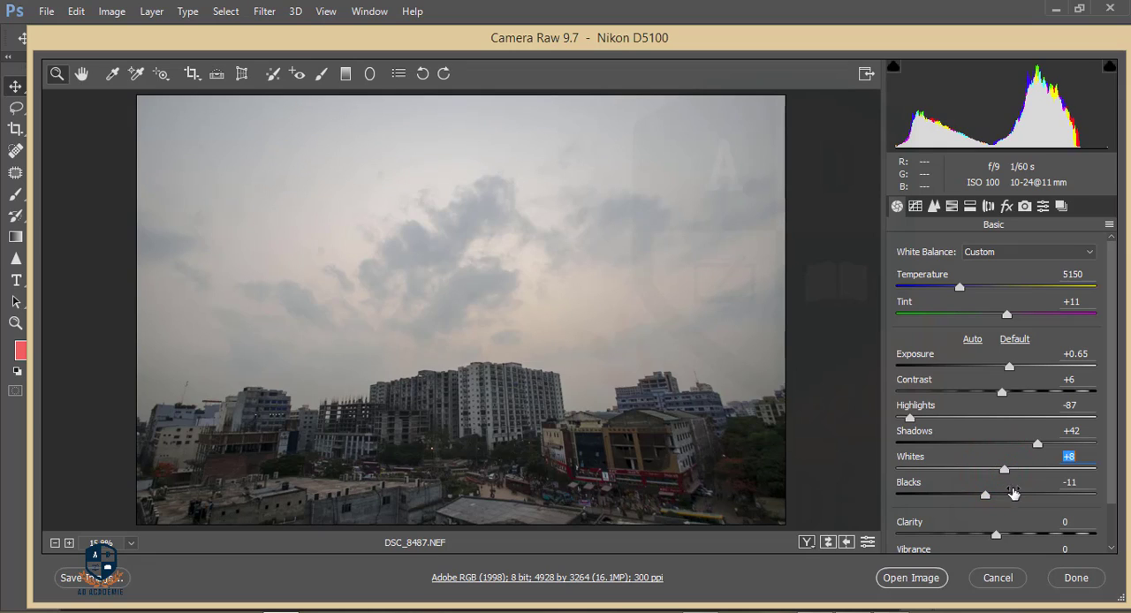
scroll(down, 3)
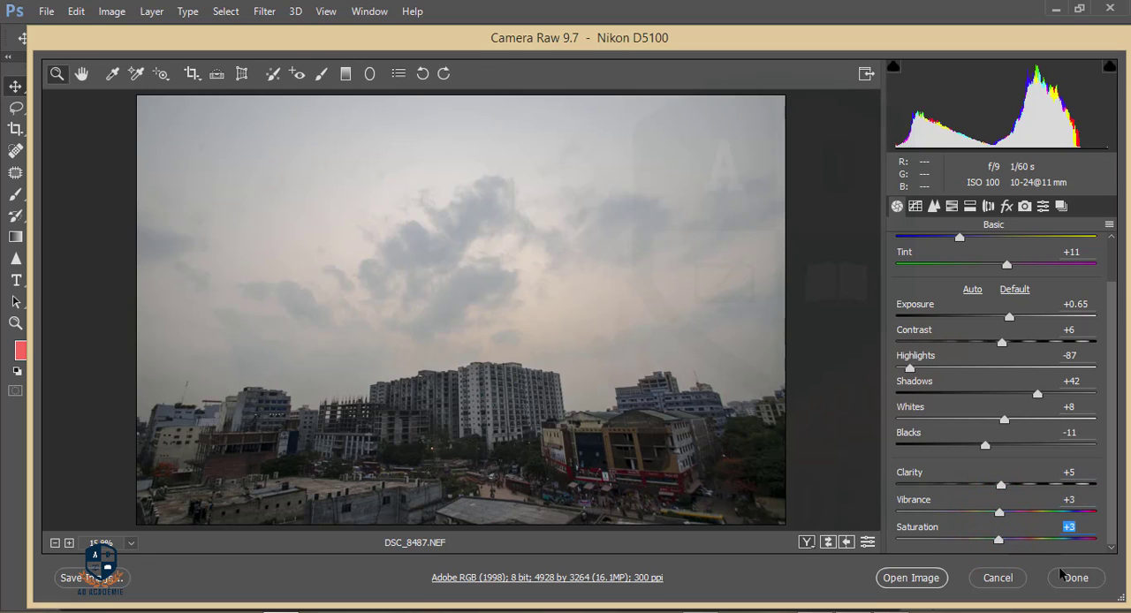
click(1075, 576)
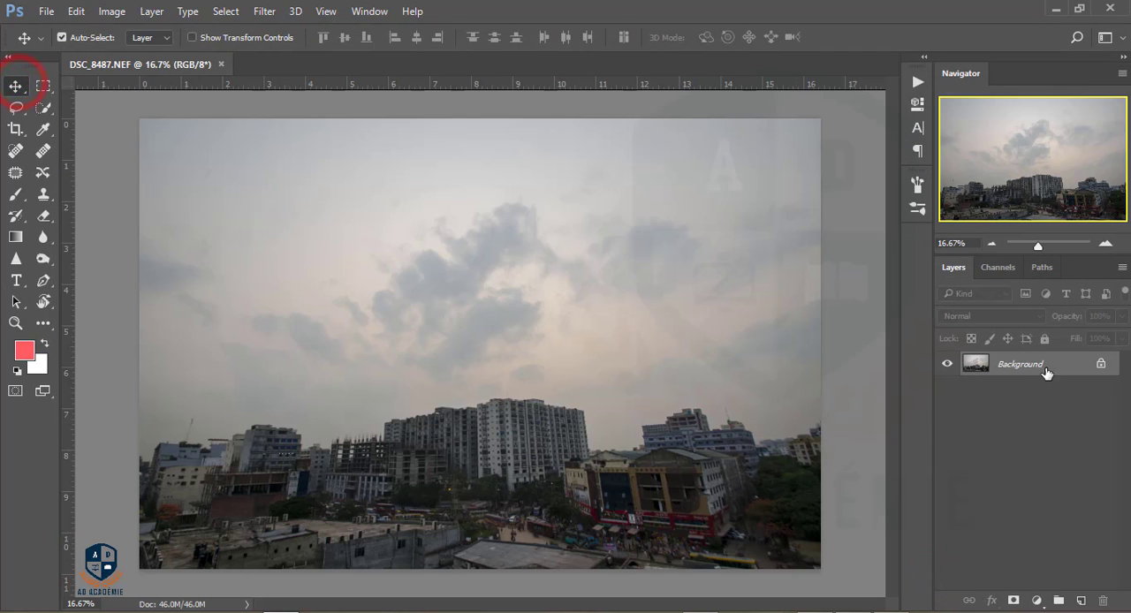
Duplicate the background and add a Gradient Map layer using the Blue, Red, Yellow preset
key(ctrl+j)
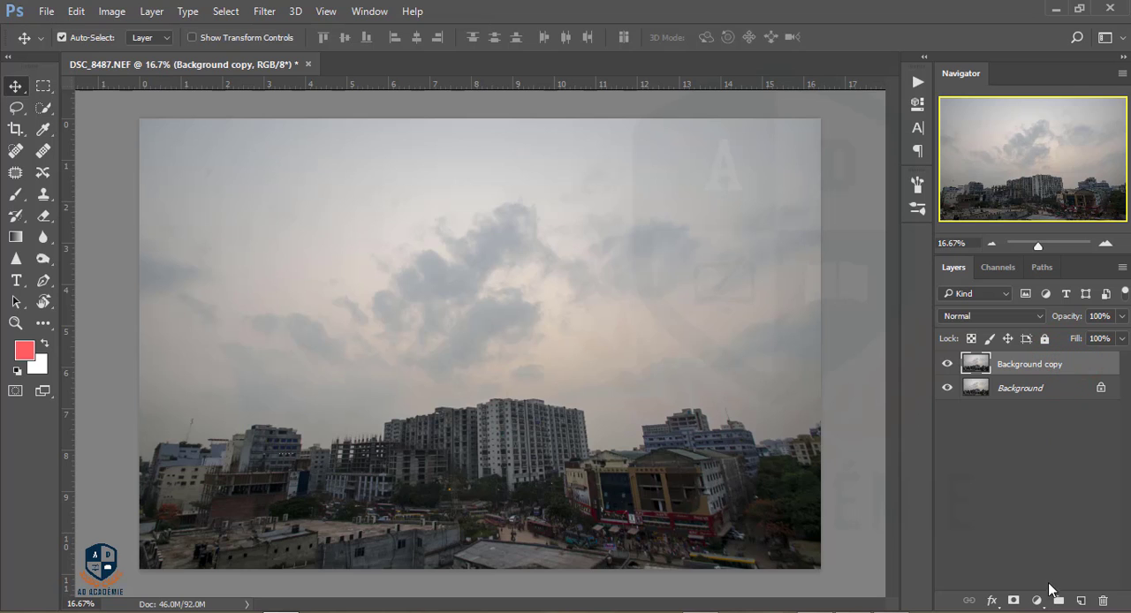
click(1036, 601)
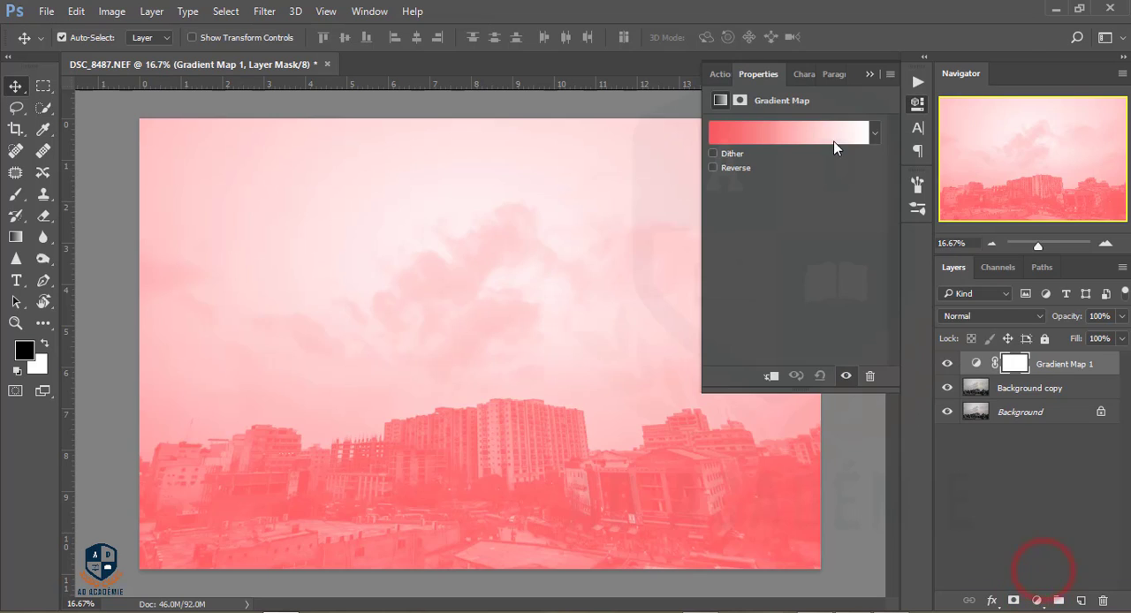
click(787, 132)
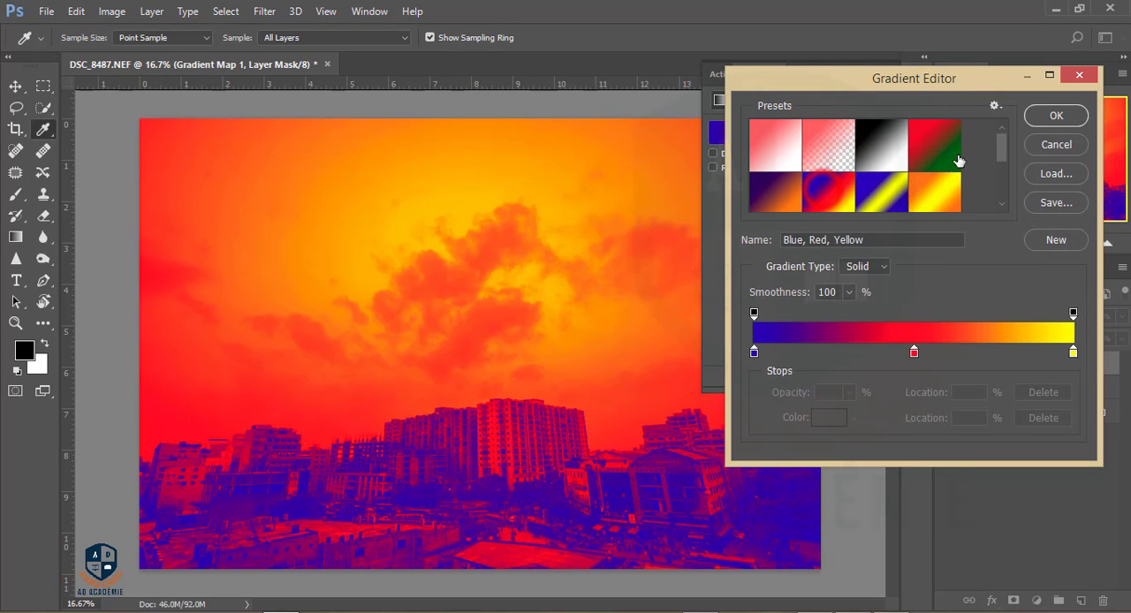
click(1055, 115)
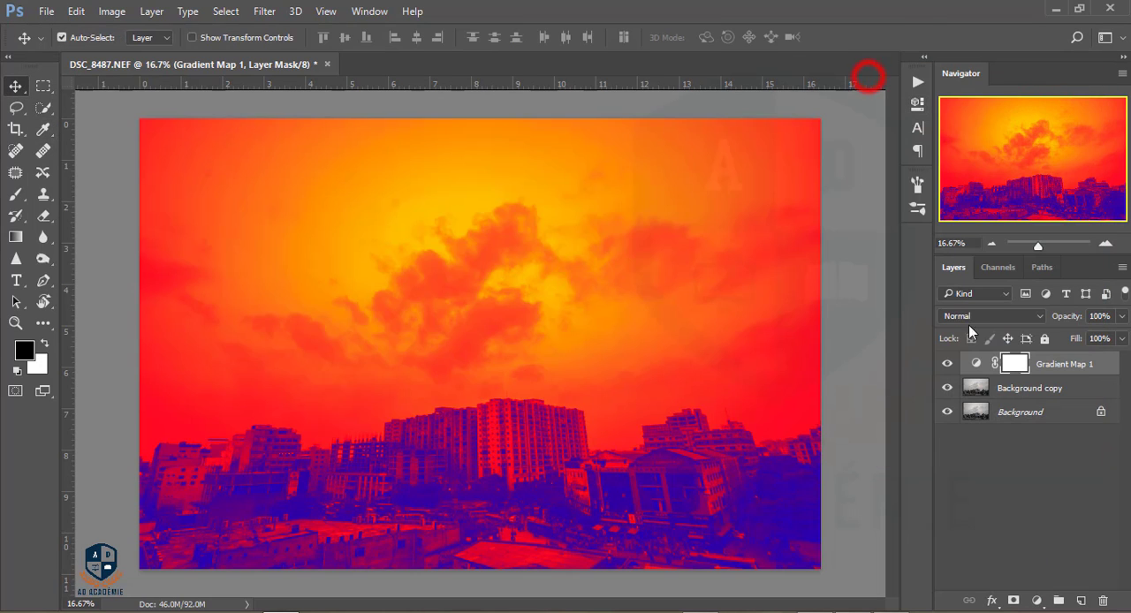
Blend the gradient map in Overlay at 7% fill for a faint tint
click(990, 314)
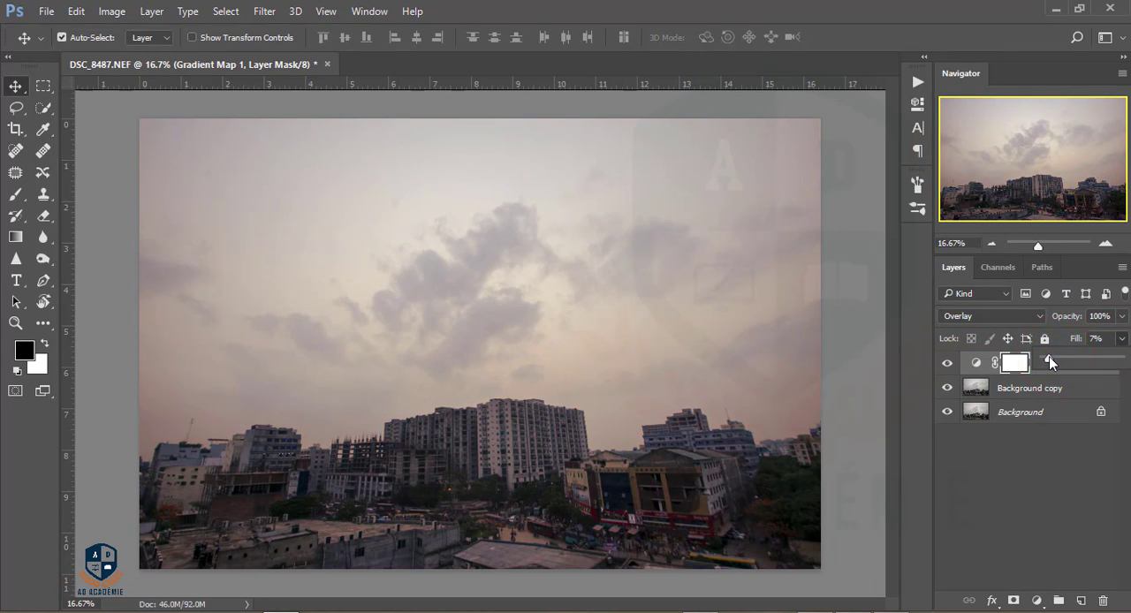
click(1064, 362)
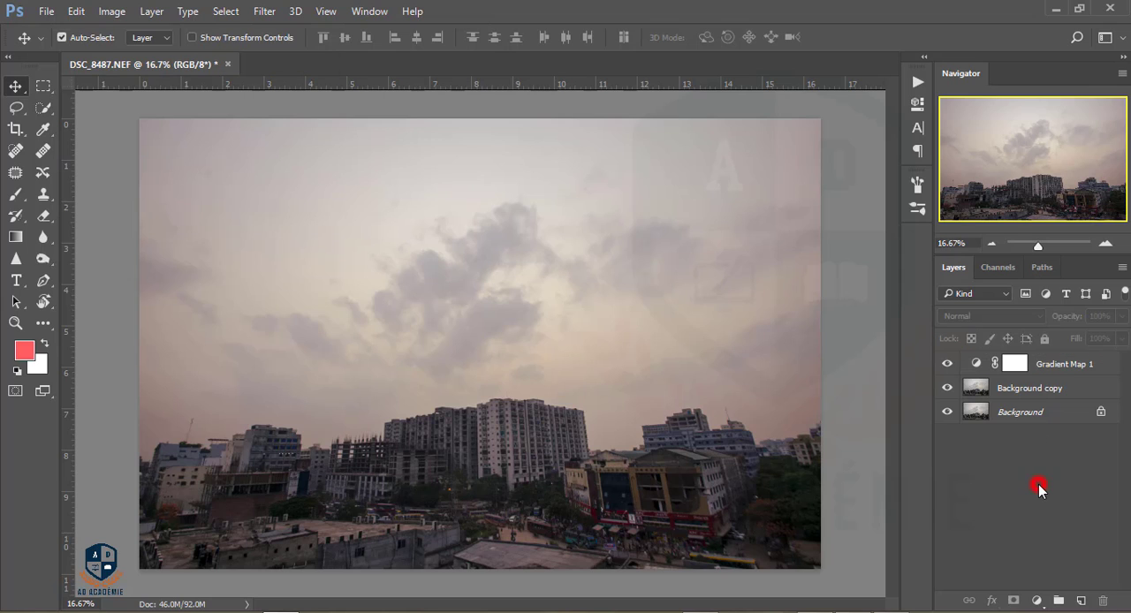
click(1064, 363)
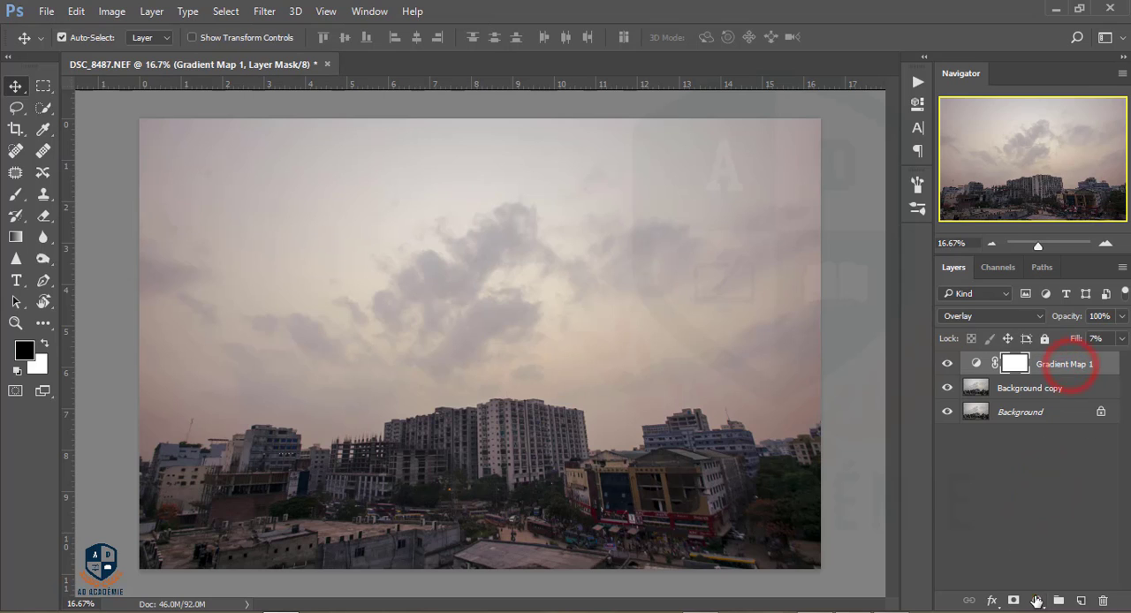
Add a Color Lookup layer with a cool blue 3DLUT at 23% opacity and 75% fill
click(1035, 601)
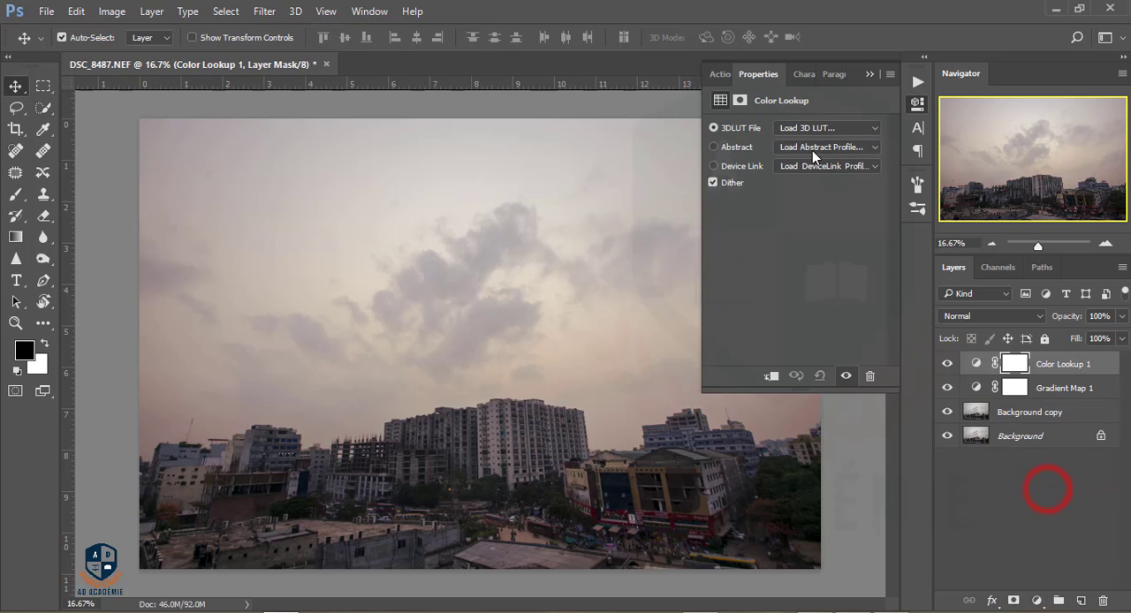
click(827, 128)
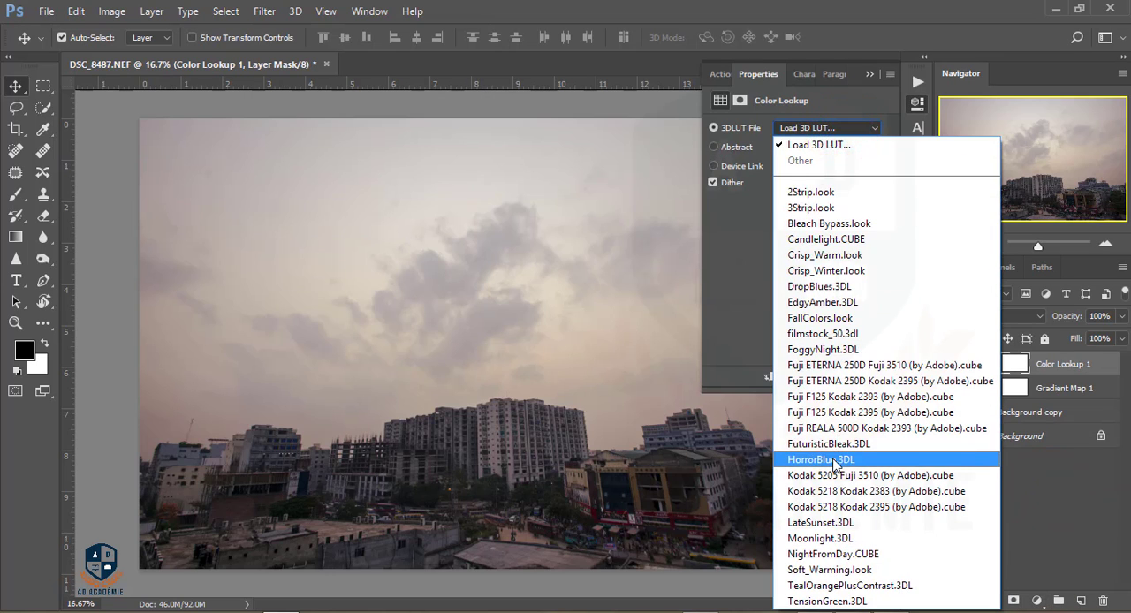
click(820, 460)
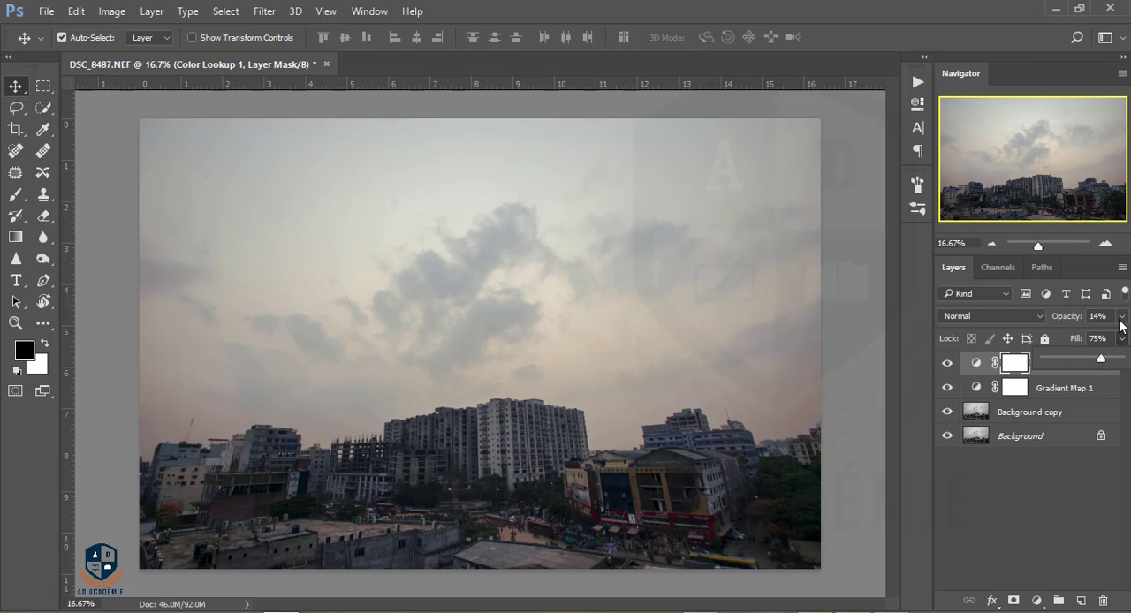
click(1122, 317)
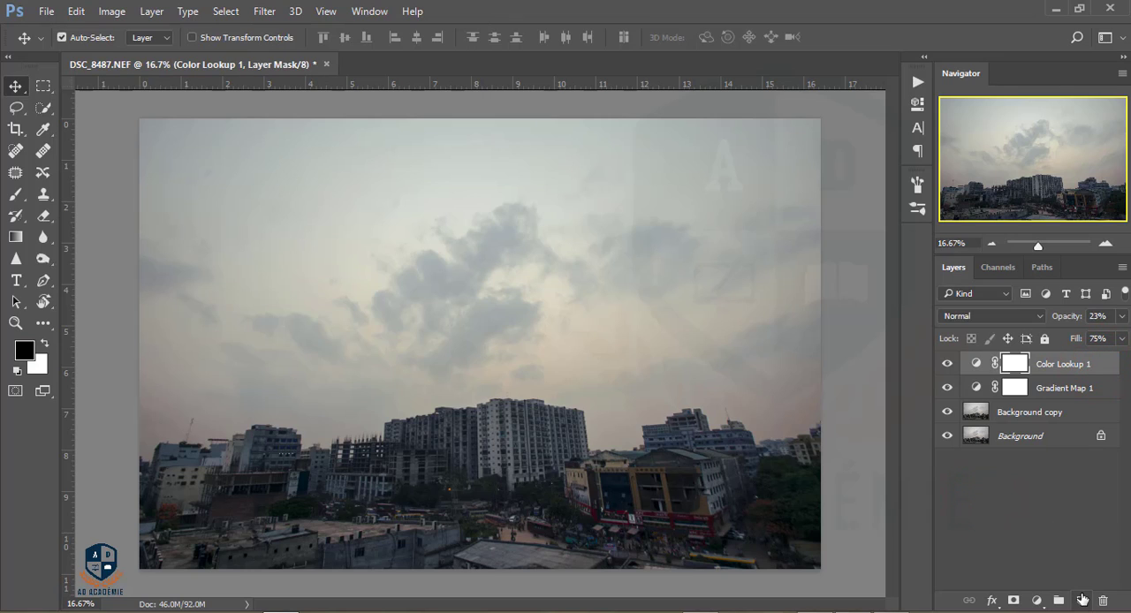
Paint a soft golden-yellow brush spot on a new layer above the buildings
click(1082, 601)
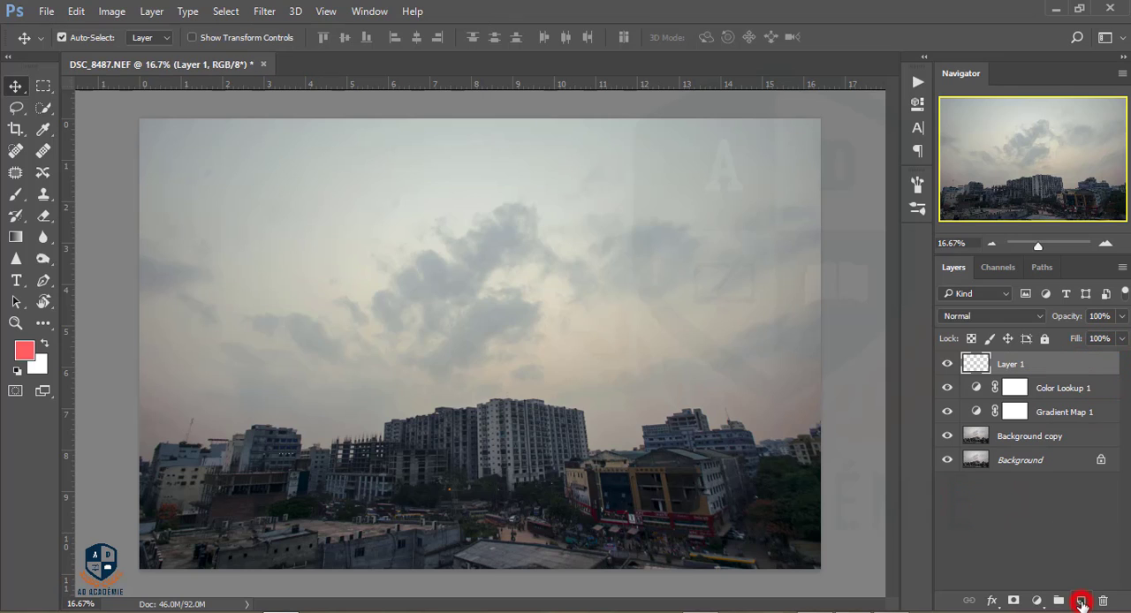
click(25, 350)
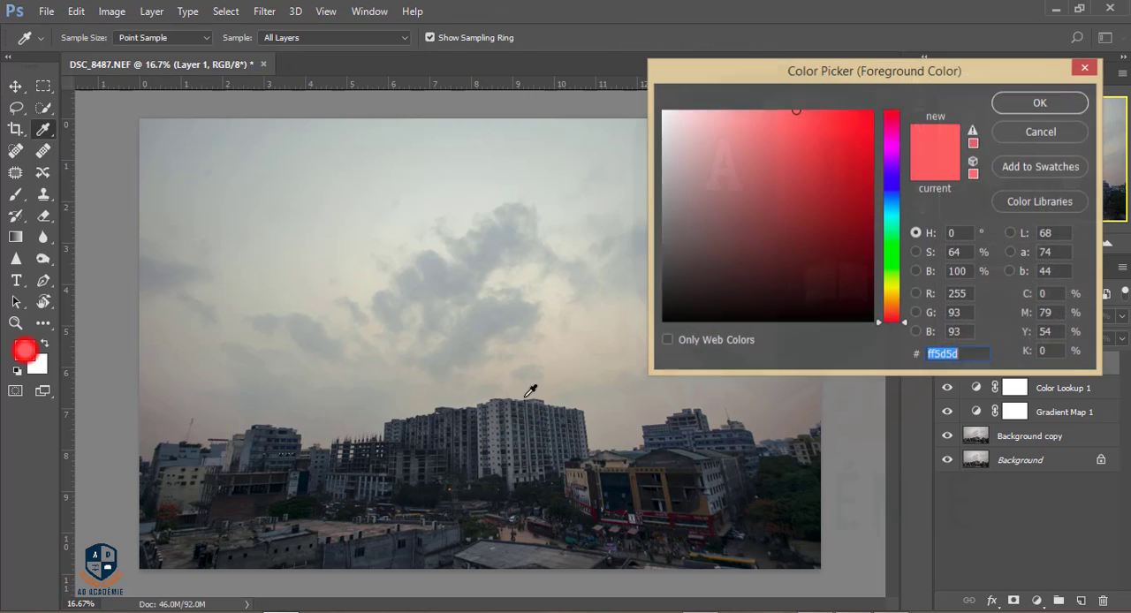
click(700, 157)
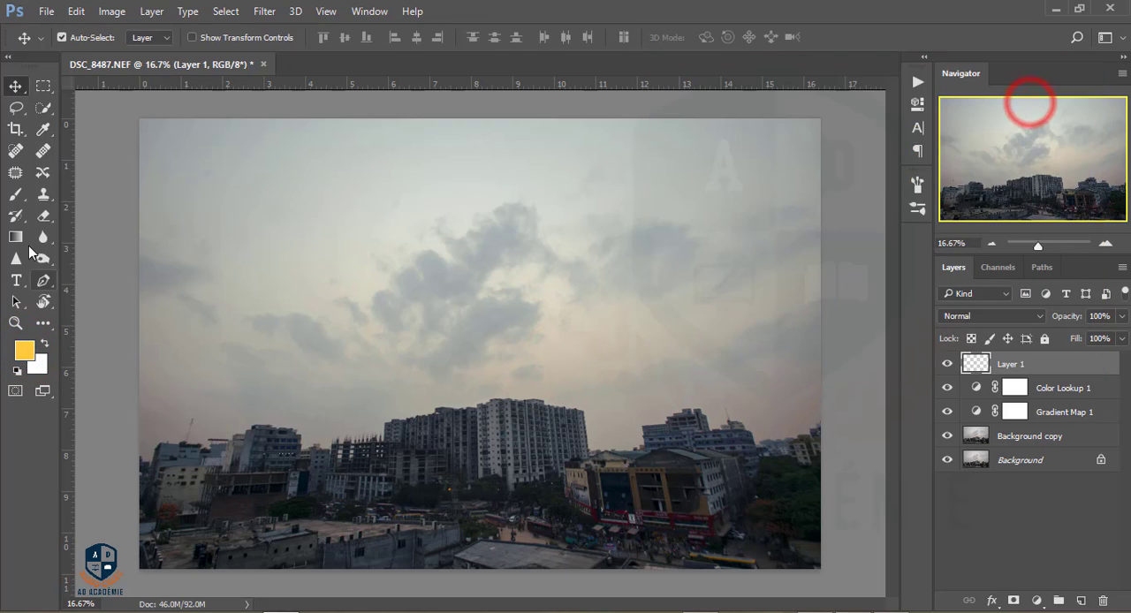
click(16, 194)
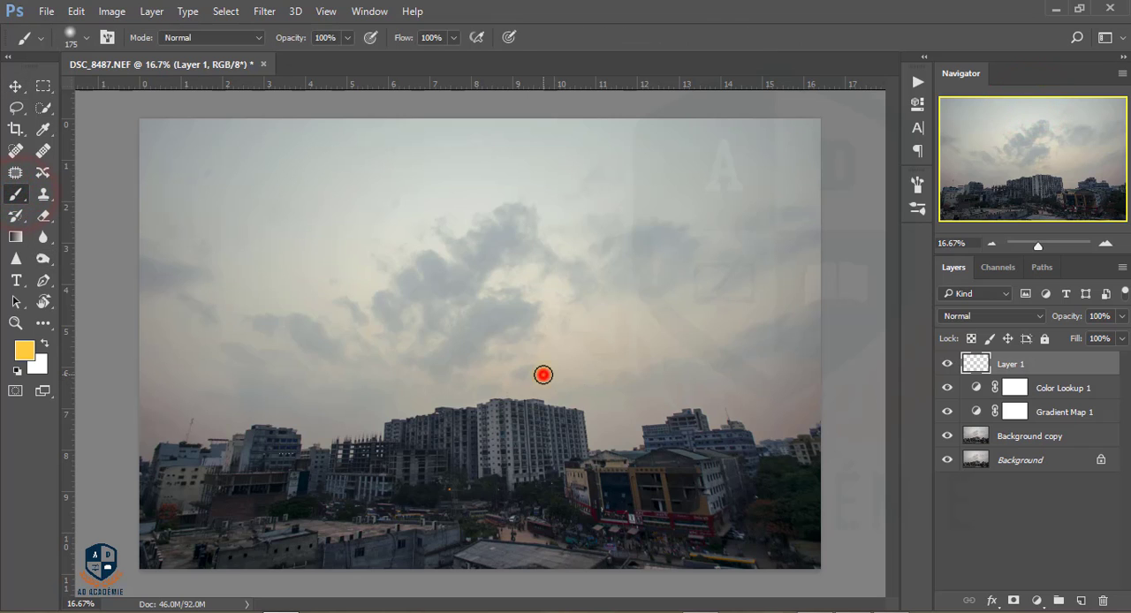
Enlarge the yellow glow with Free Transform into a wide sunlight haze over the sky
key(ctrl+t)
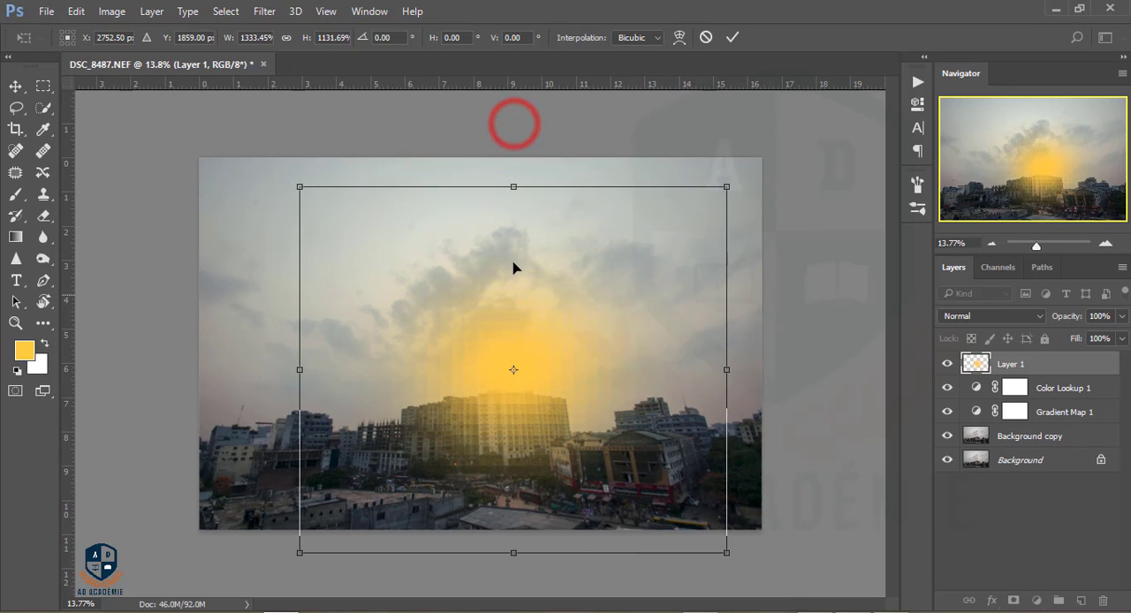
drag(513, 369, 498, 347)
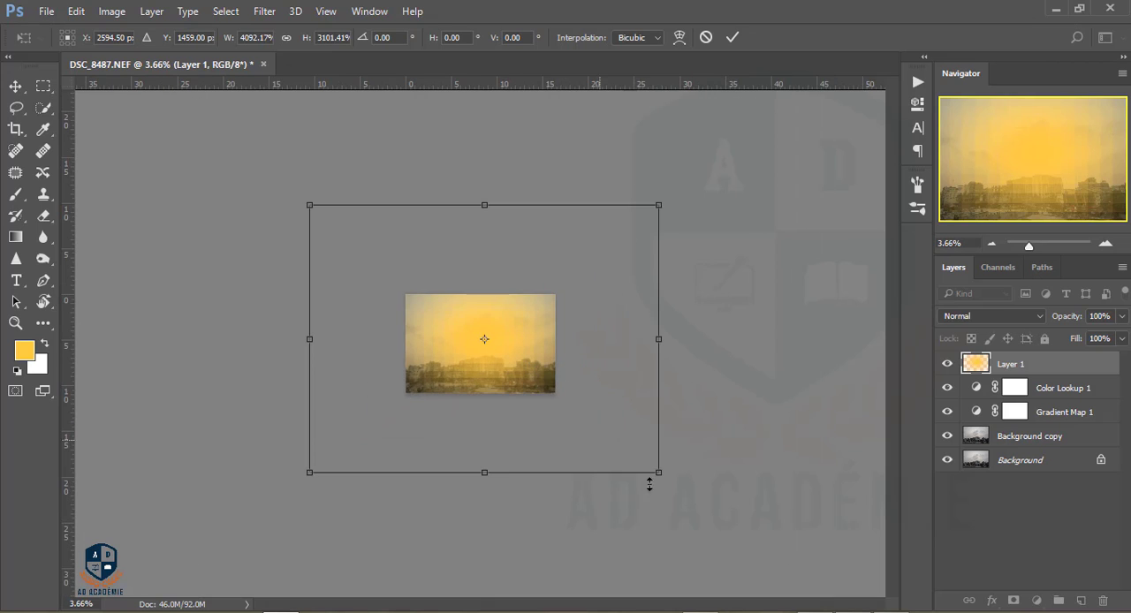
drag(658, 473, 575, 407)
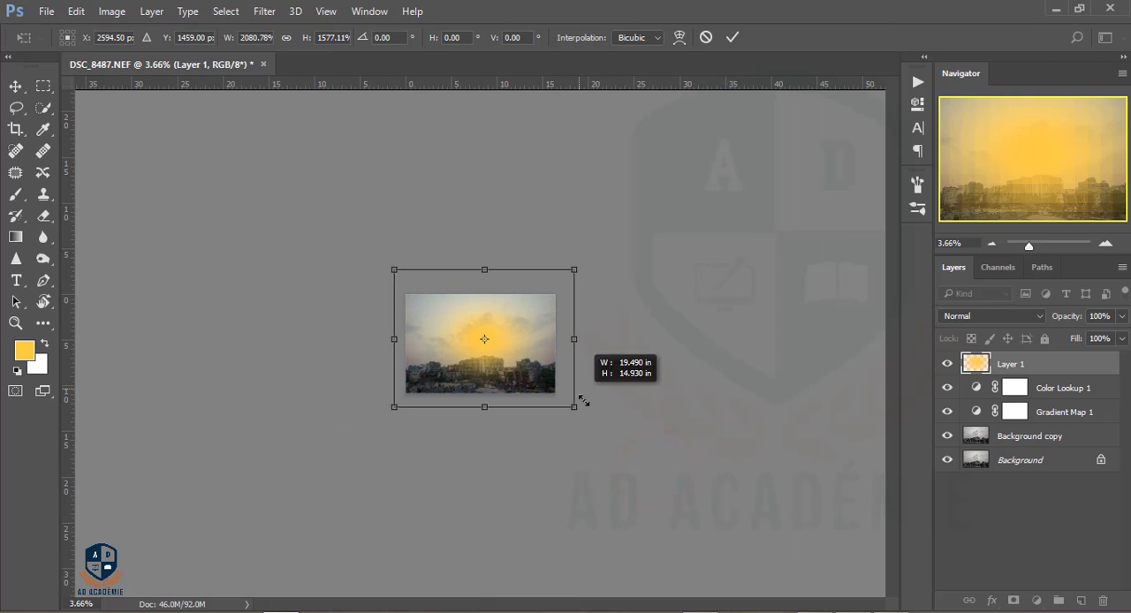
click(732, 38)
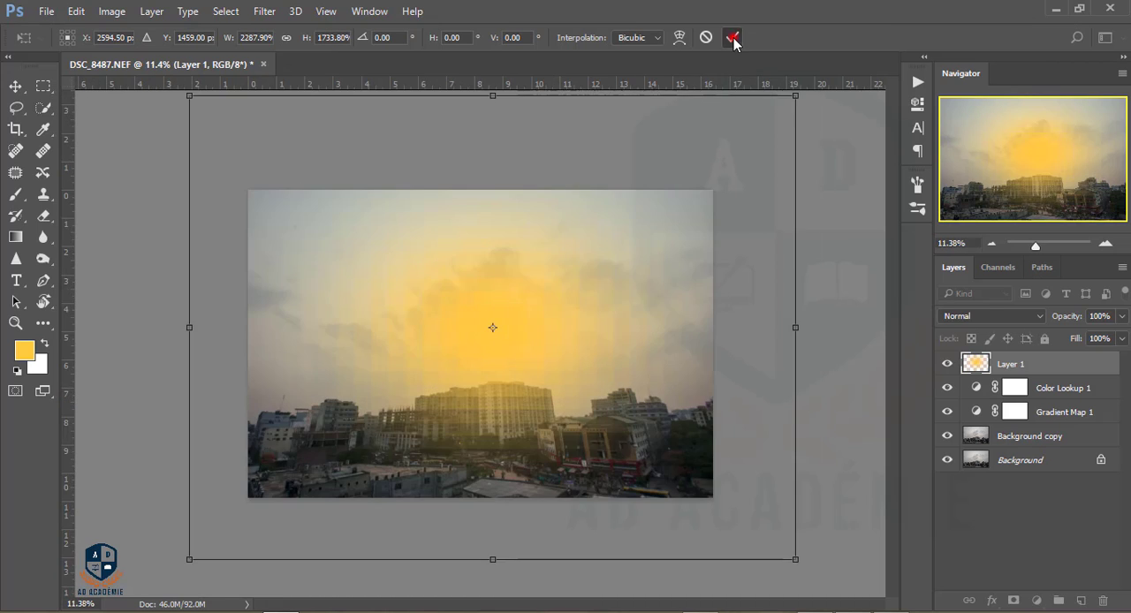
Blend the glow layer in Screen mode and select the layers down to Background copy
click(990, 315)
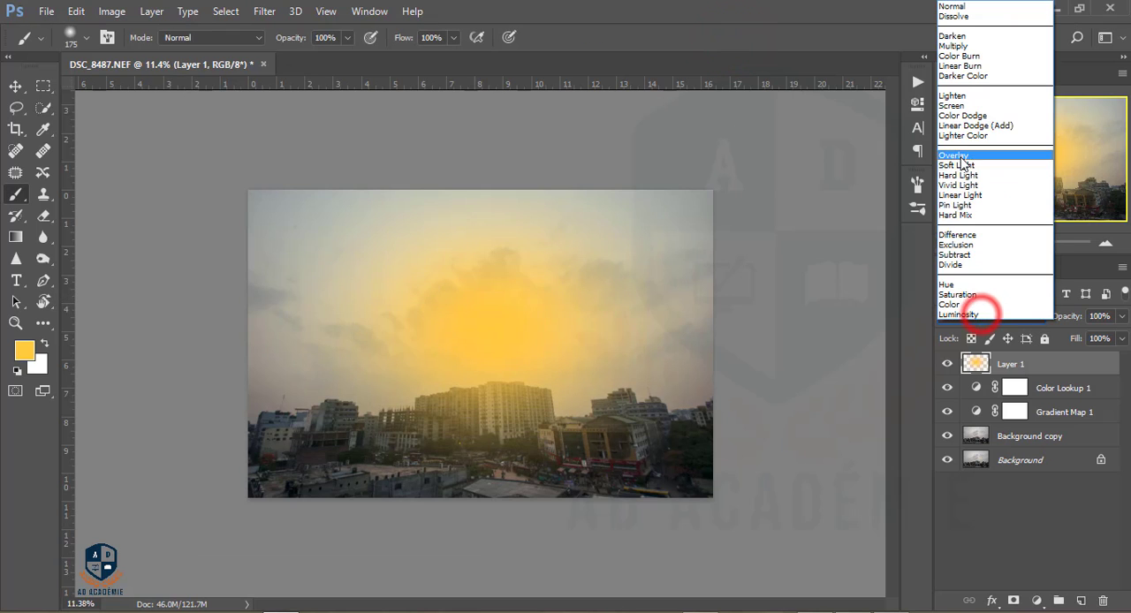
click(951, 107)
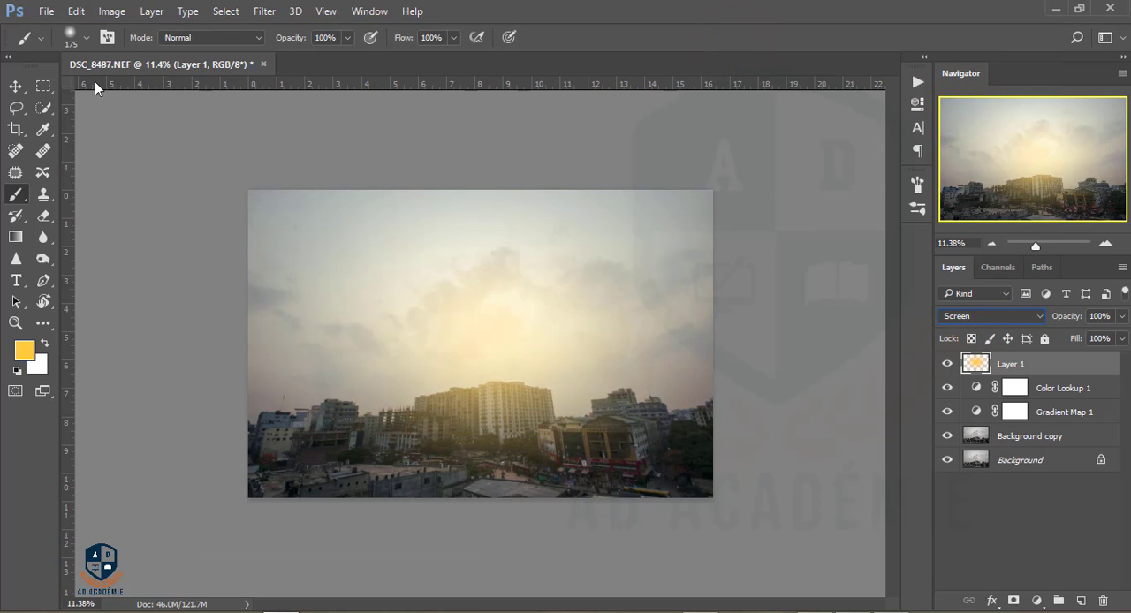
click(14, 85)
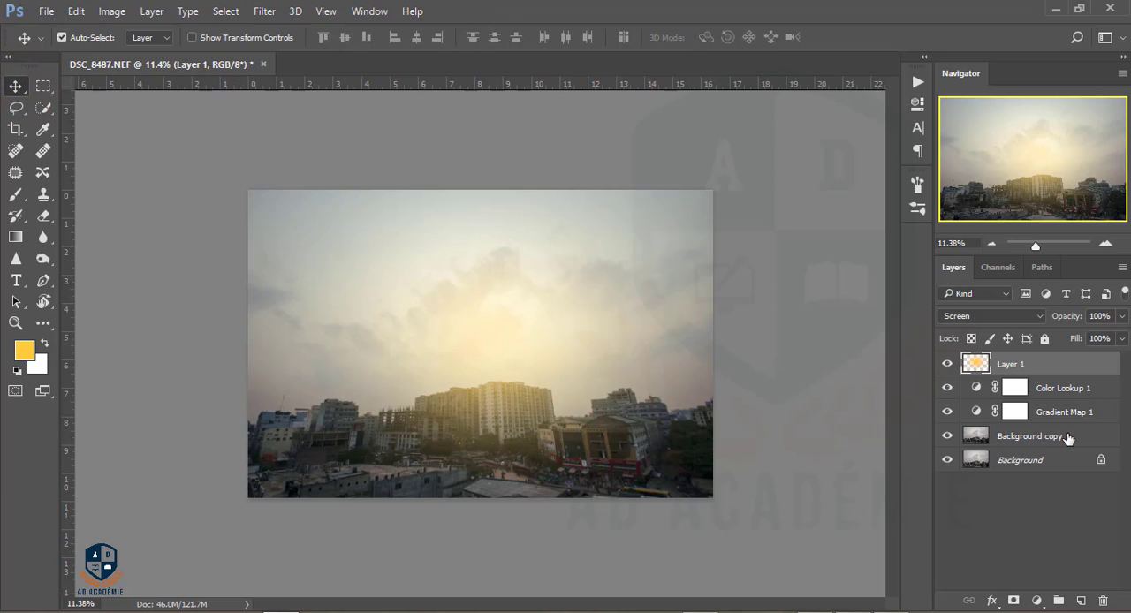
Group the edit layers and stamp a merged copy of all visible layers on top
key(ctrl+g)
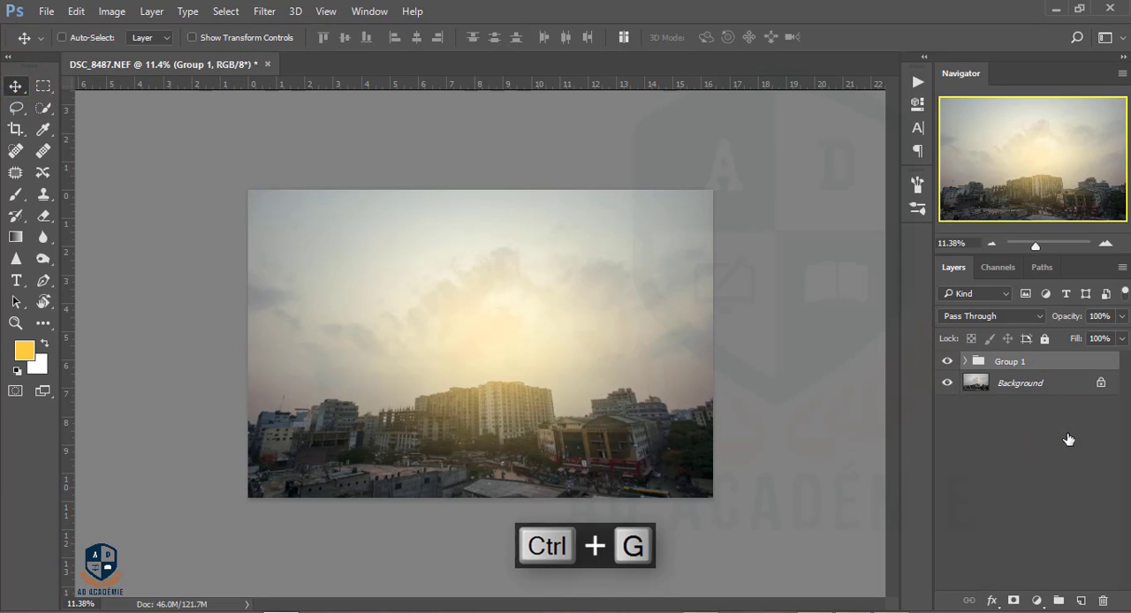
key(ctrl+shift+alt+e)
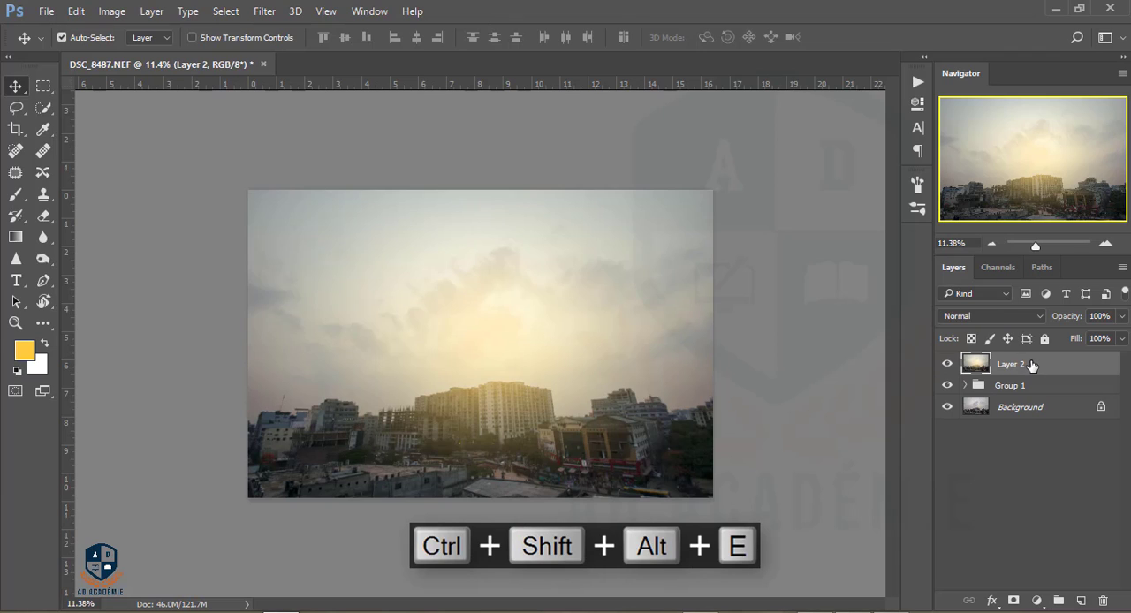
key(ctrl+shift+alt+e)
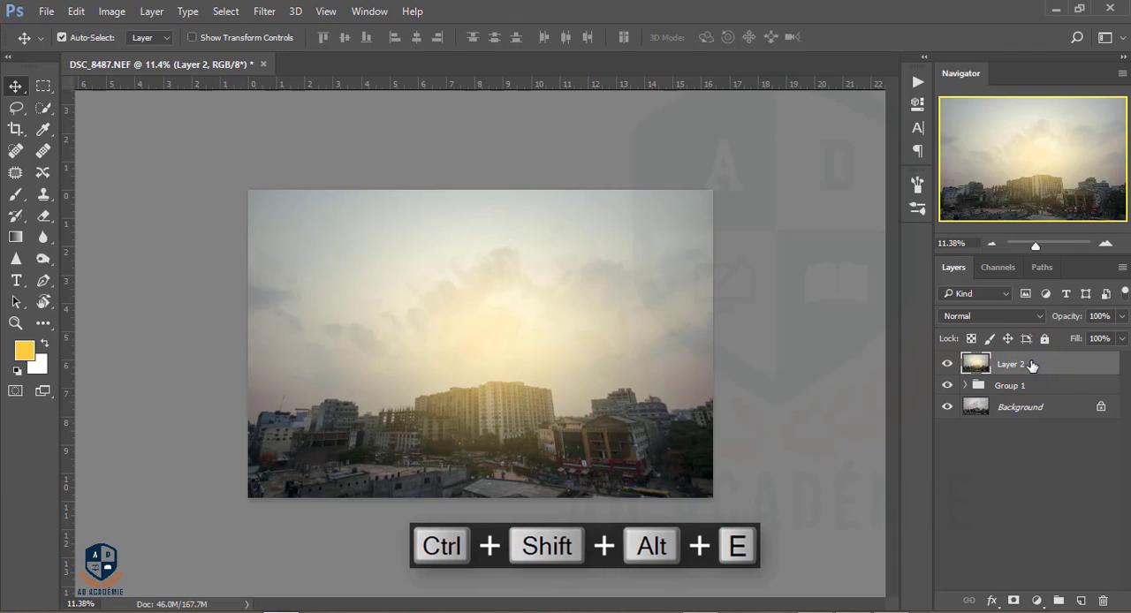
Run Camera Raw on merged Layer 2 with exposure -0.25, contrast +1 and highlights -58
click(265, 11)
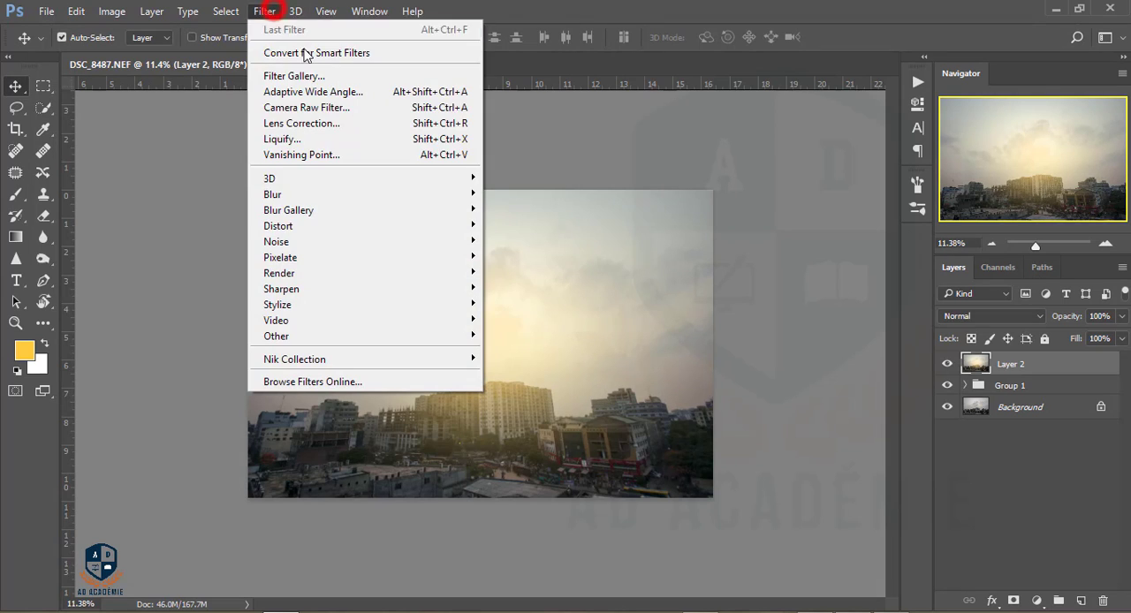
mouse_move(307, 106)
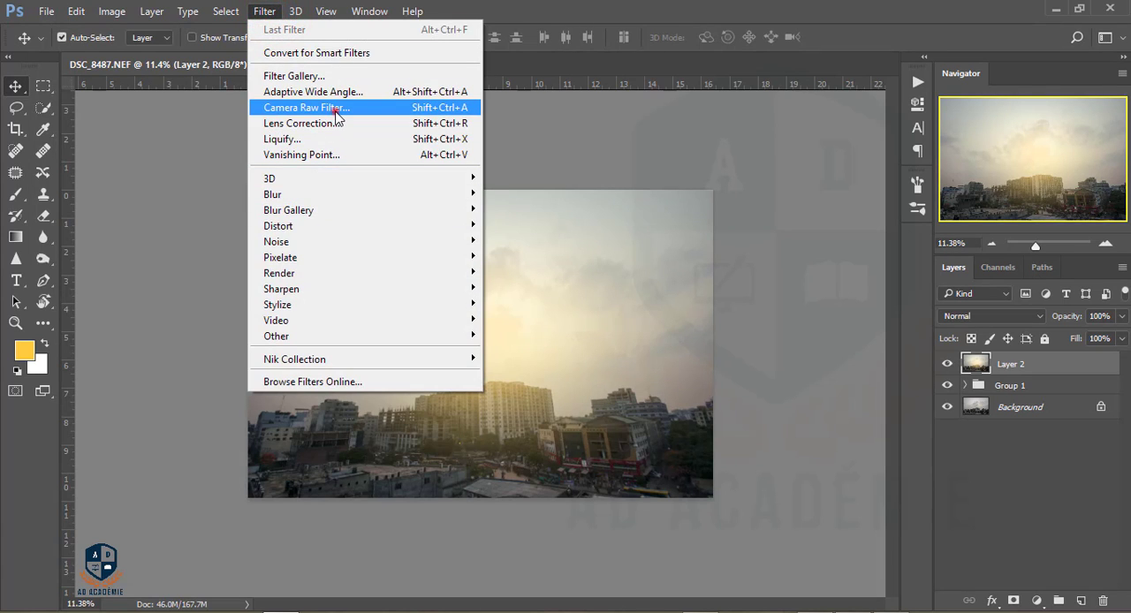
click(307, 106)
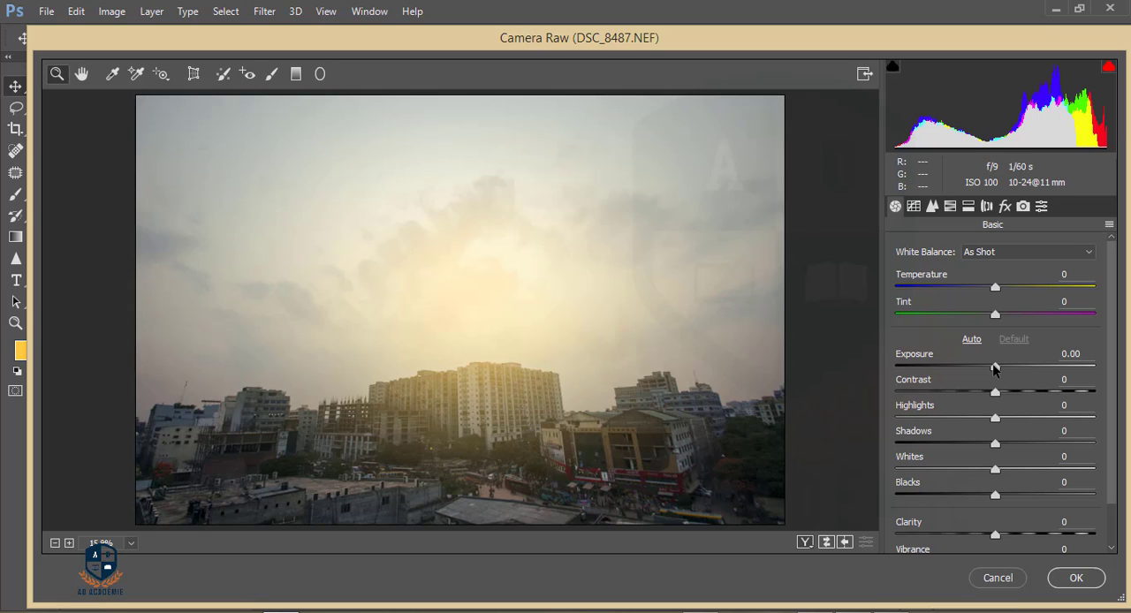
drag(995, 368, 990, 368)
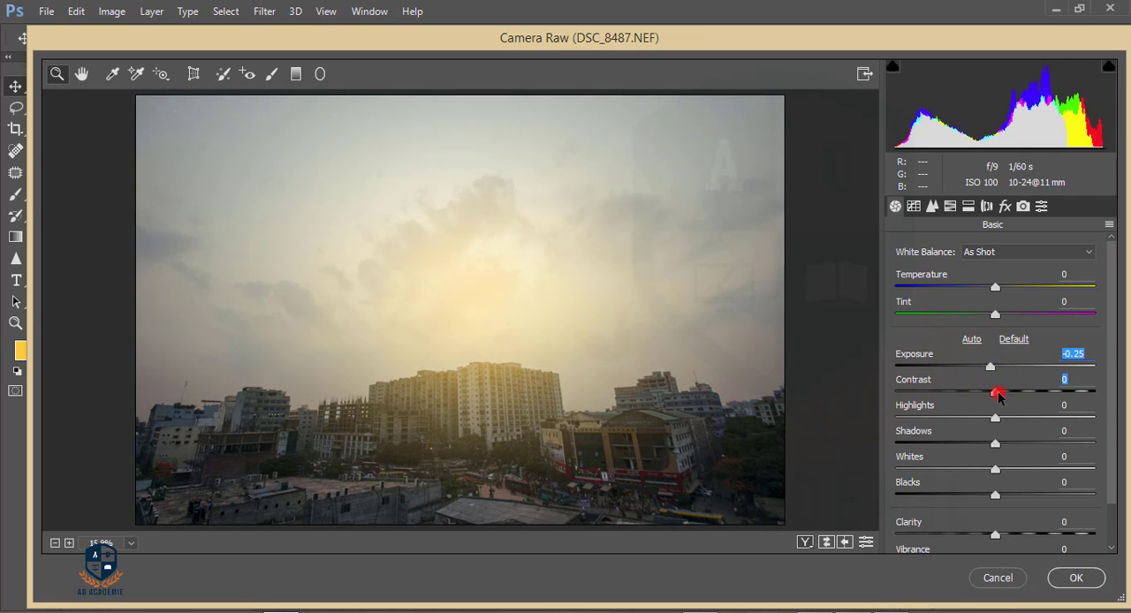
drag(995, 417, 944, 417)
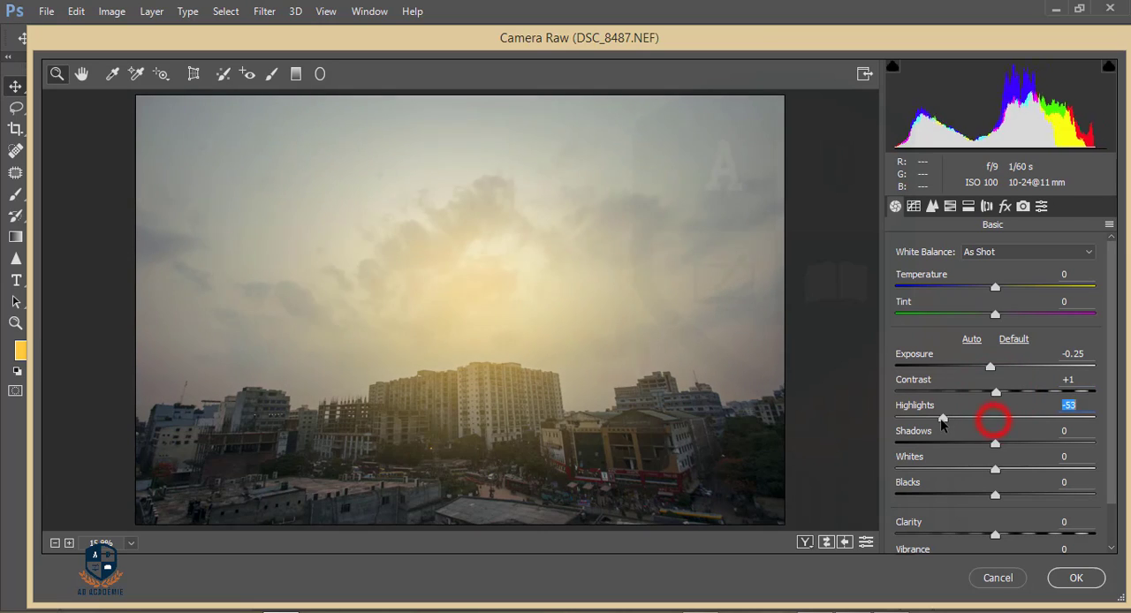
drag(944, 417, 937, 417)
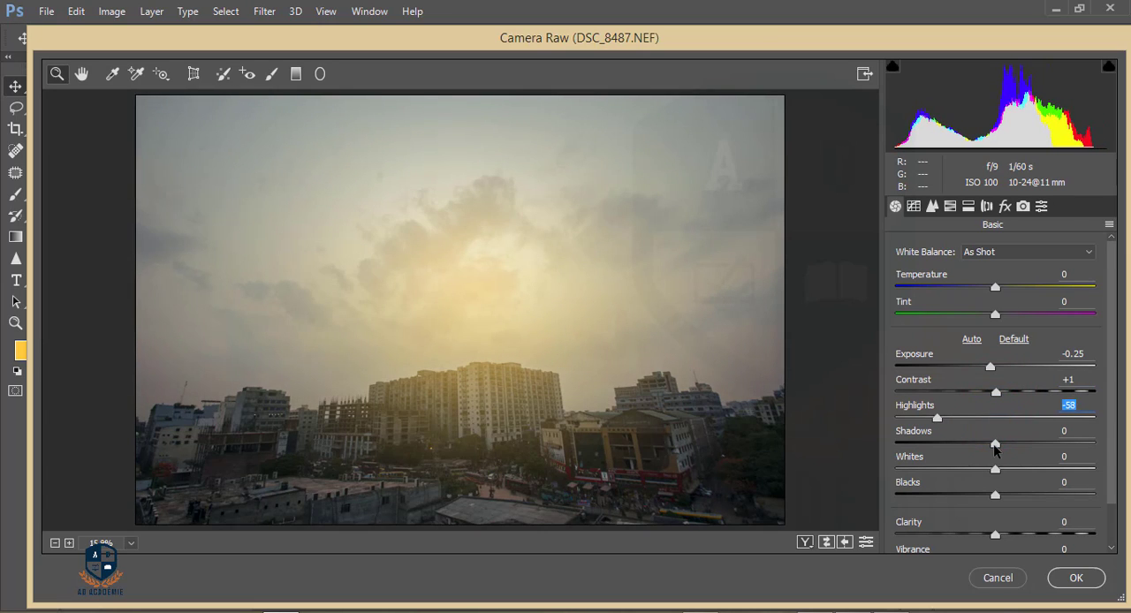
mouse_move(488, 341)
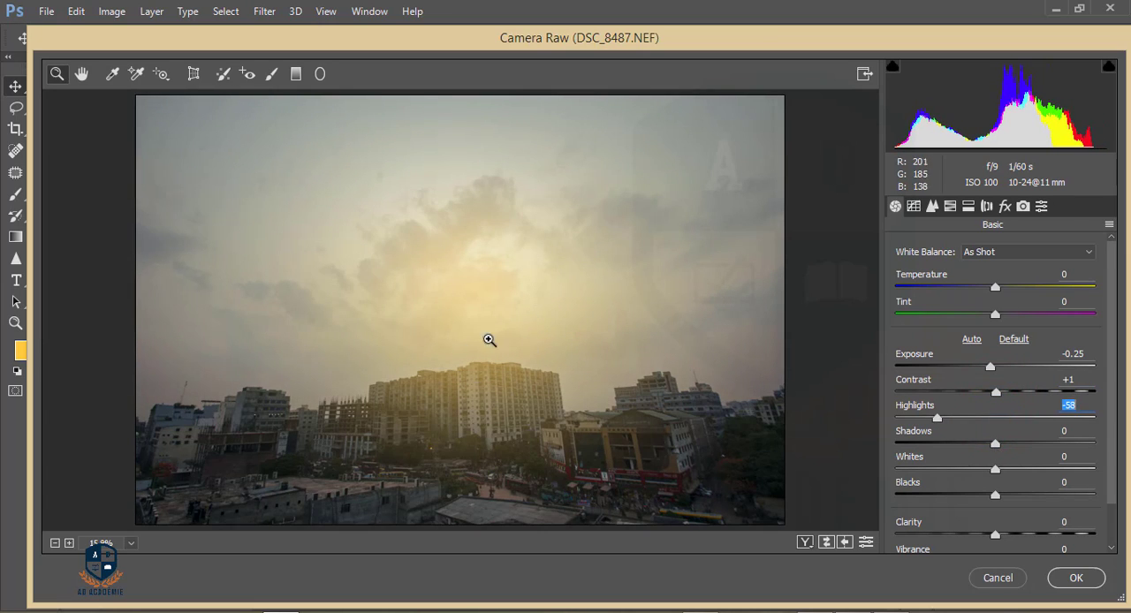
mouse_move(930, 209)
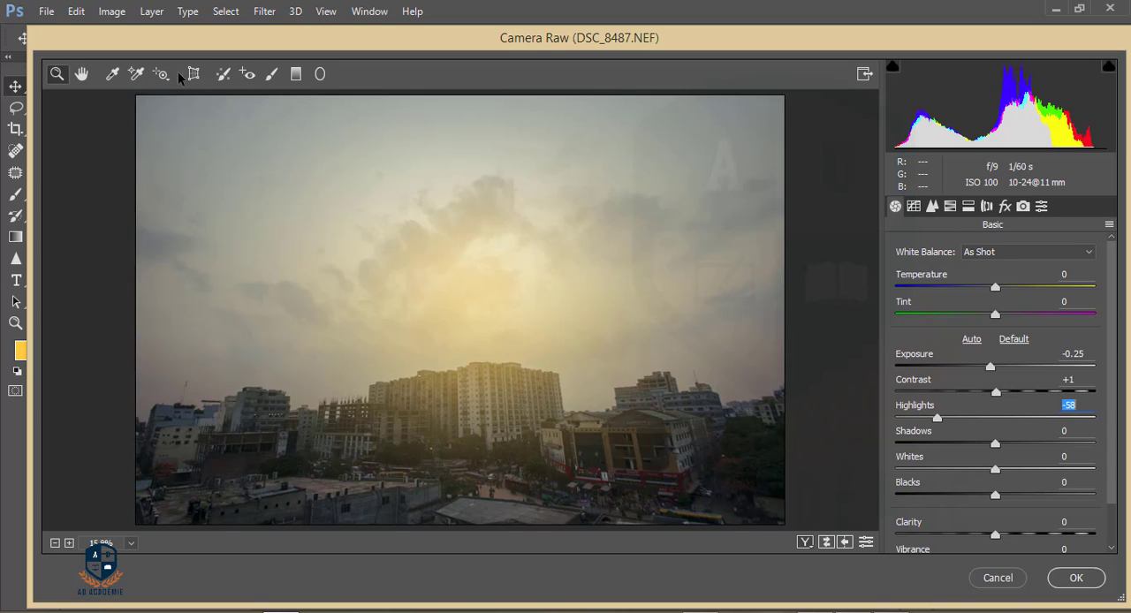
mouse_move(297, 74)
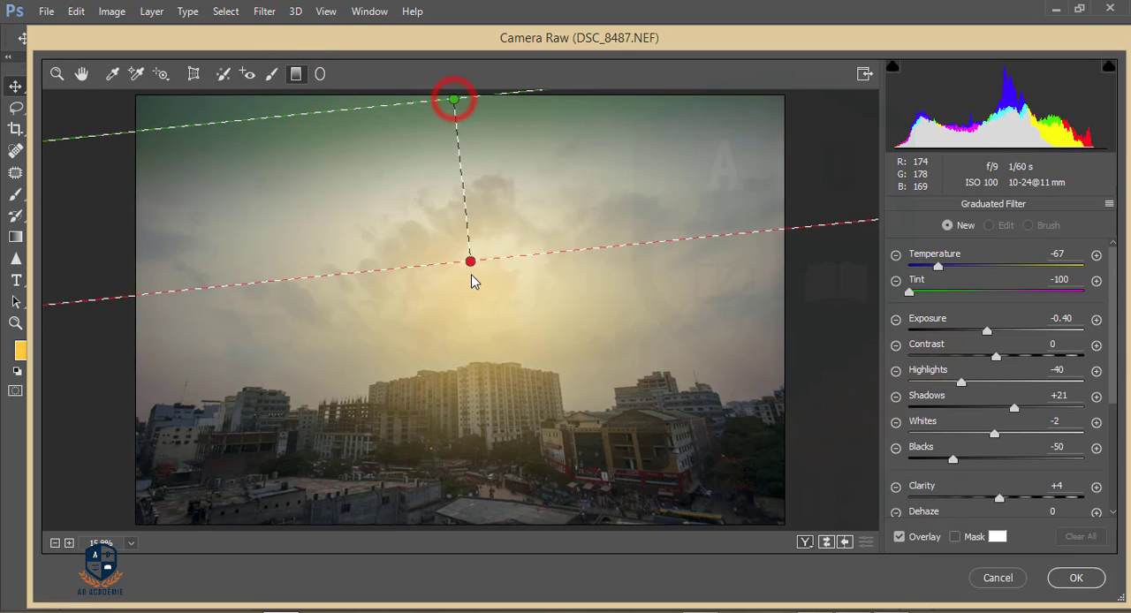
Stretch a graduated filter from the sky down to the rooftops and cool its temperature
drag(470, 261, 480, 436)
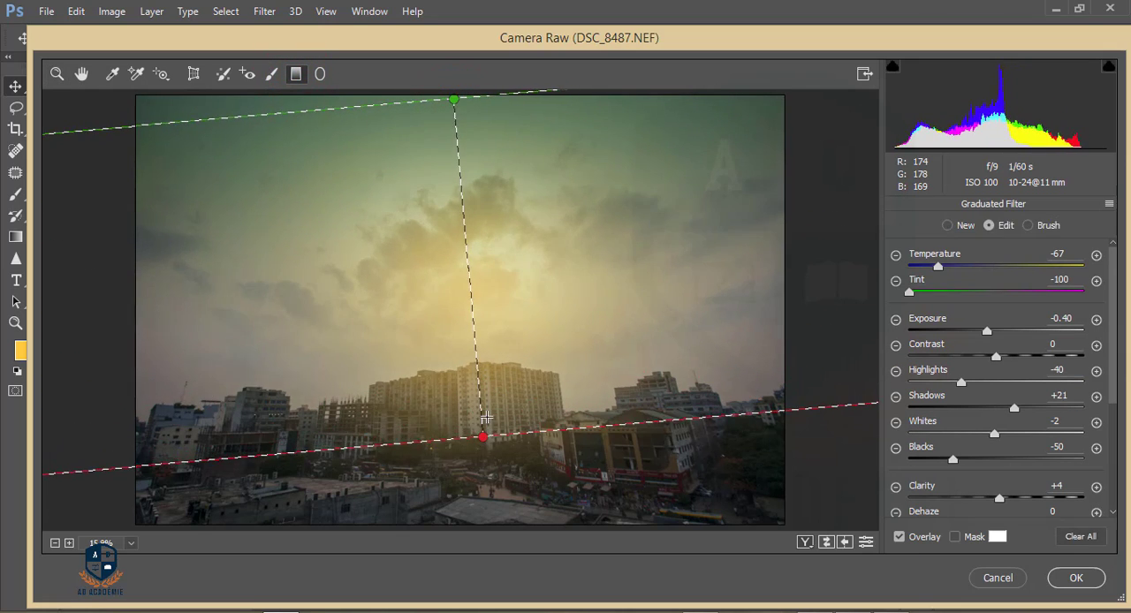
drag(938, 267, 944, 267)
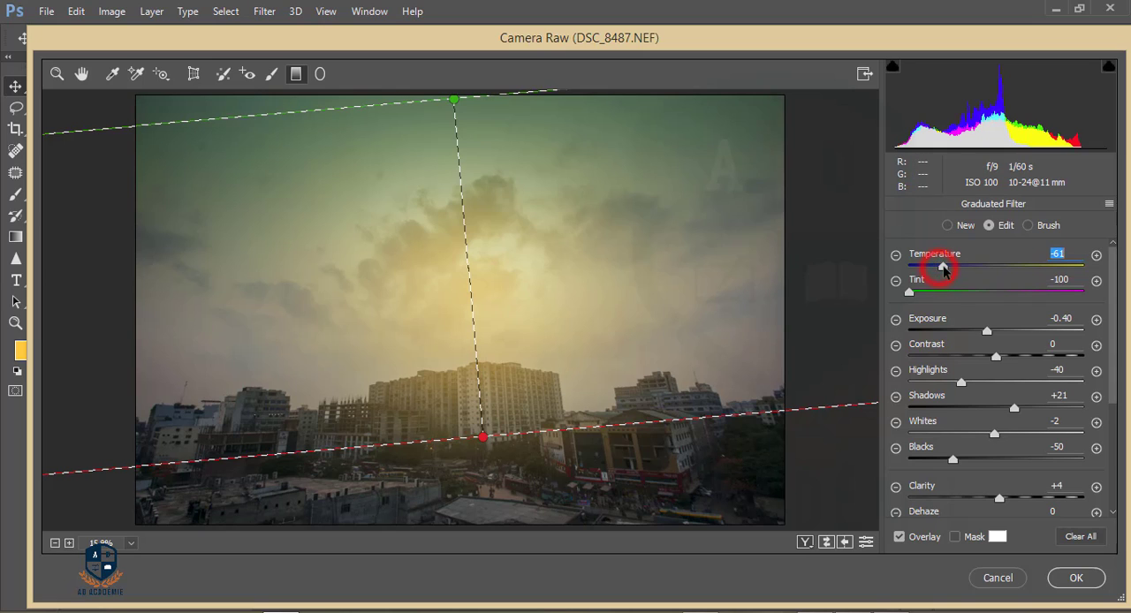
mouse_move(915, 297)
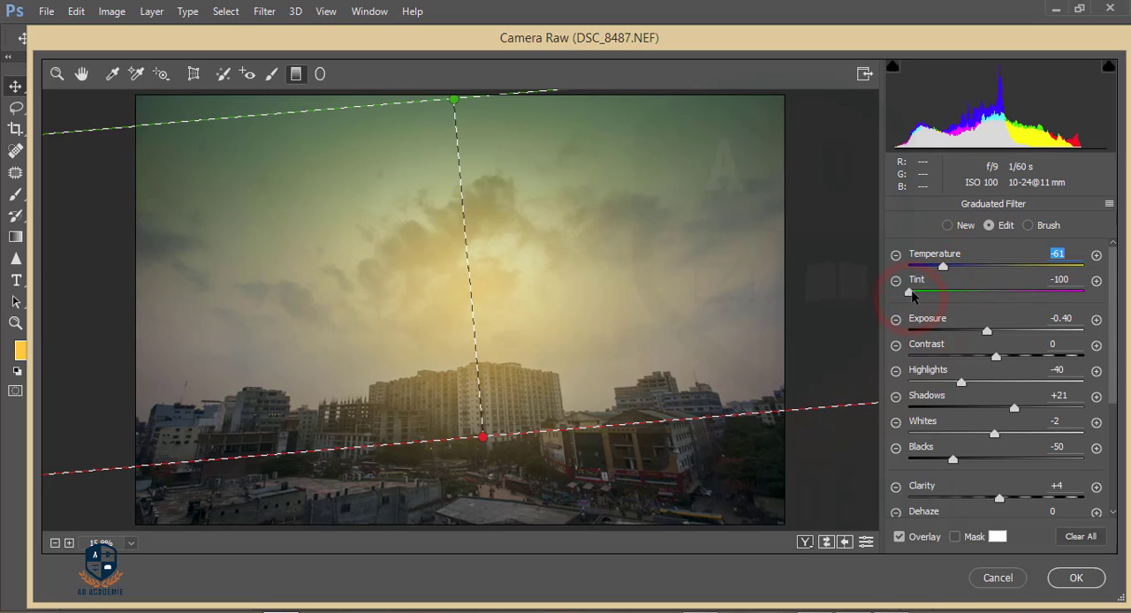
drag(896, 292, 978, 292)
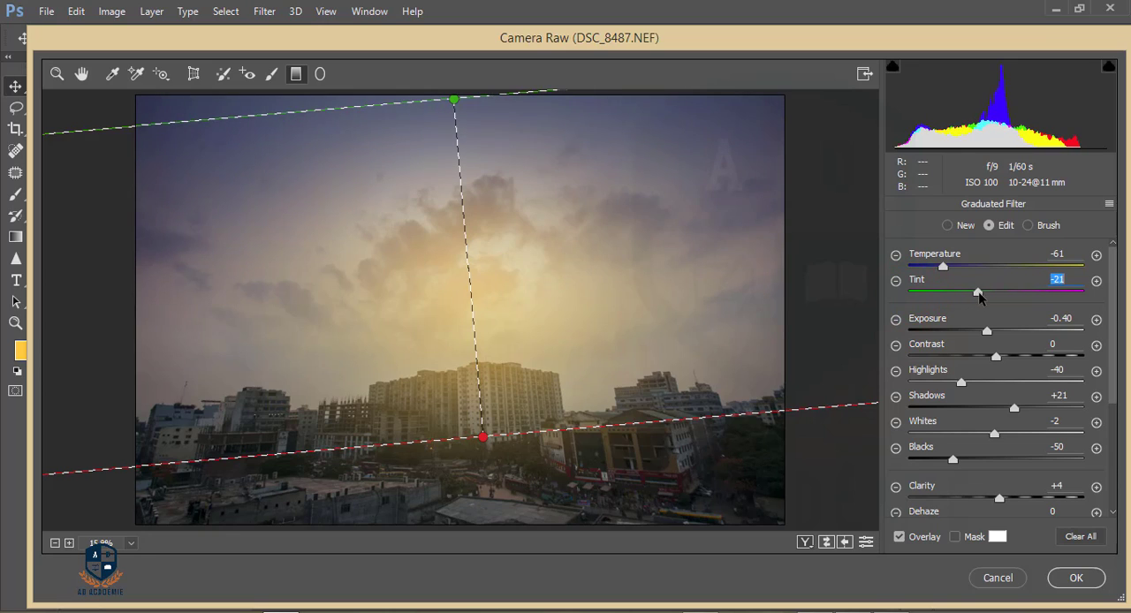
drag(944, 265, 922, 265)
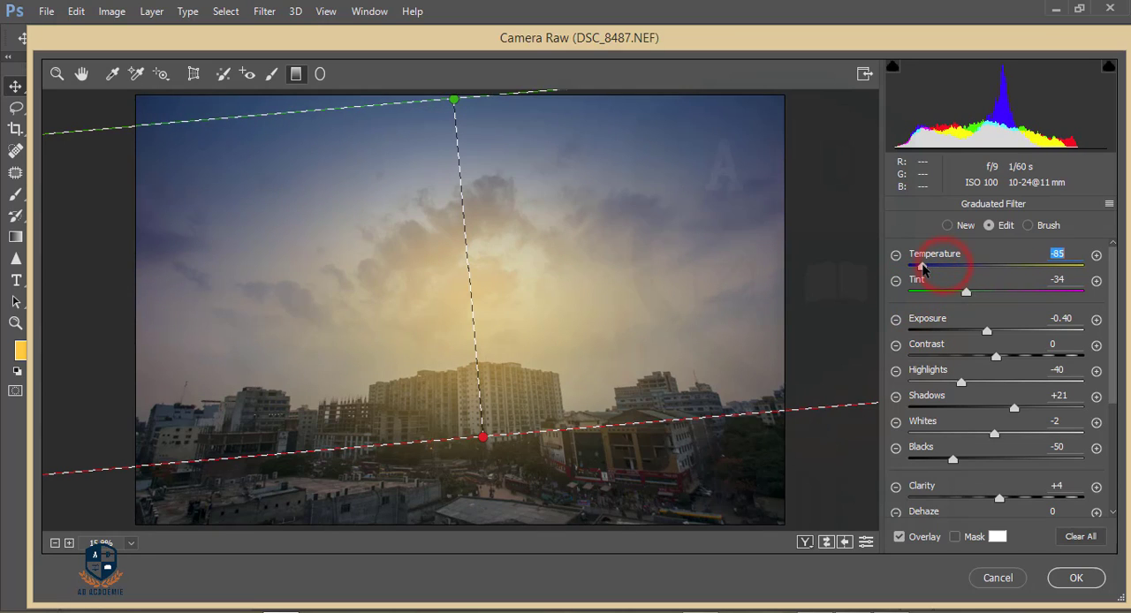
Fine-tune the gradient to about temperature -79 and tint -31
drag(965, 294, 969, 293)
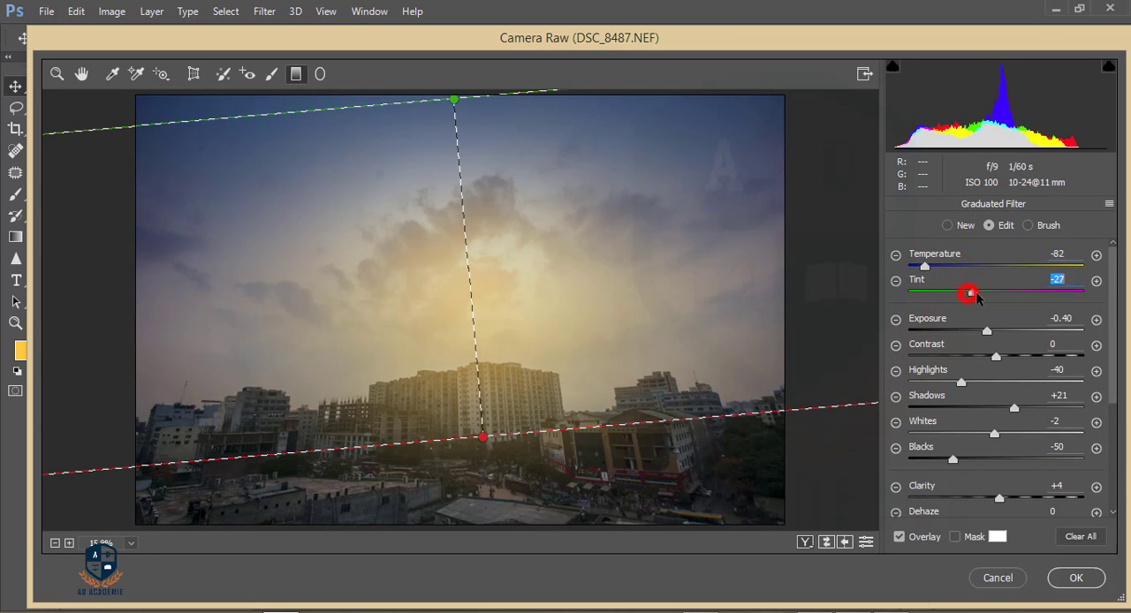
drag(969, 294, 974, 294)
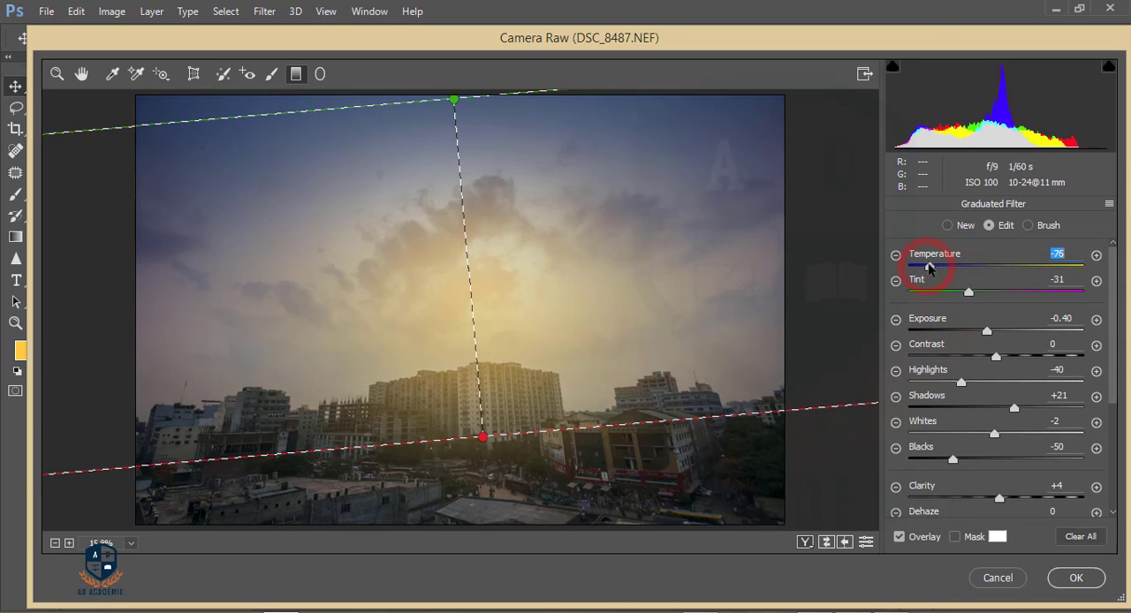
drag(928, 265, 933, 265)
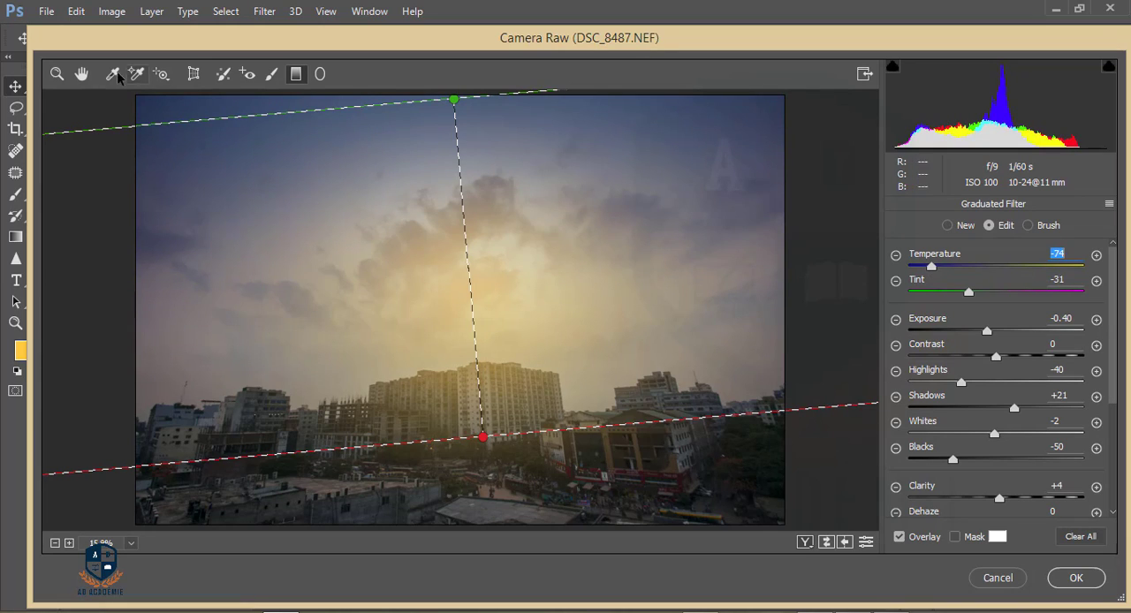
Pass through the Basic, Detail and Effects panels to reach the Tone Curve settings
click(81, 74)
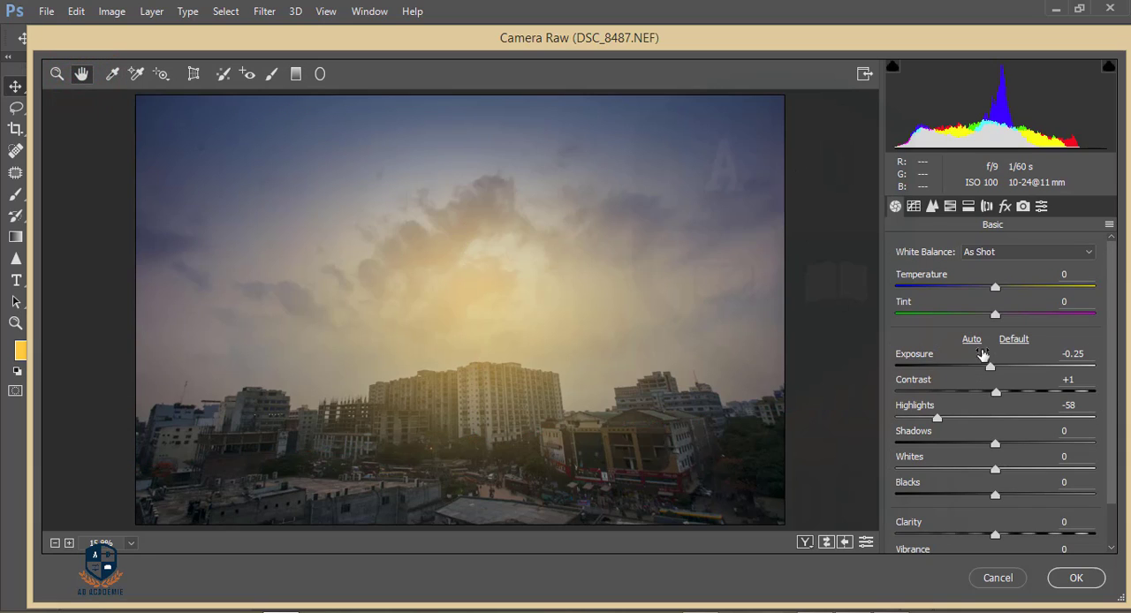
click(933, 205)
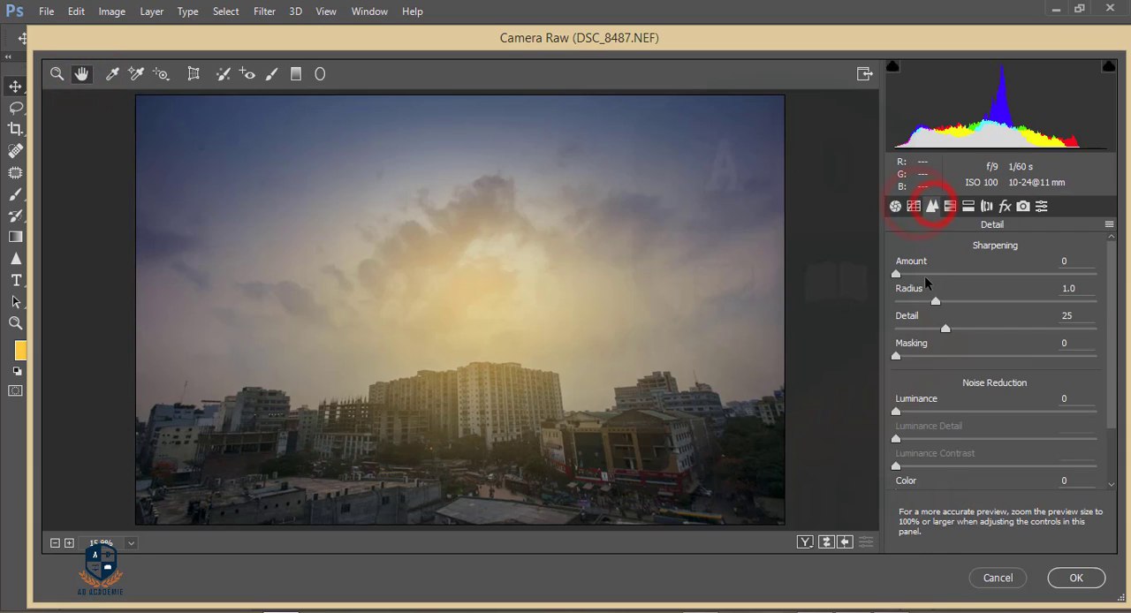
click(1004, 205)
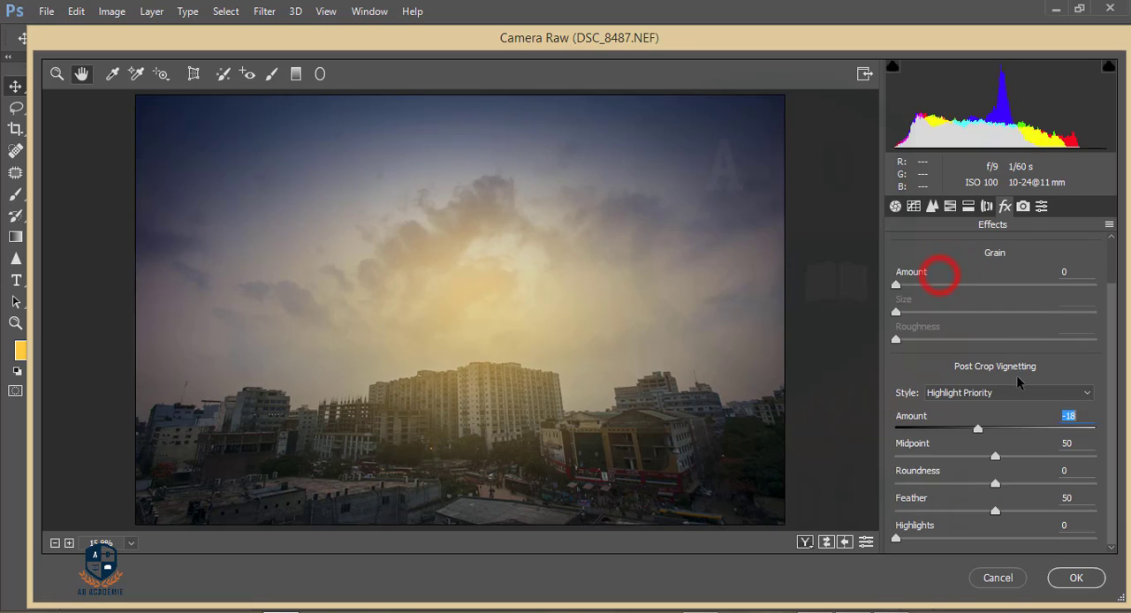
click(914, 205)
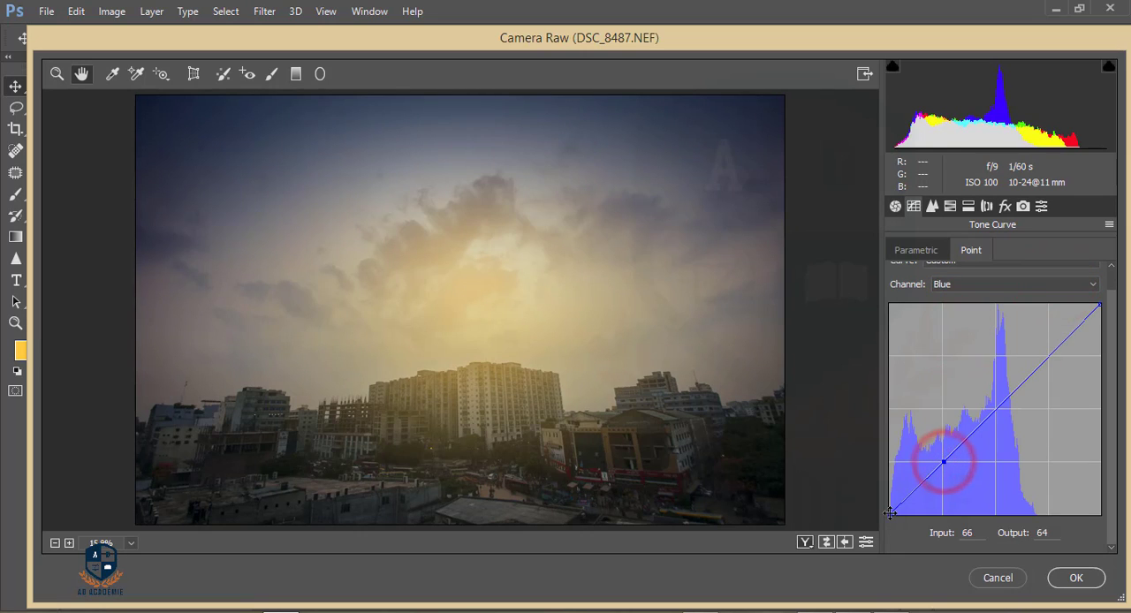
Raise the Blue curve's black point to 18 and the Green curve's black point to about 9
drag(944, 463, 887, 499)
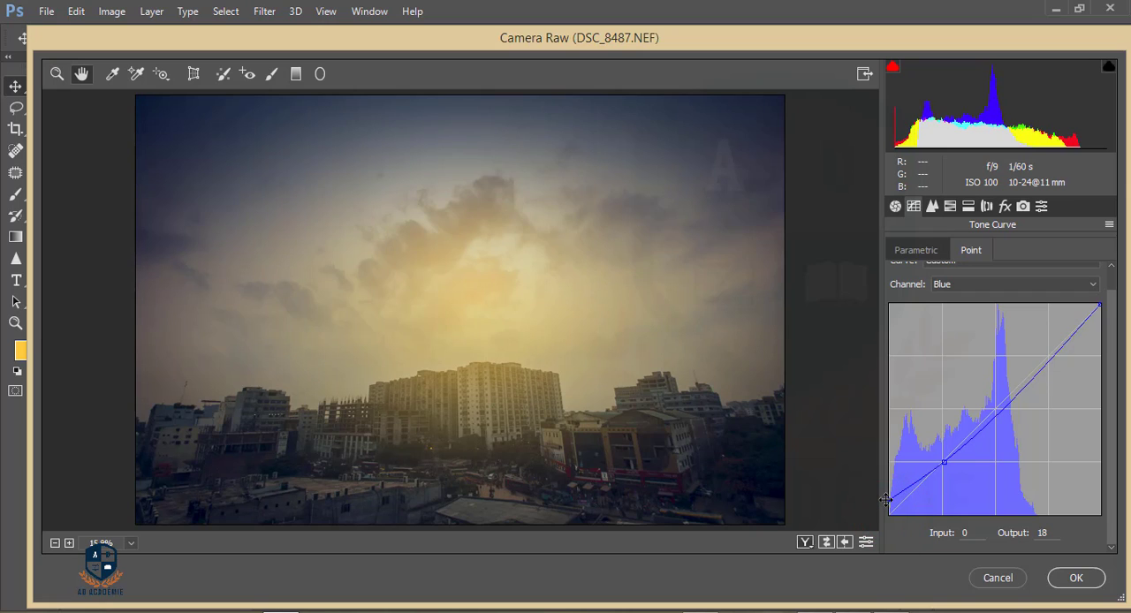
click(1015, 283)
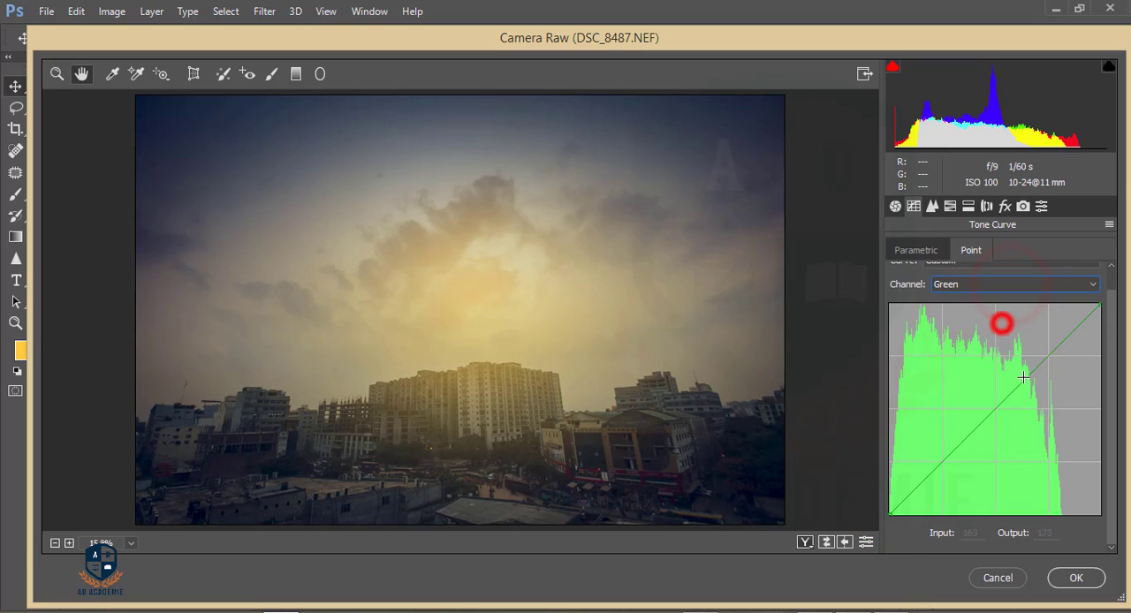
drag(1004, 321, 1026, 386)
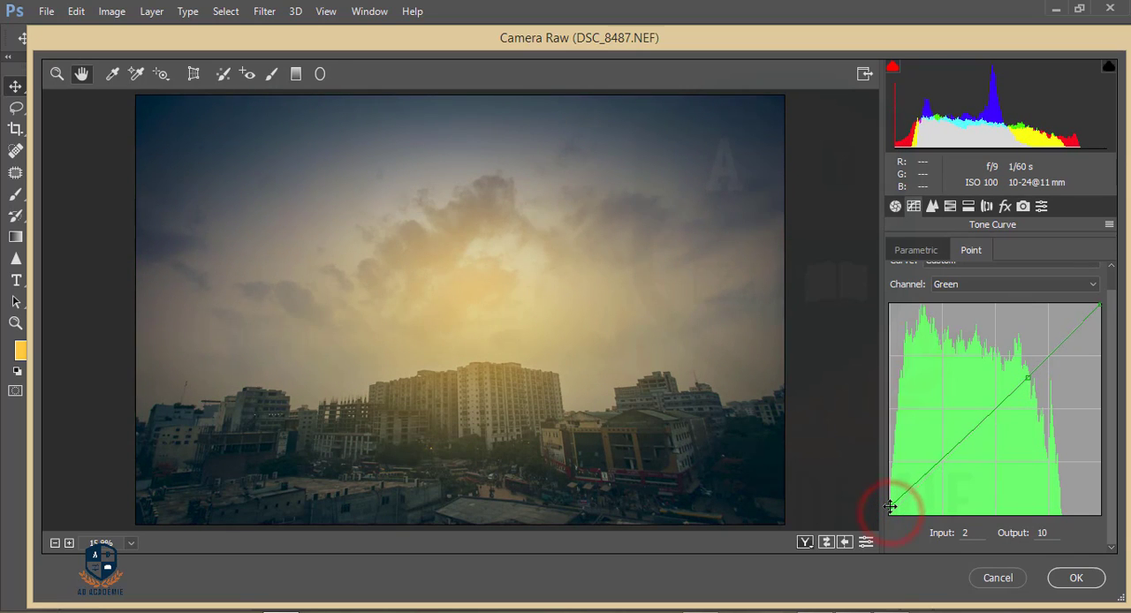
drag(891, 505, 887, 509)
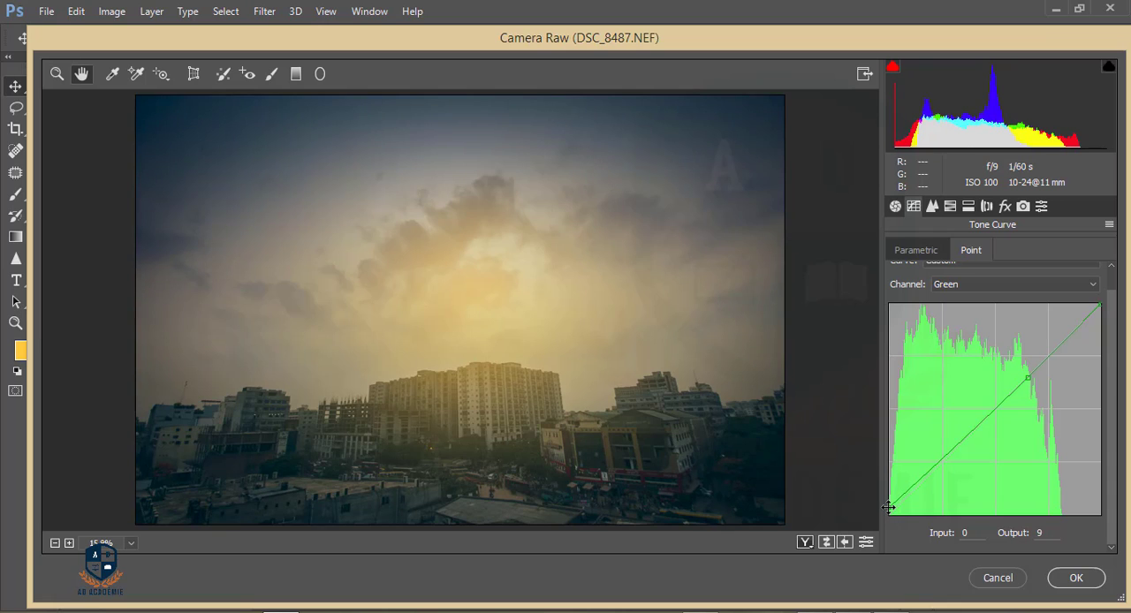
Pull the Red curve's white point down slightly to about 254
click(1014, 283)
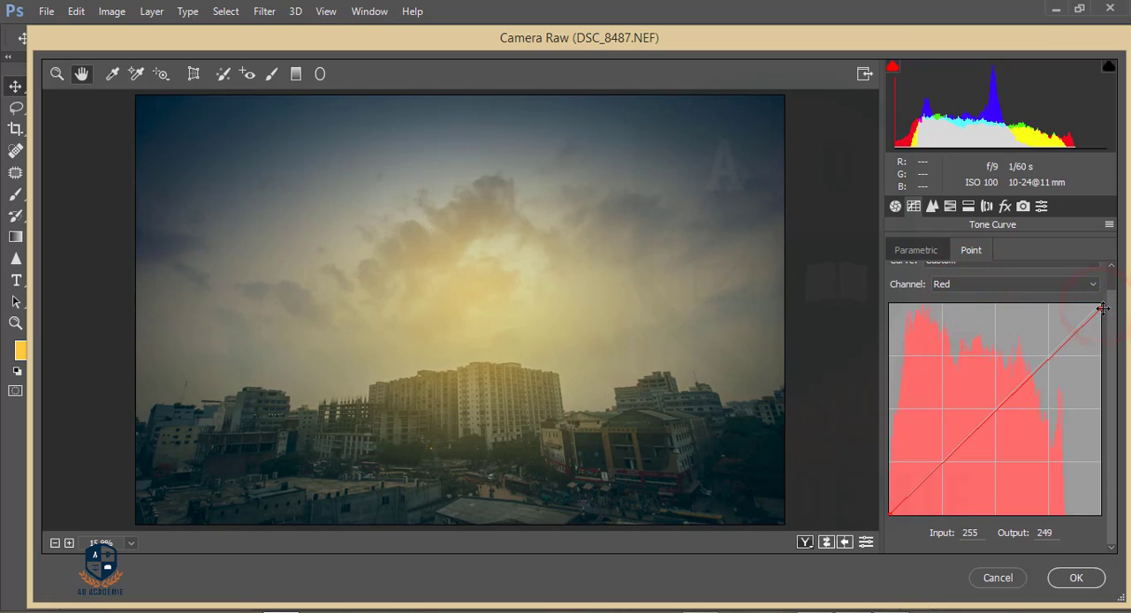
drag(1103, 309, 1099, 305)
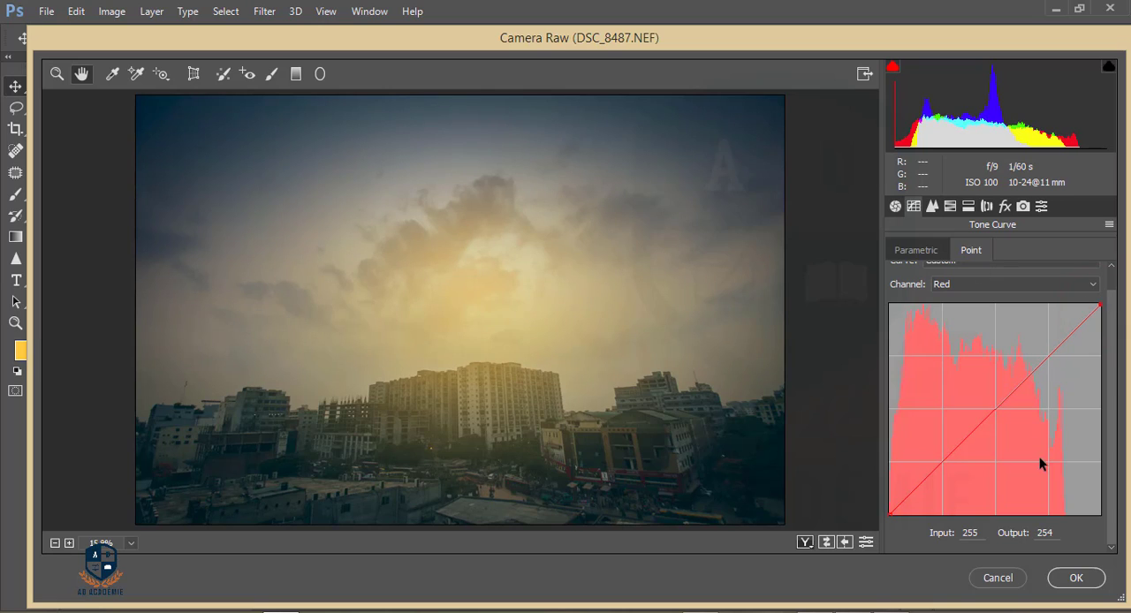
Move into the HSL panel, nudge the Reds hue, and switch to the Luminance sliders
click(933, 205)
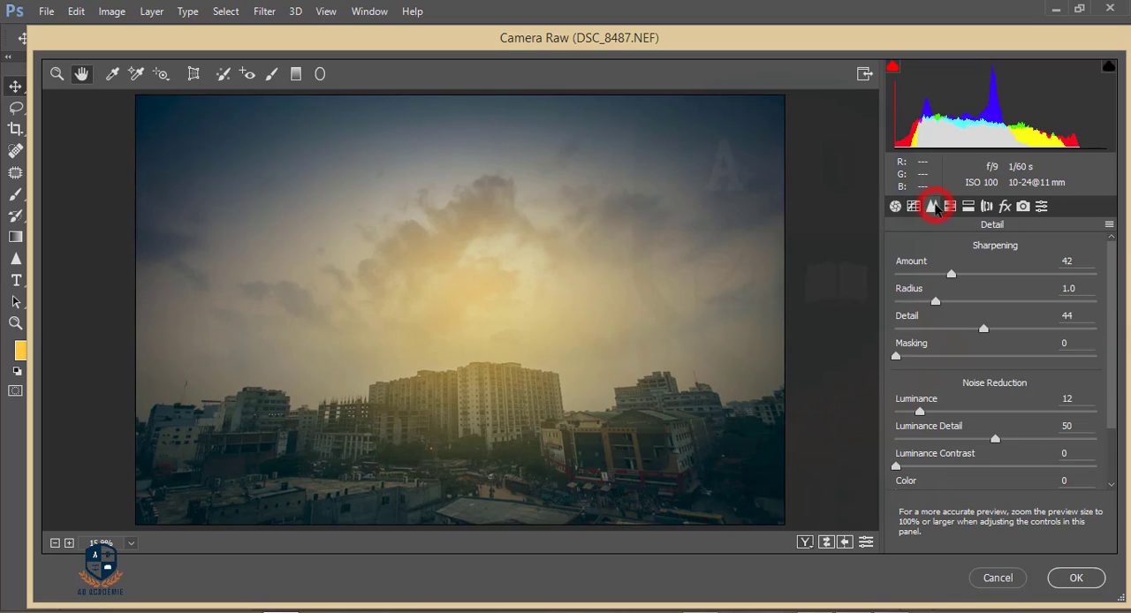
click(951, 206)
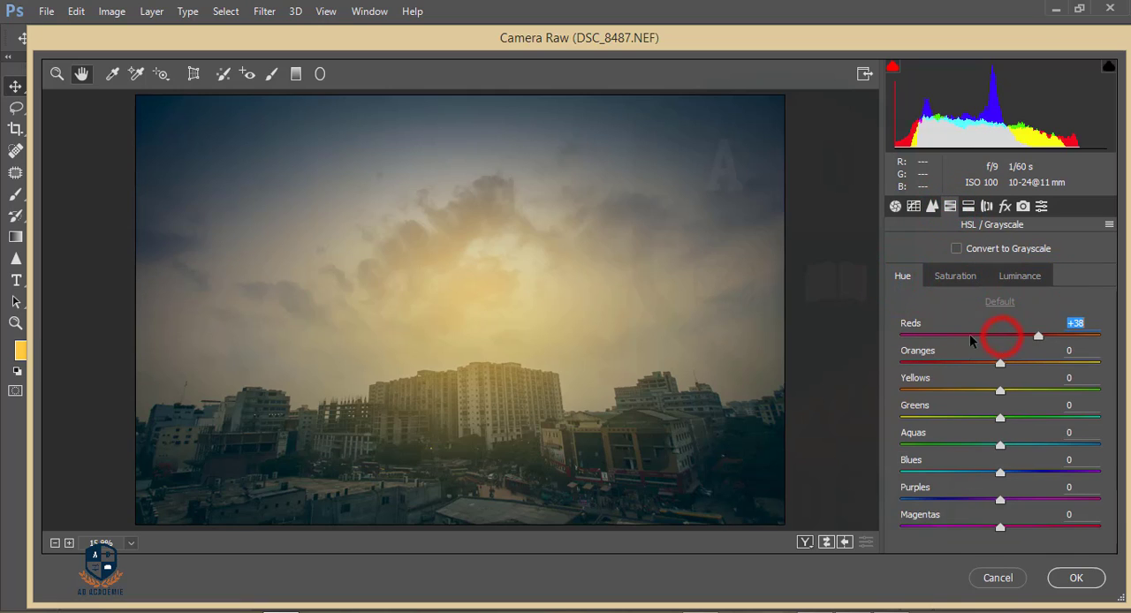
drag(1039, 334, 992, 334)
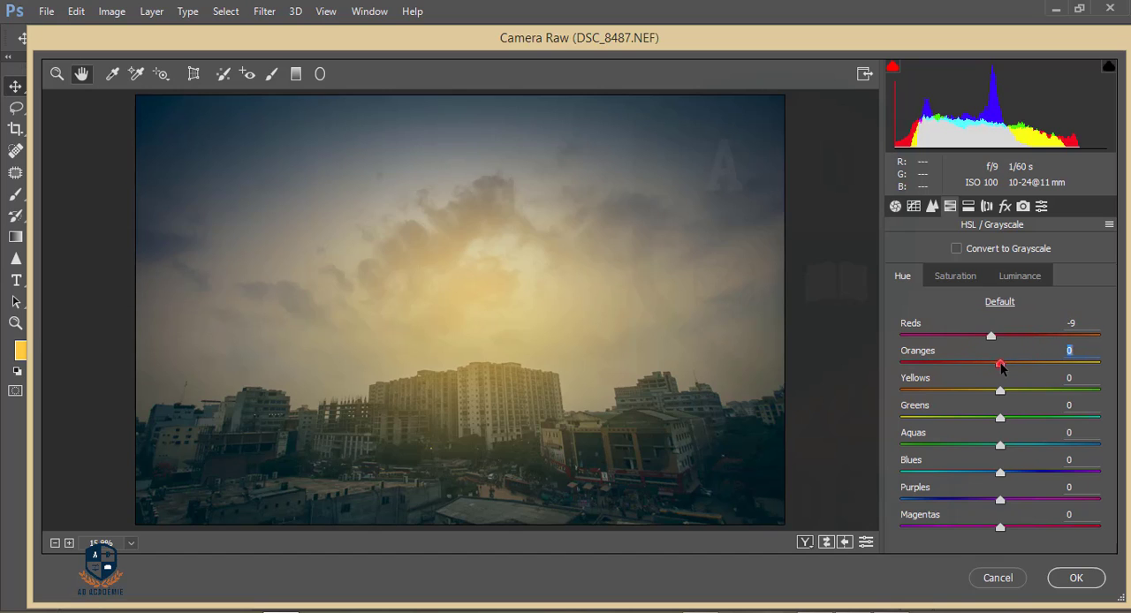
click(954, 276)
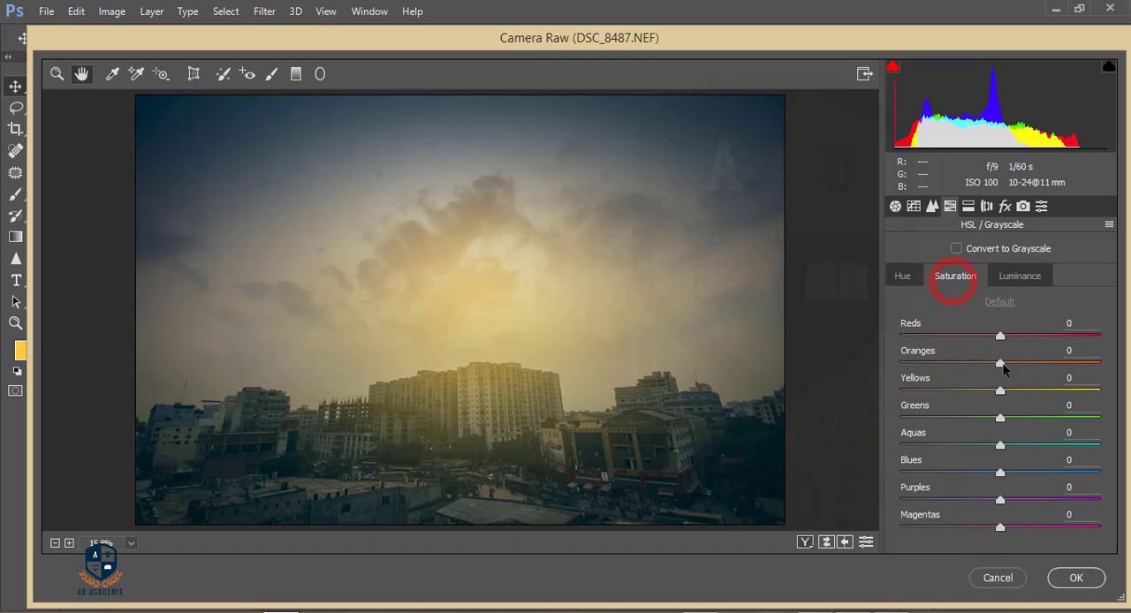
click(1020, 276)
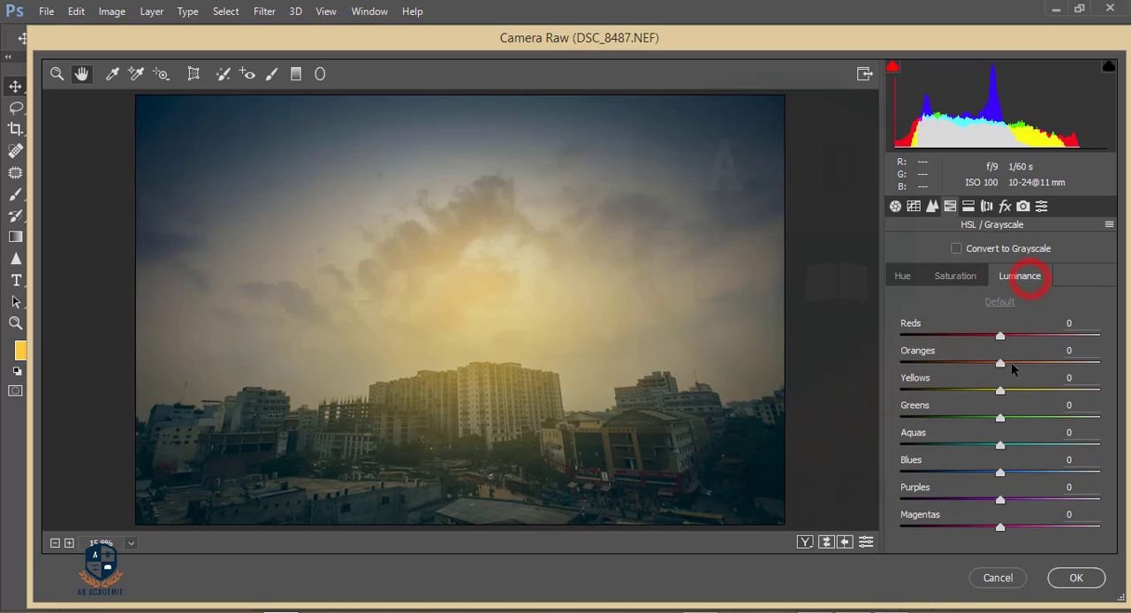
Set luminance Oranges -91, Yellows +24, Greens -14, Aquas -7, and brighten Blues
drag(1000, 362, 960, 362)
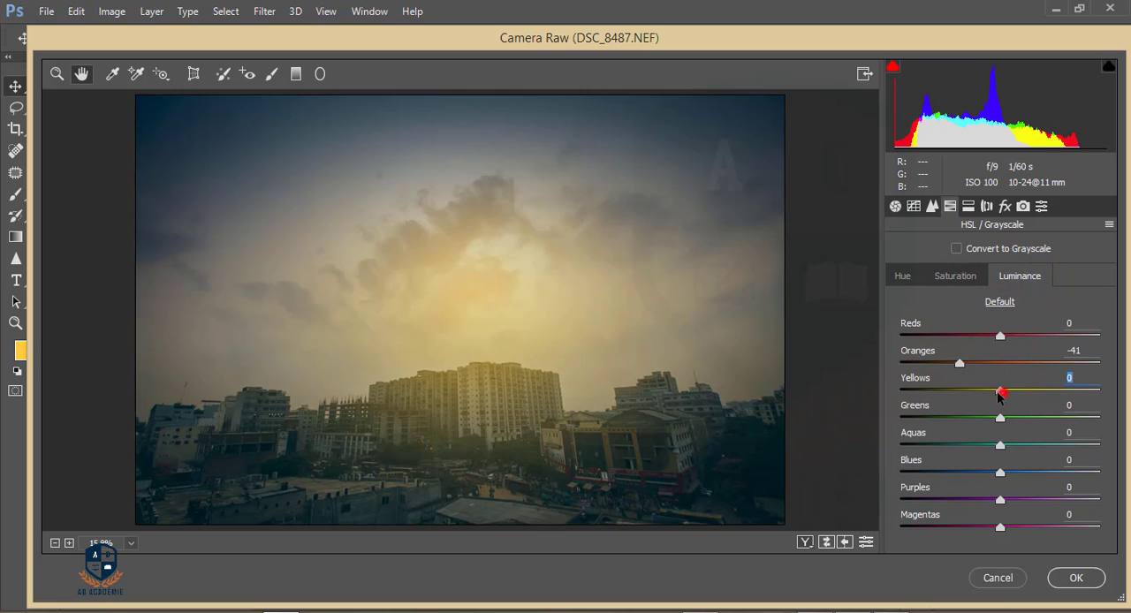
drag(1000, 393, 1026, 392)
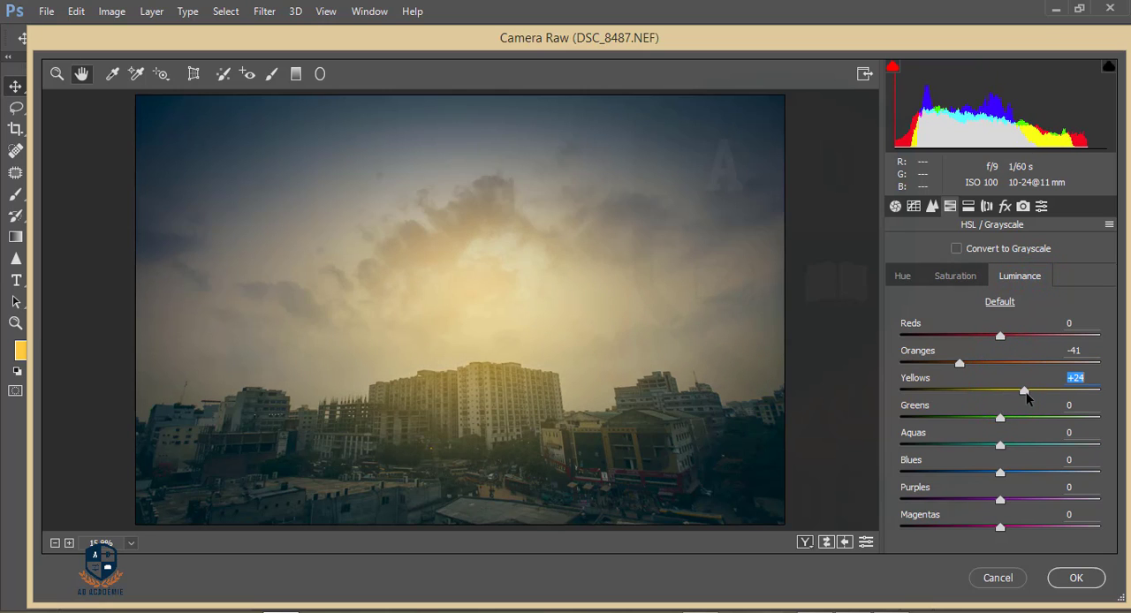
drag(1000, 417, 977, 418)
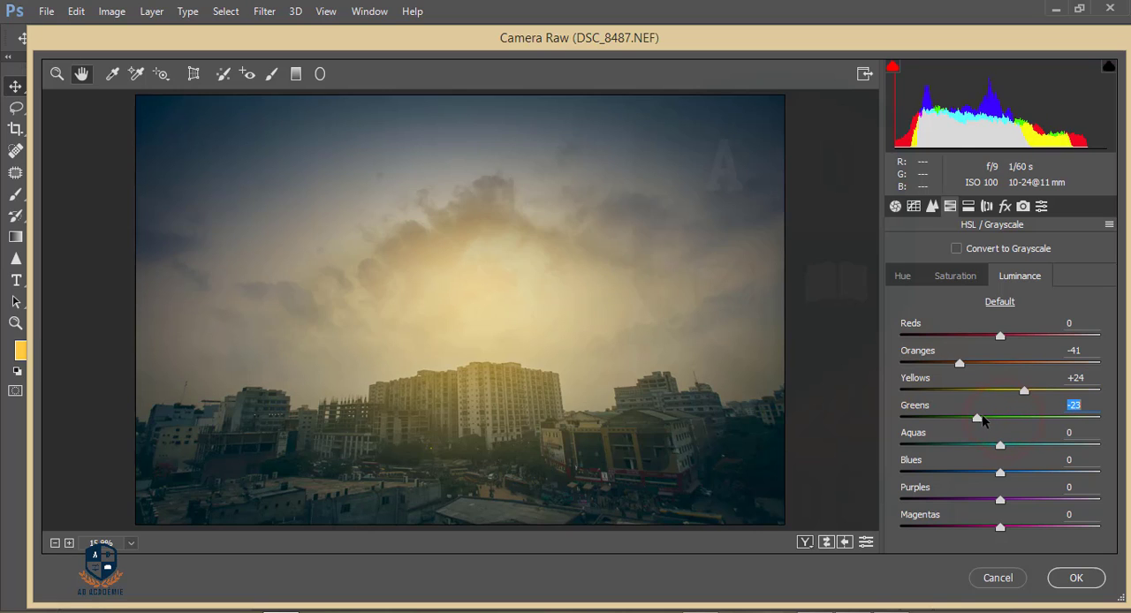
drag(976, 417, 986, 417)
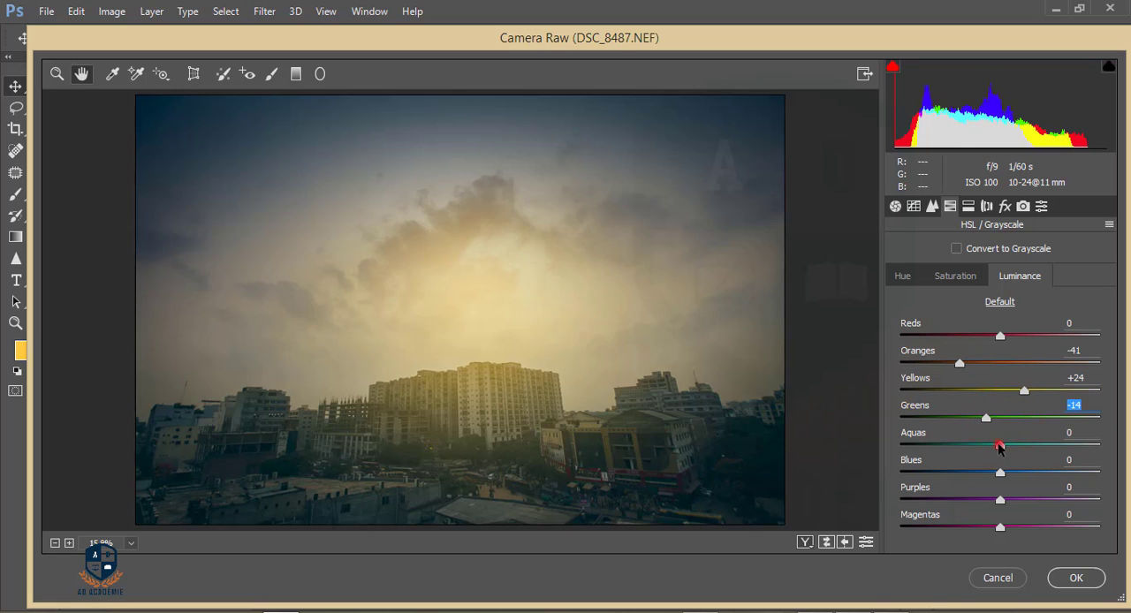
drag(1000, 444, 1014, 444)
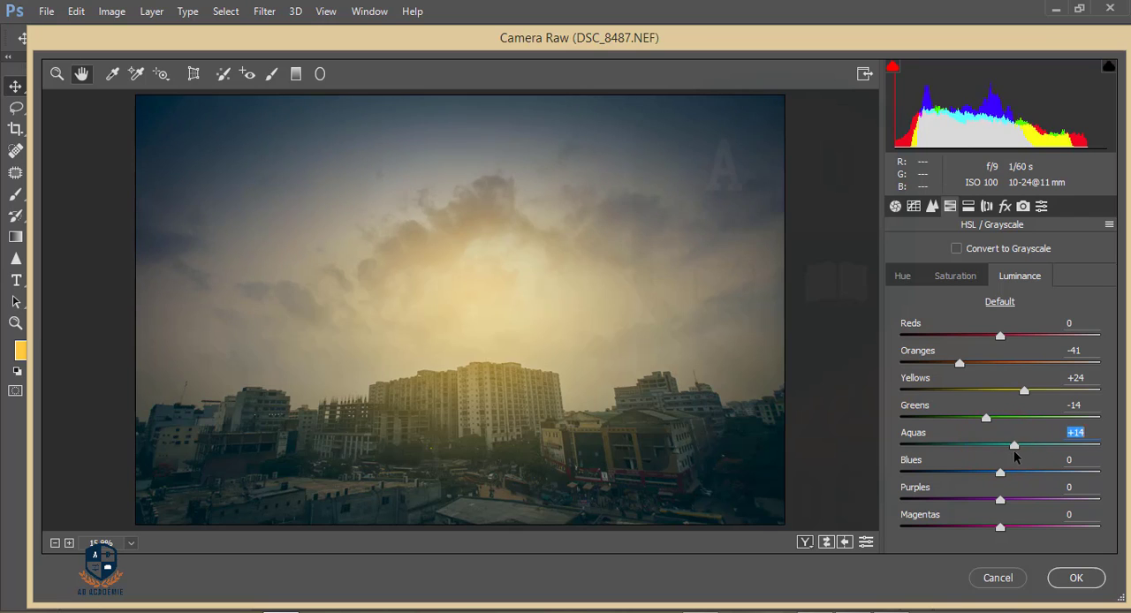
drag(1015, 445, 993, 445)
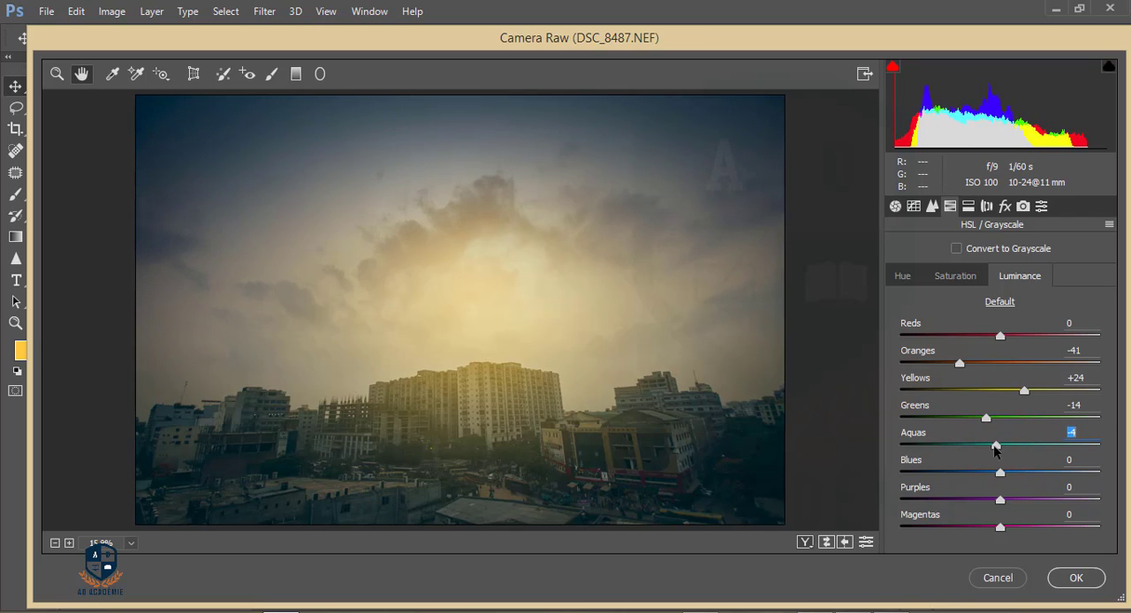
drag(1001, 472, 1029, 472)
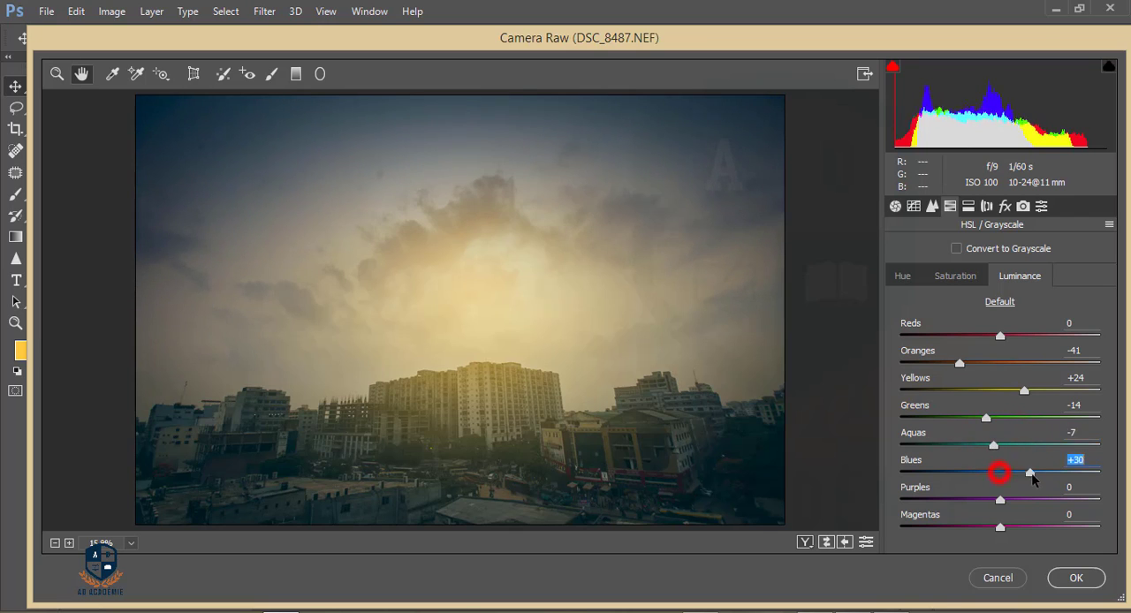
drag(1029, 473, 1017, 474)
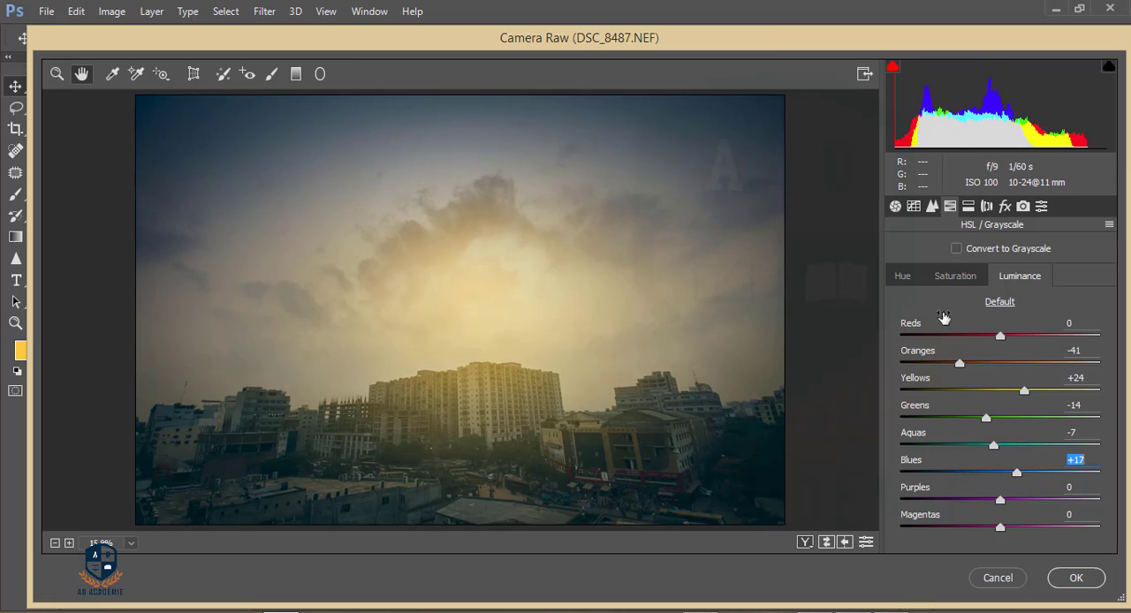
In the Saturation tab, boost Purples to about +11 while muting Blues slightly
click(954, 276)
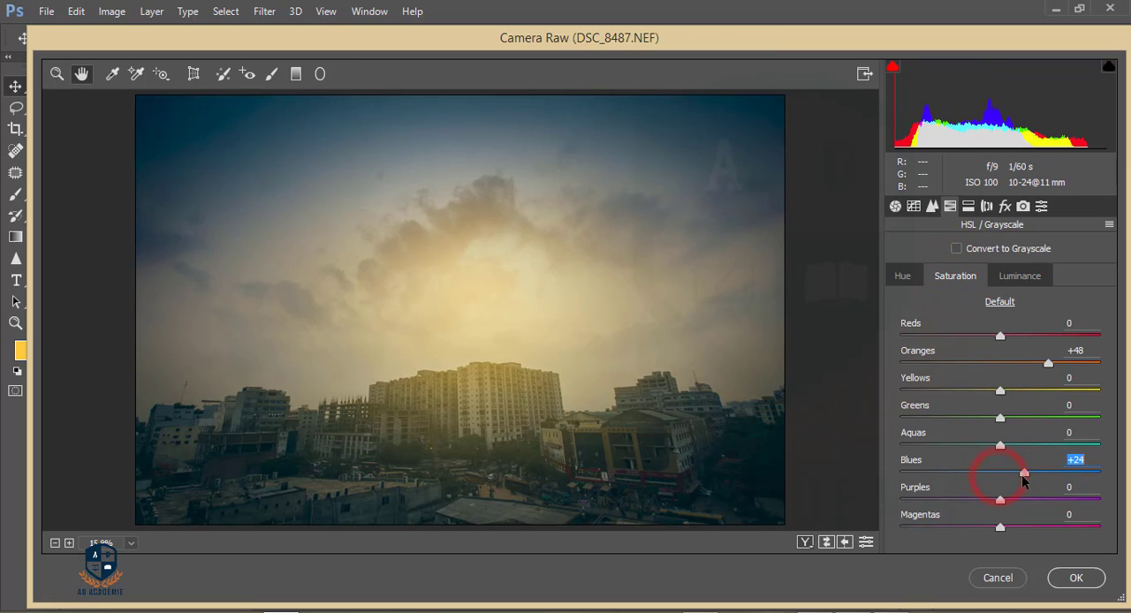
drag(1024, 474, 997, 473)
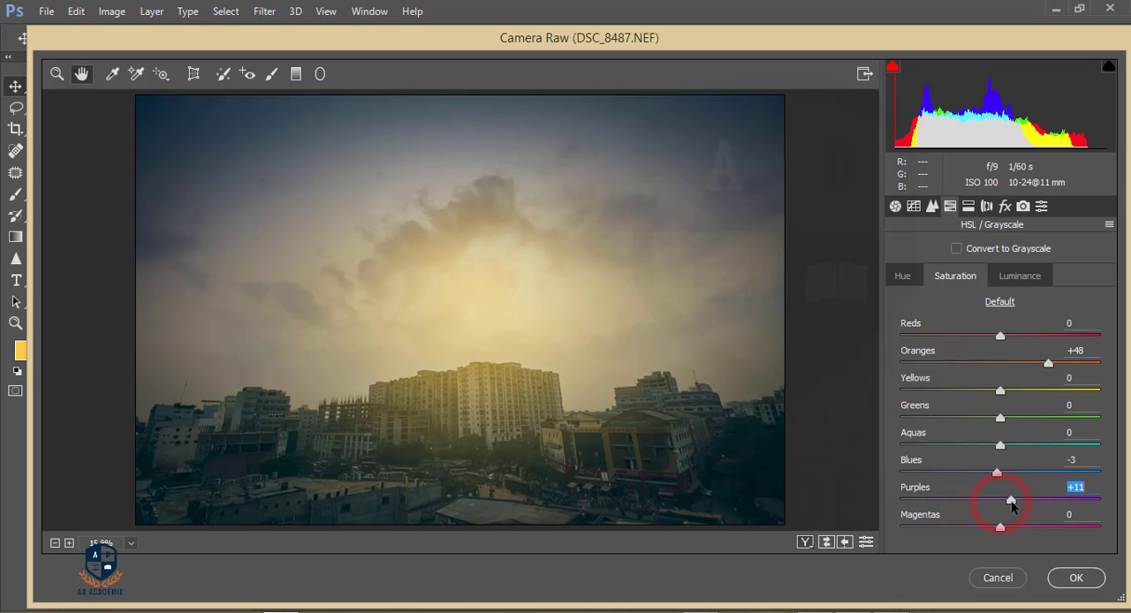
mouse_move(1077, 577)
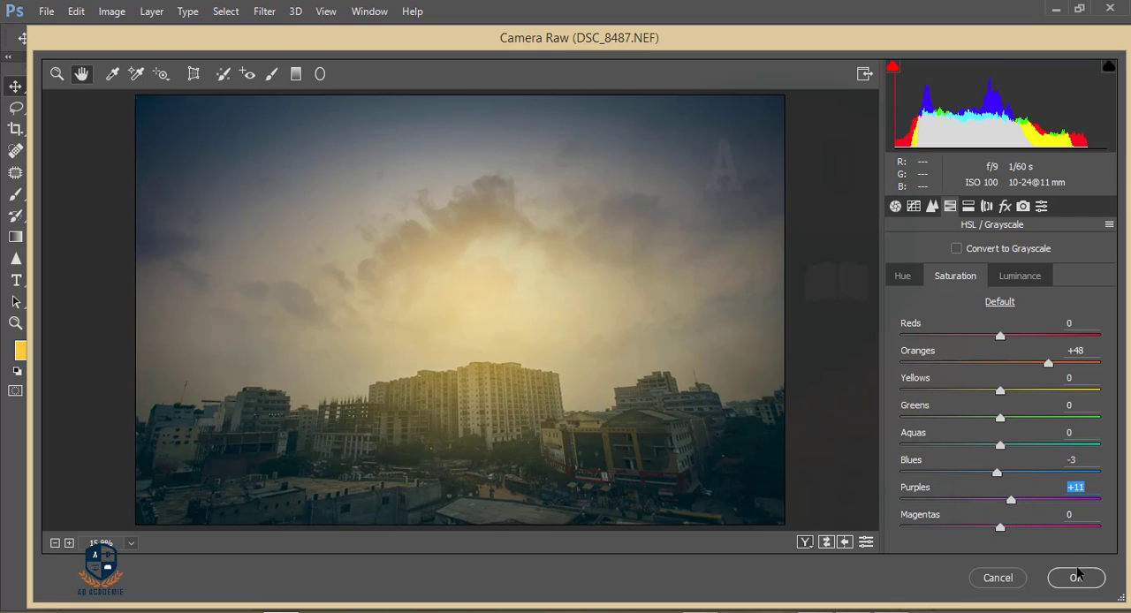
Confirm Camera Raw onto Layer 2, then toggle its visibility to compare before and after
click(1074, 577)
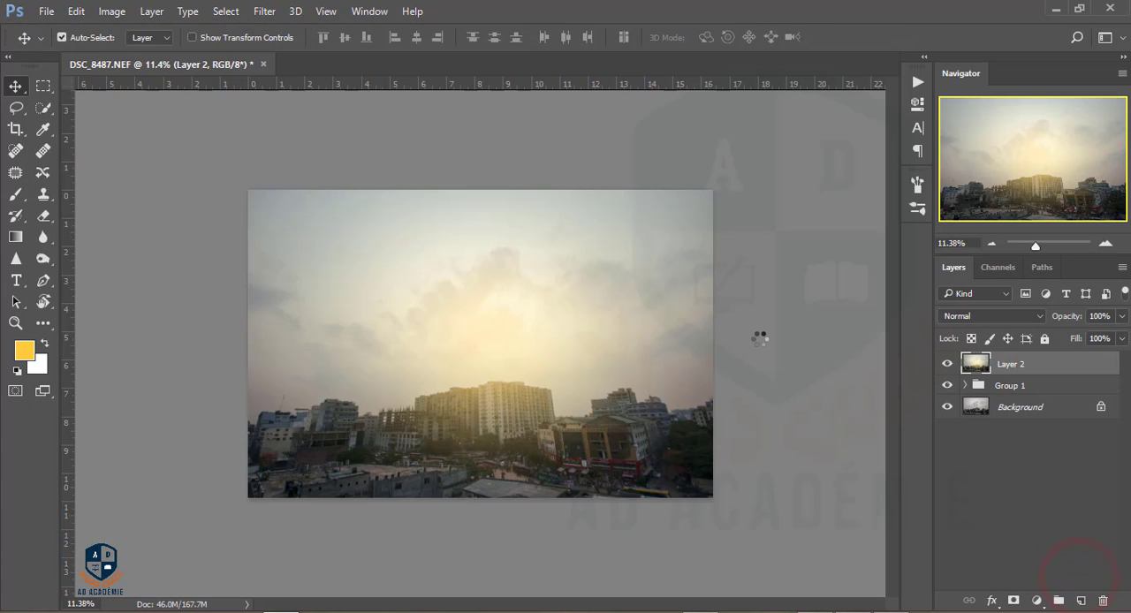
click(265, 11)
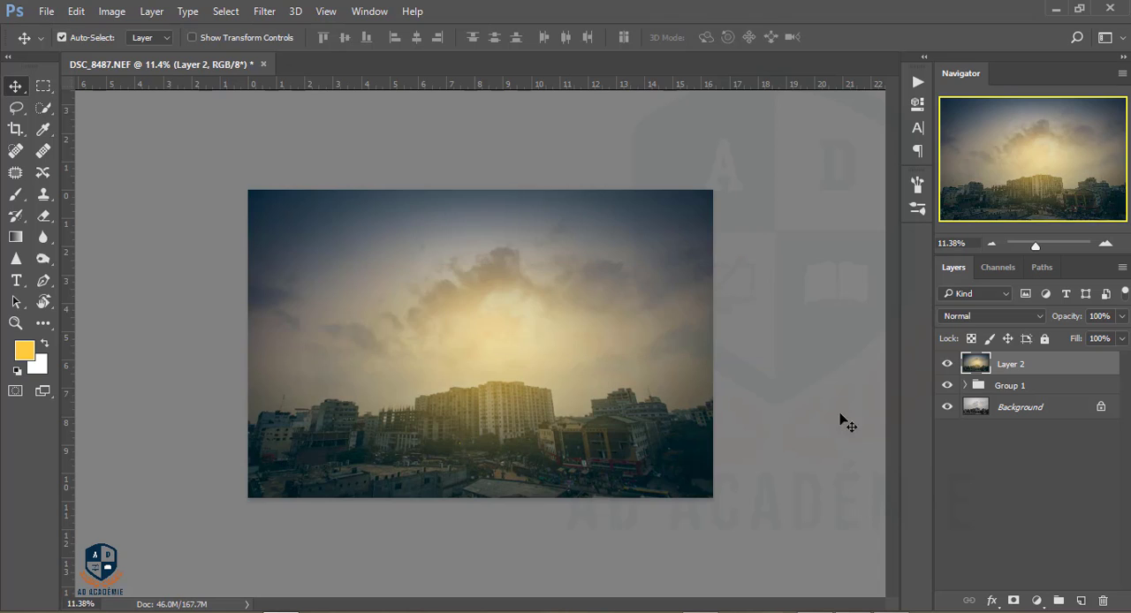
click(948, 363)
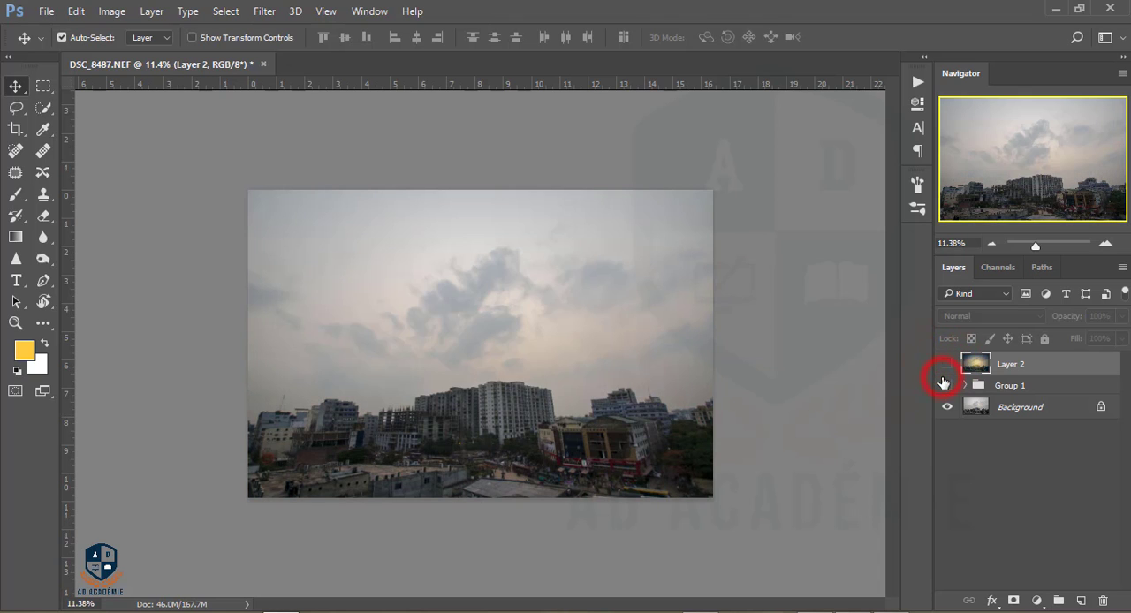
click(948, 362)
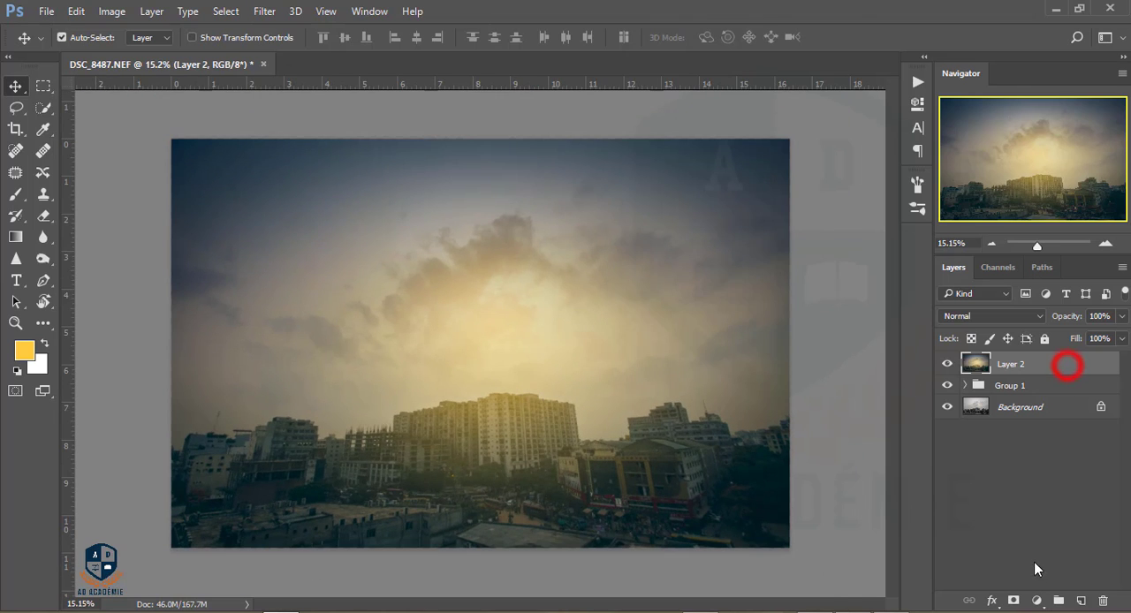
Add a Levels adjustment with midtones at 0.74 and white input at 233
click(1036, 601)
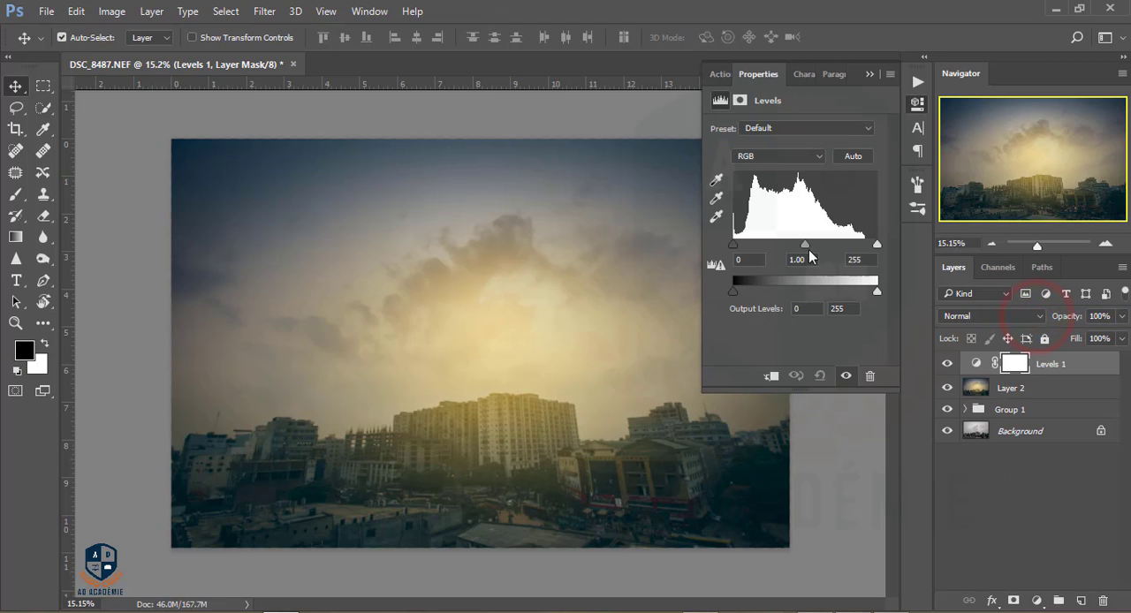
drag(806, 244, 803, 244)
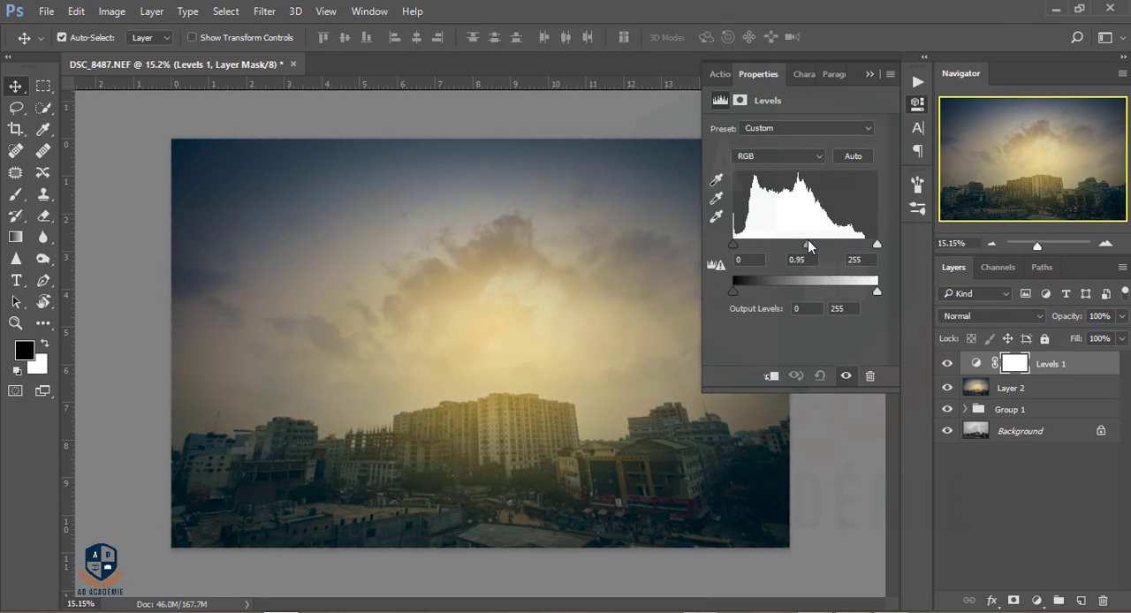
drag(806, 244, 820, 244)
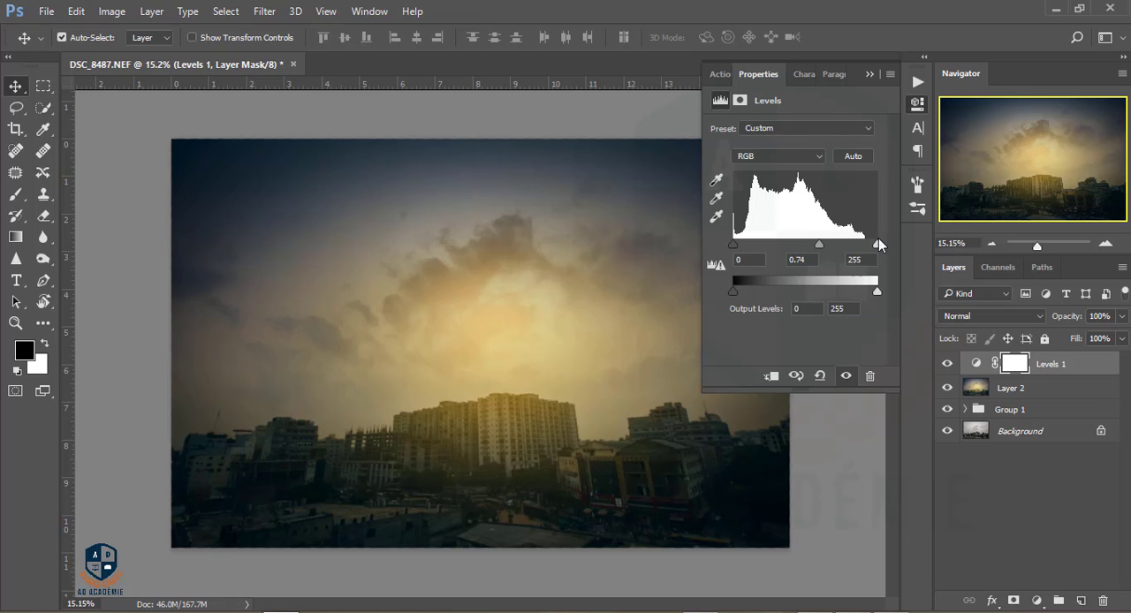
drag(877, 244, 864, 244)
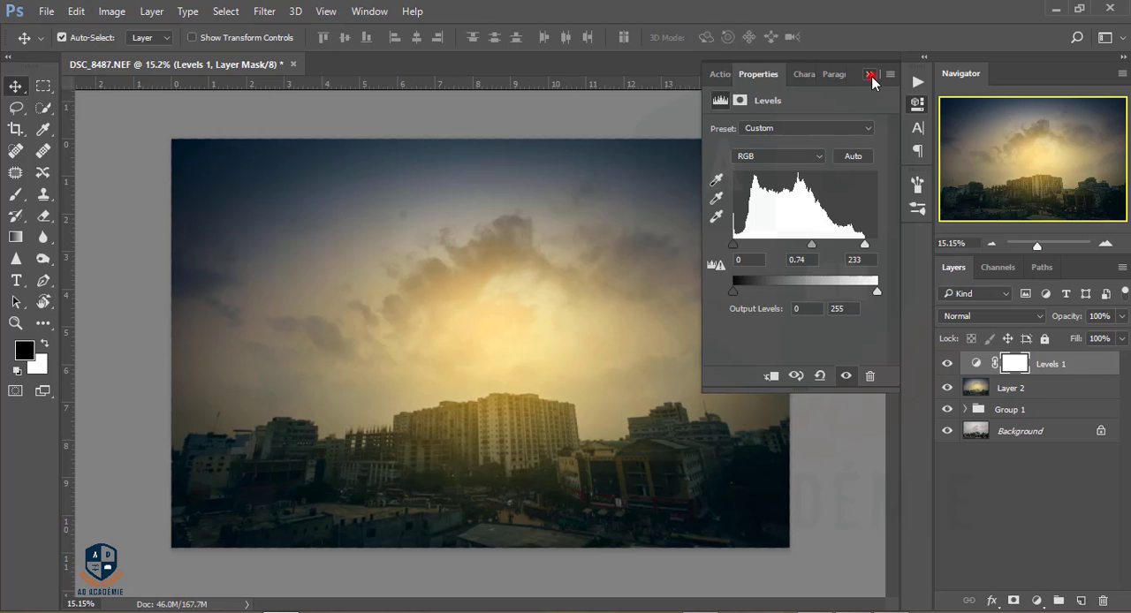
click(874, 74)
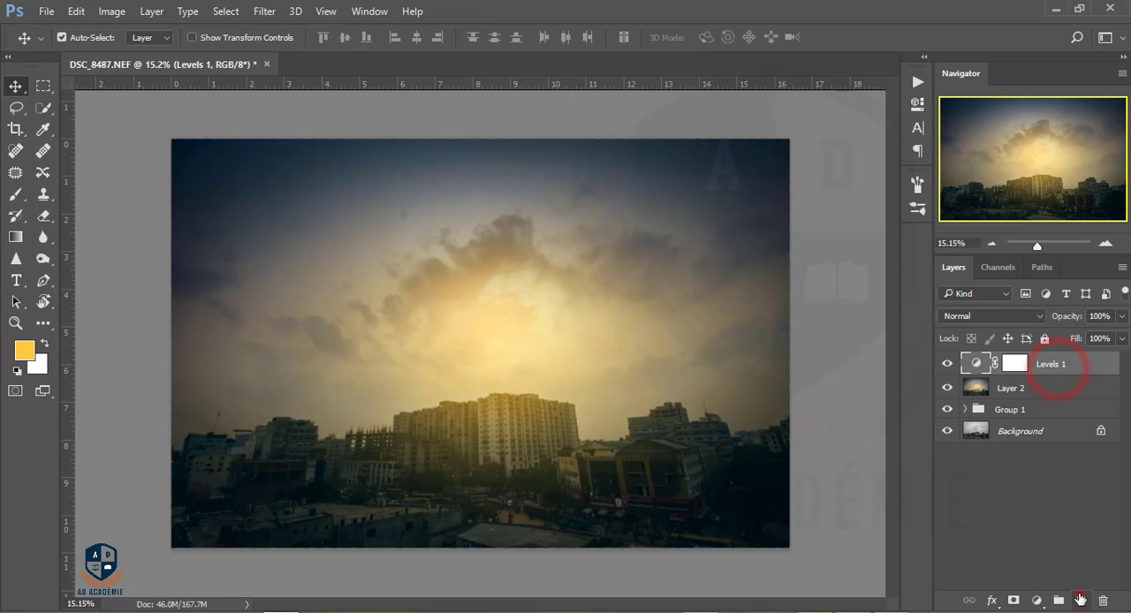
Create Layer 3, pick a deeper orange foreground, and lay a gradient, undoing failed attempts
click(25, 350)
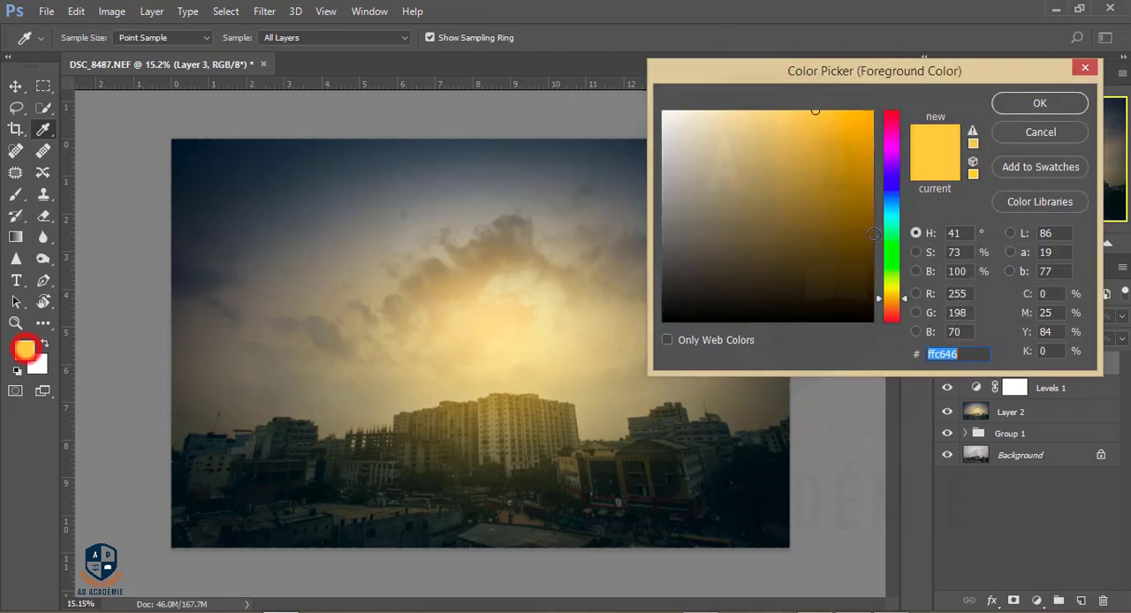
click(880, 298)
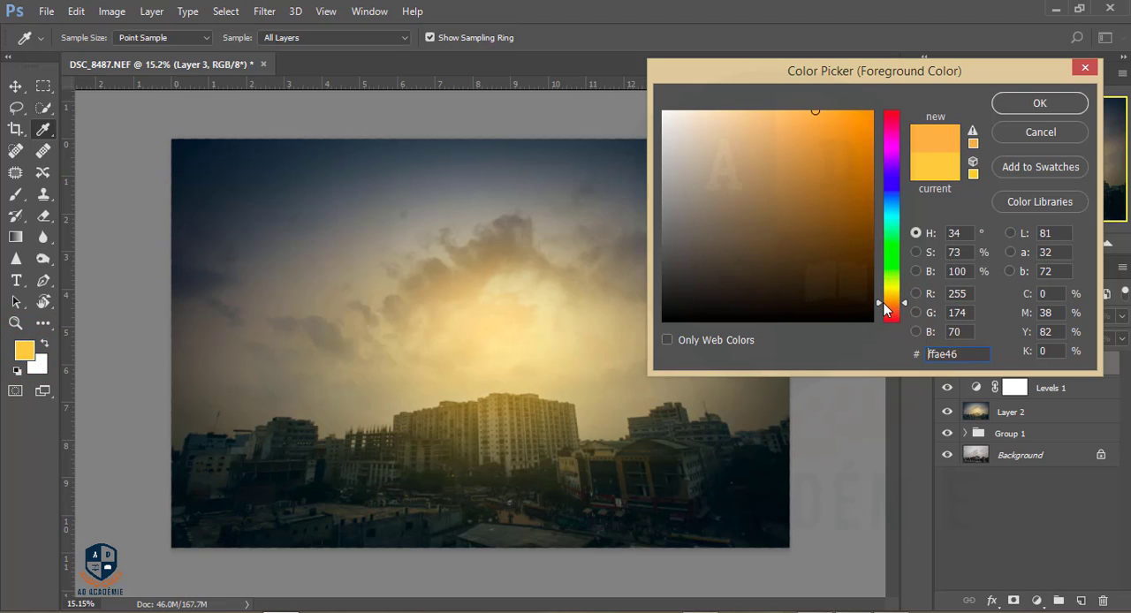
drag(887, 304, 890, 206)
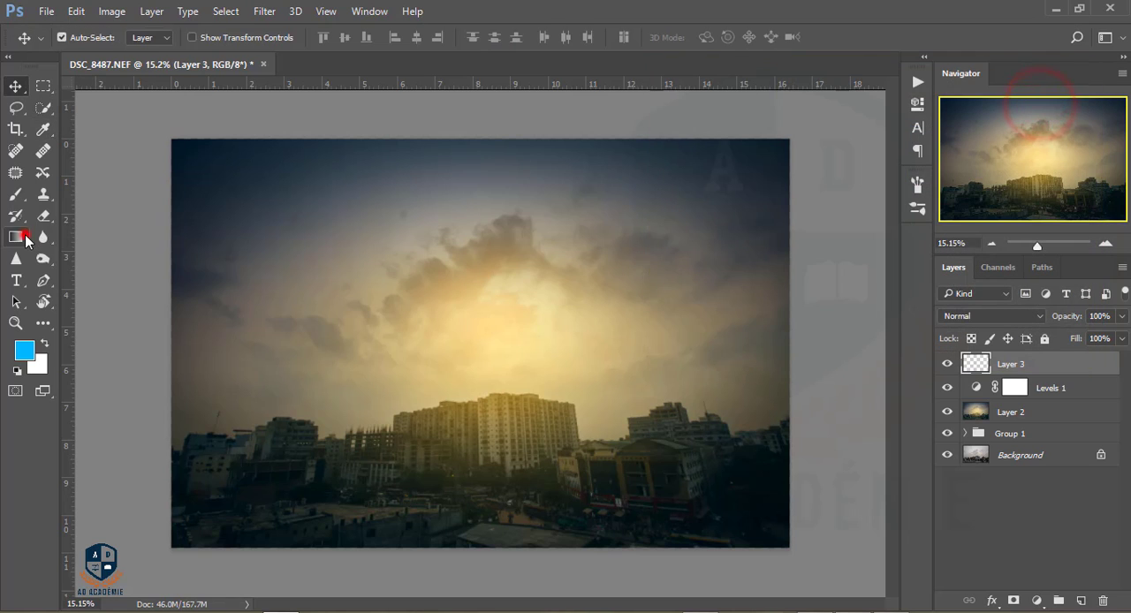
click(14, 237)
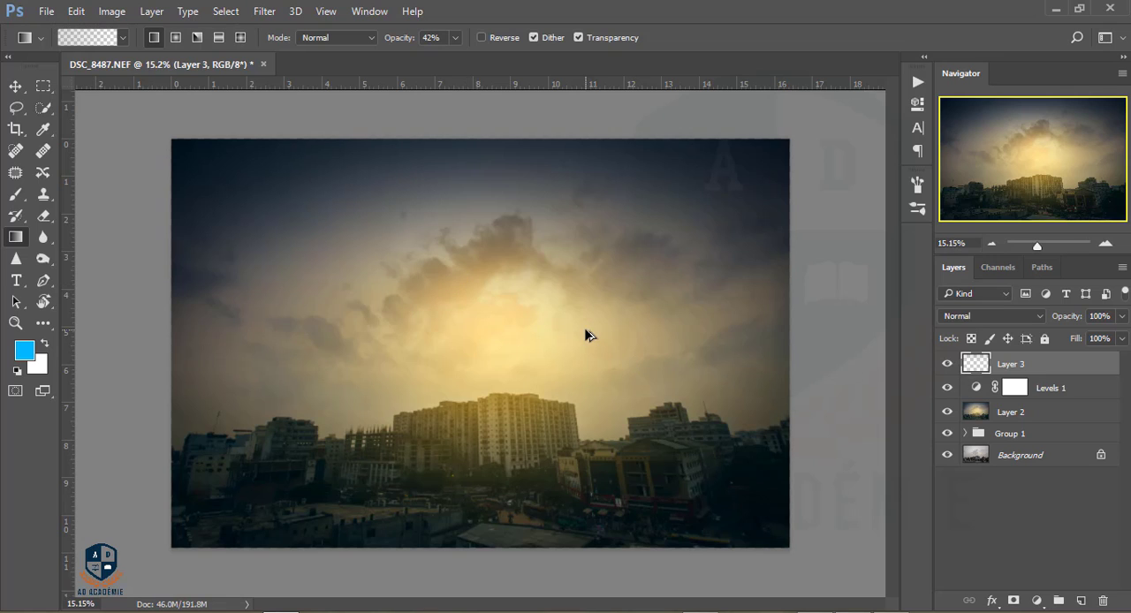
key(ctrl+alt+z)
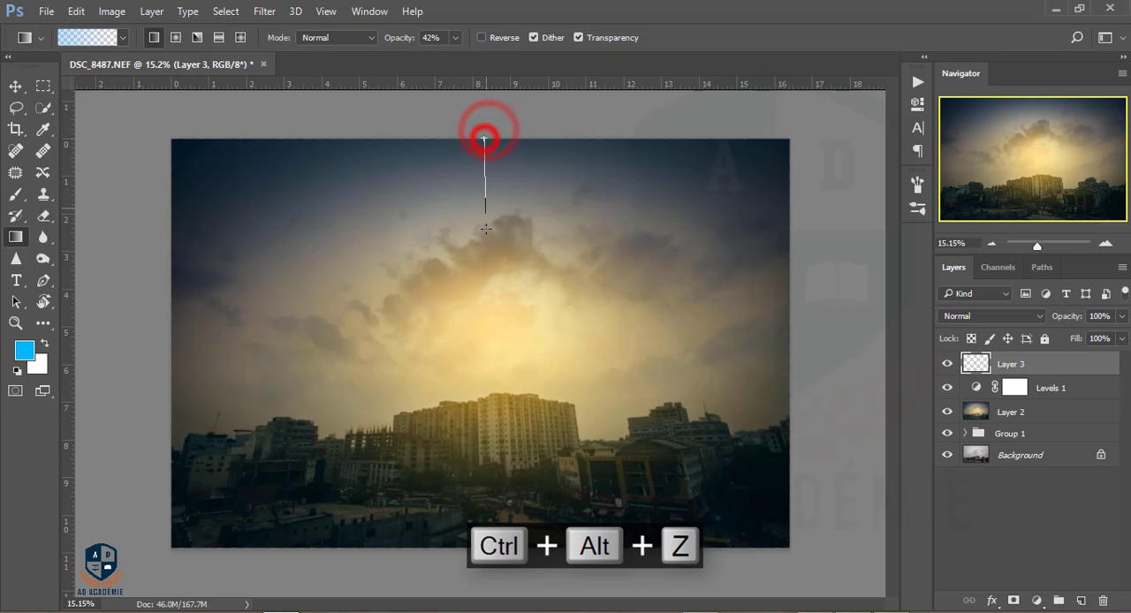
key(ctrl+alt+z)
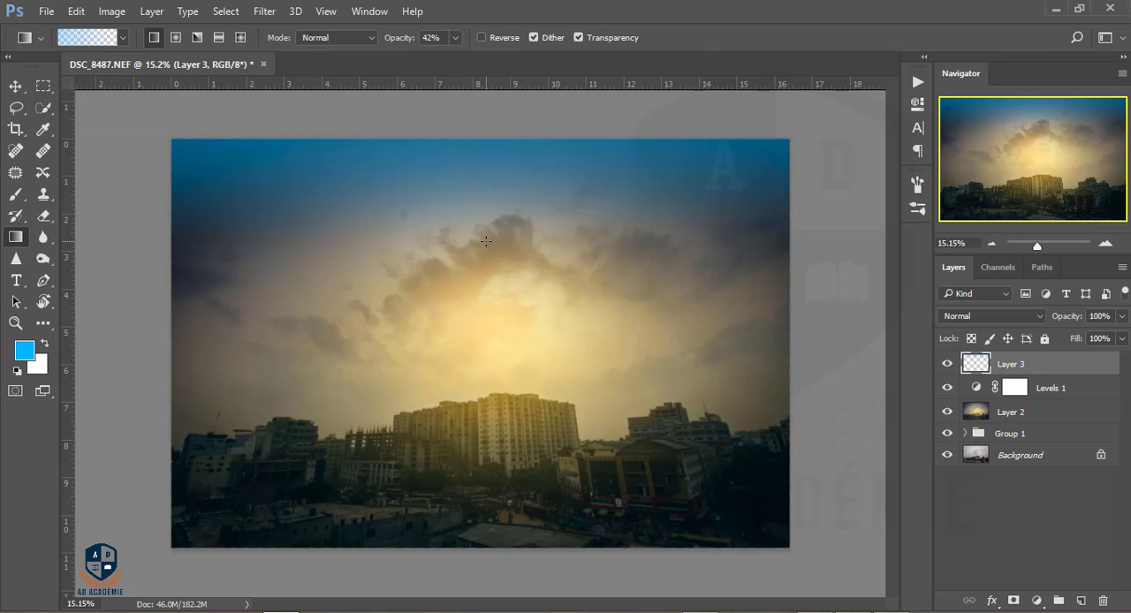
key(ctrl+t)
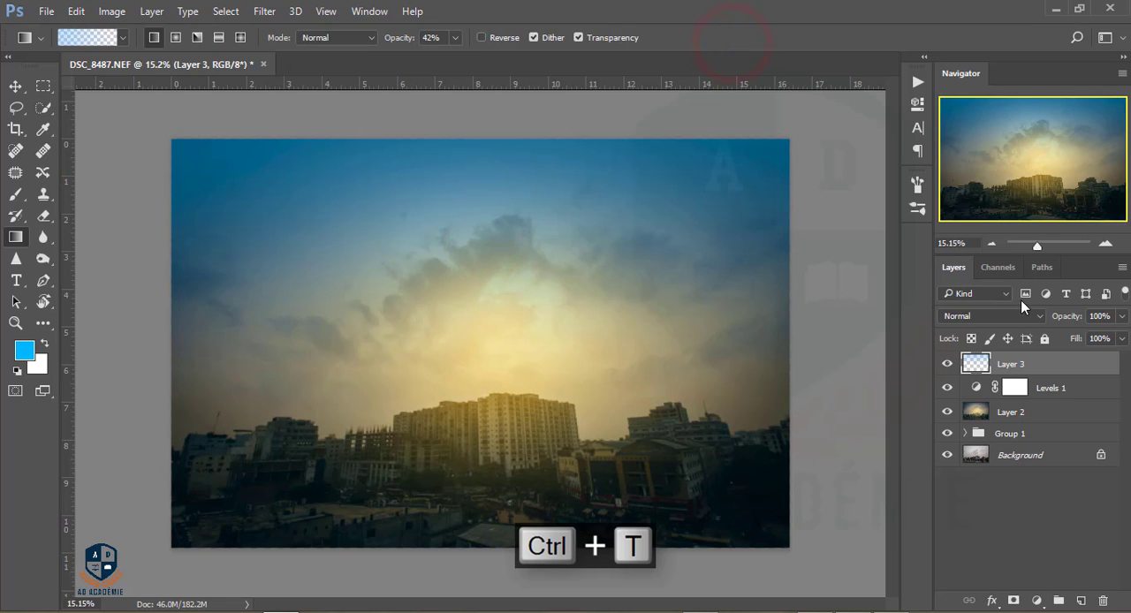
Blend Layer 3 in Screen mode over the sky
click(990, 314)
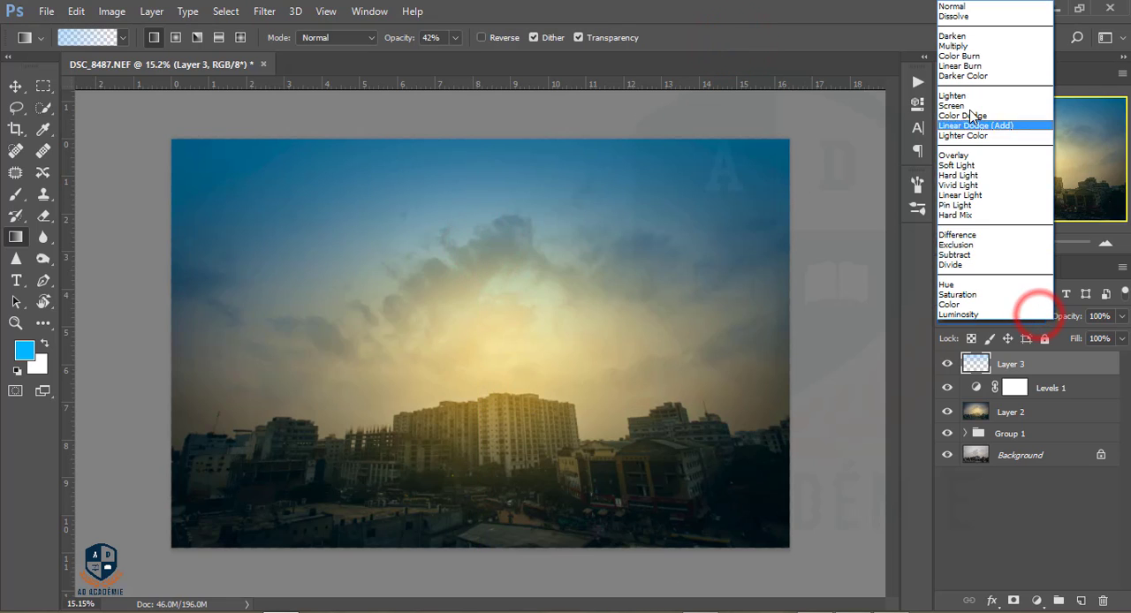
click(951, 106)
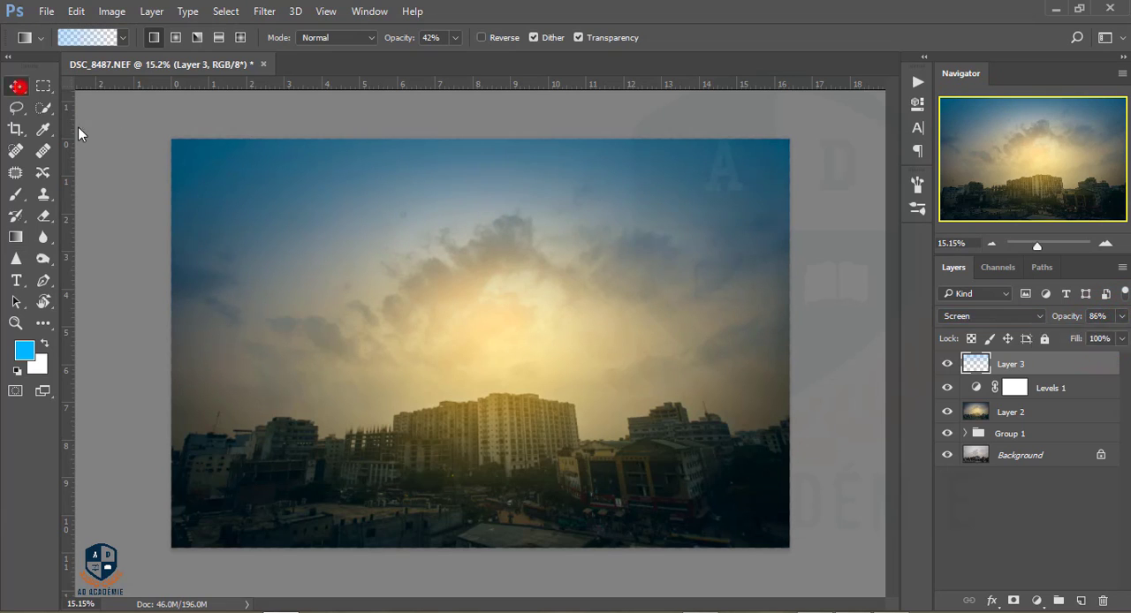
click(16, 85)
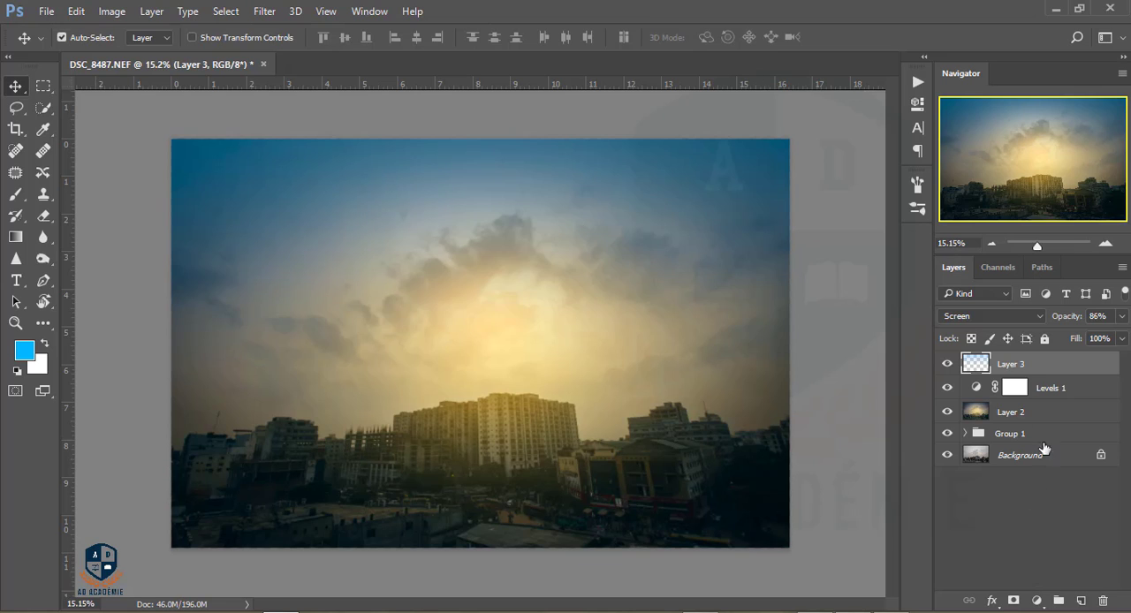
Create Layer 4 with a bottom haze gradient and stretch it taller with Free Transform
click(1059, 601)
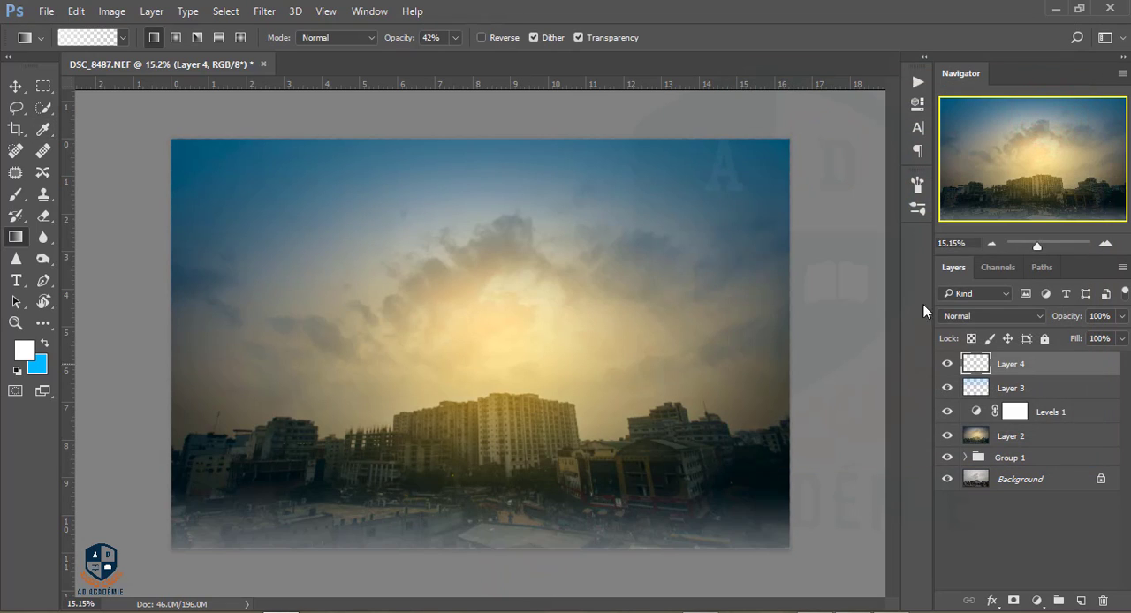
key(ctrl+t)
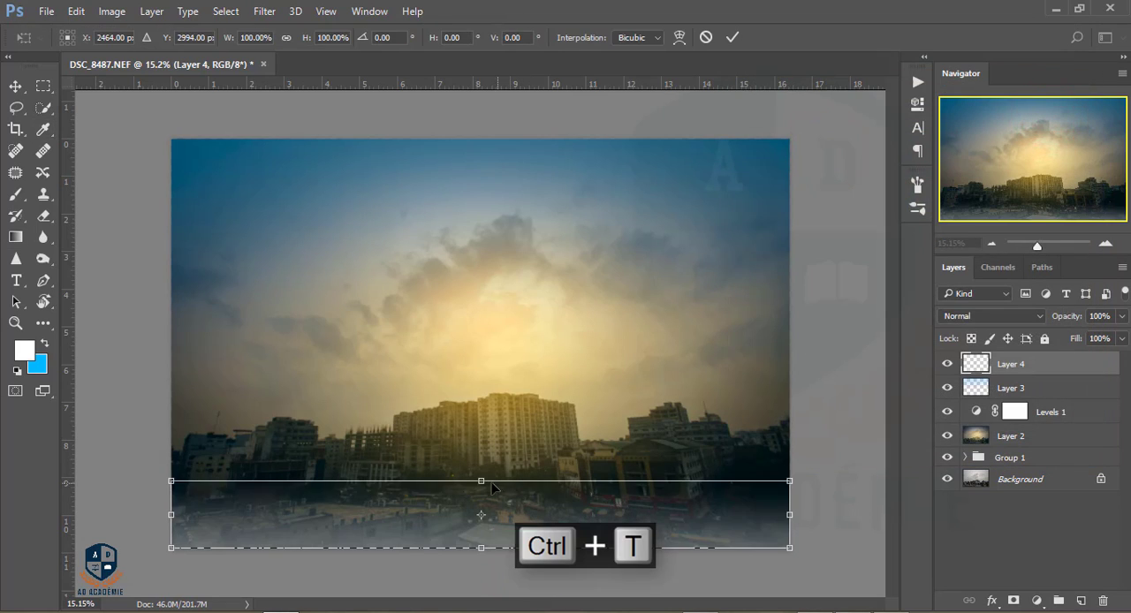
drag(480, 481, 480, 427)
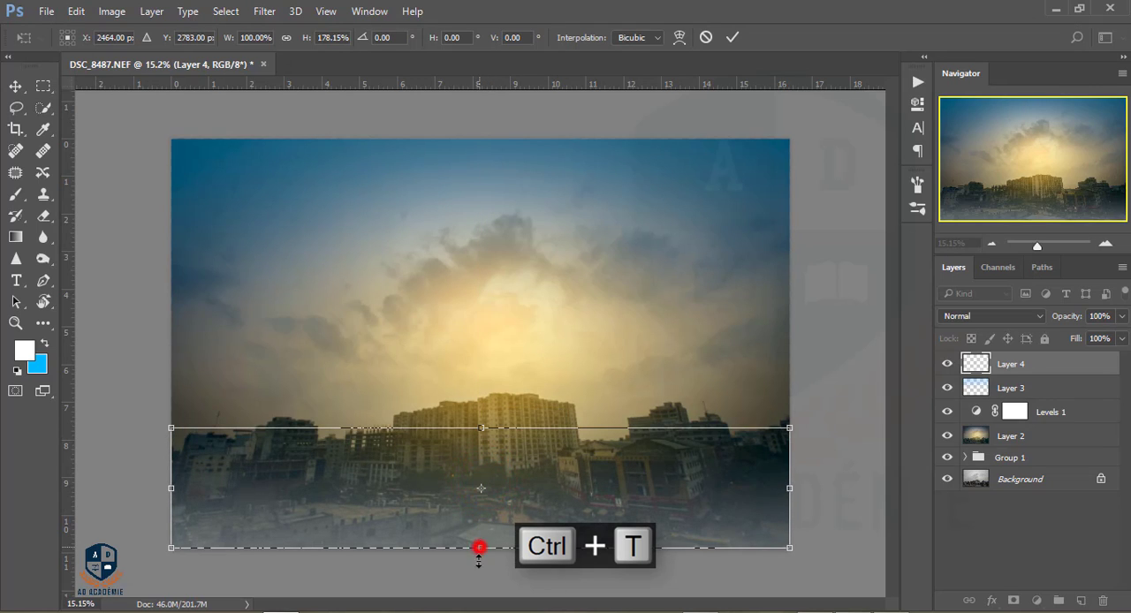
drag(481, 548, 481, 577)
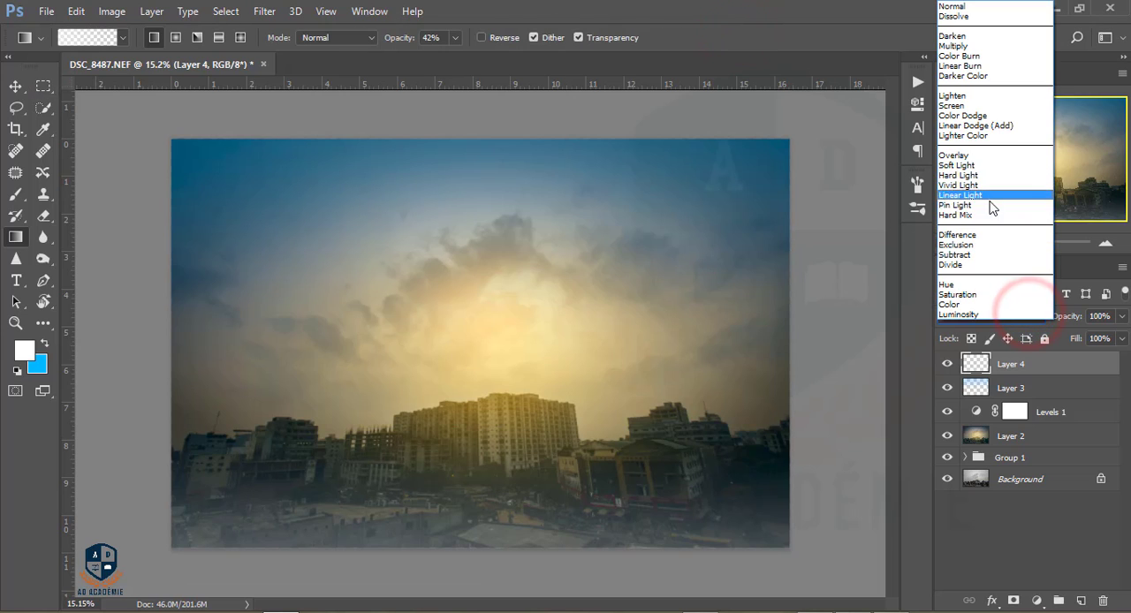
Blend Layer 4 in Vivid Light at 57% opacity
click(958, 184)
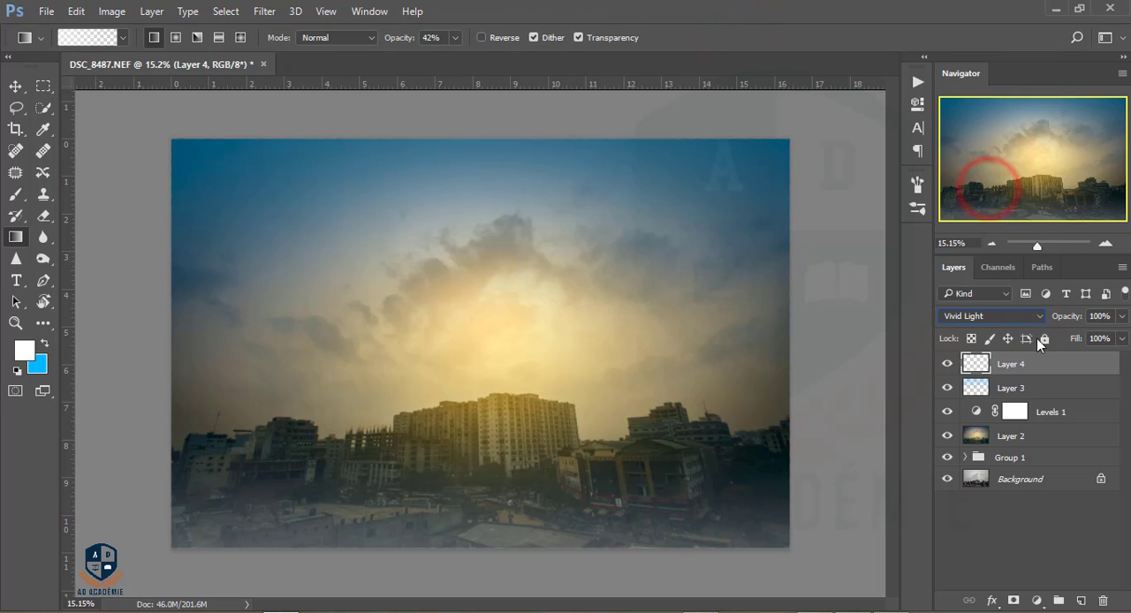
click(1103, 338)
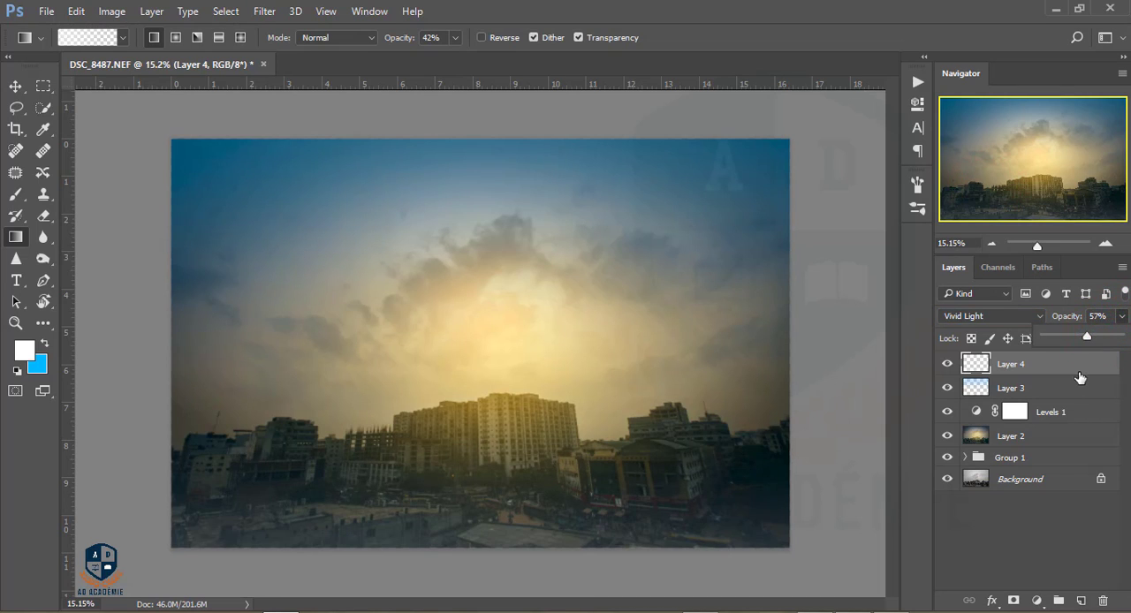
Add a Brightness/Contrast adjustment with Contrast 33 and Brightness -3
click(1036, 601)
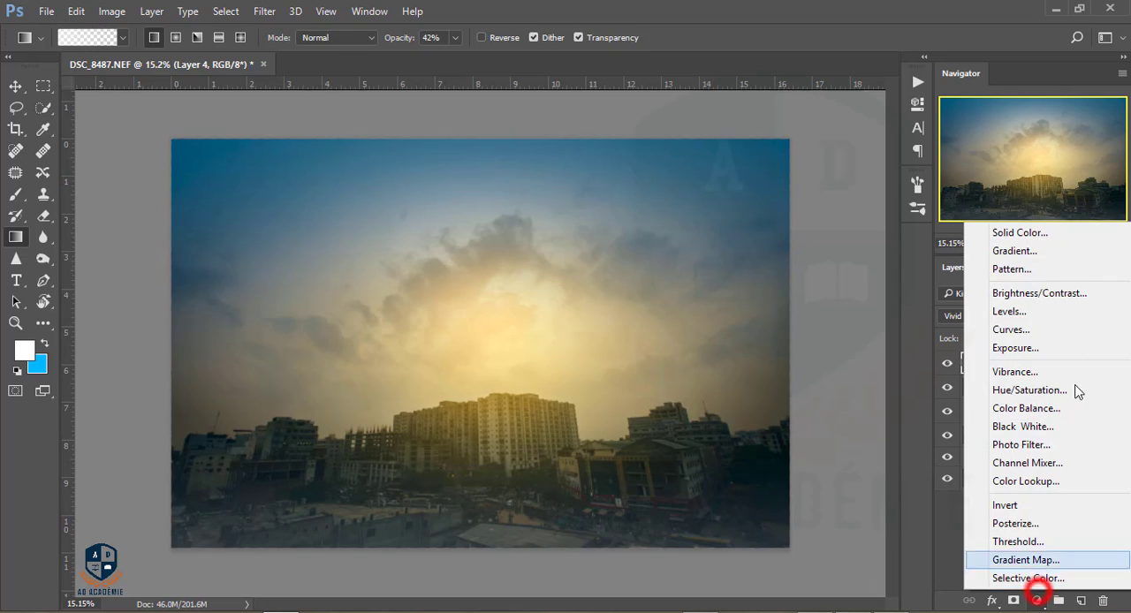
click(1040, 293)
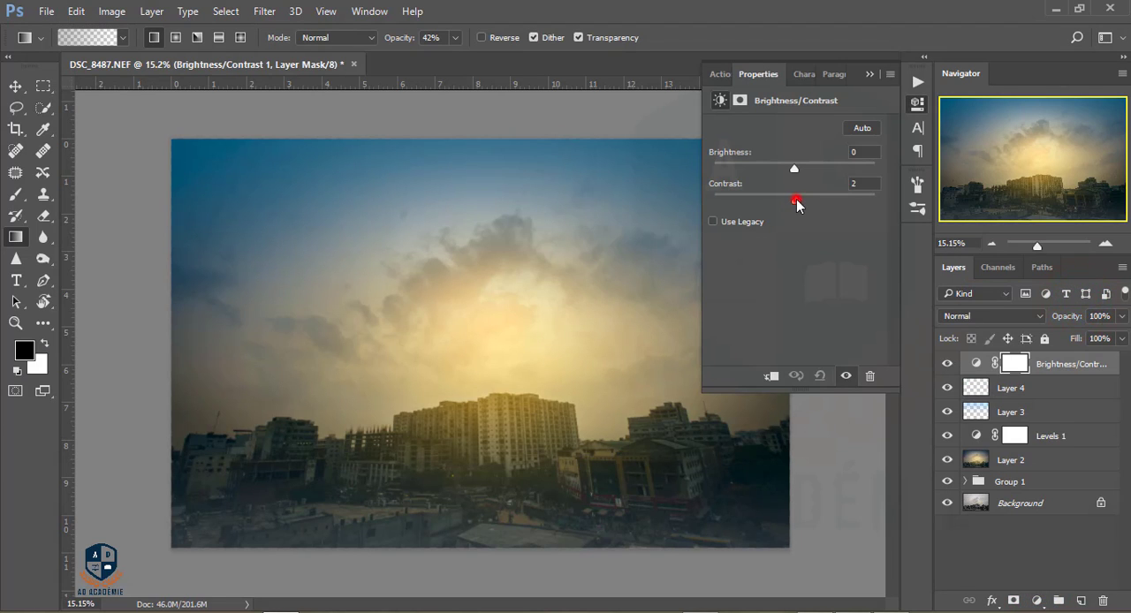
drag(799, 199, 820, 200)
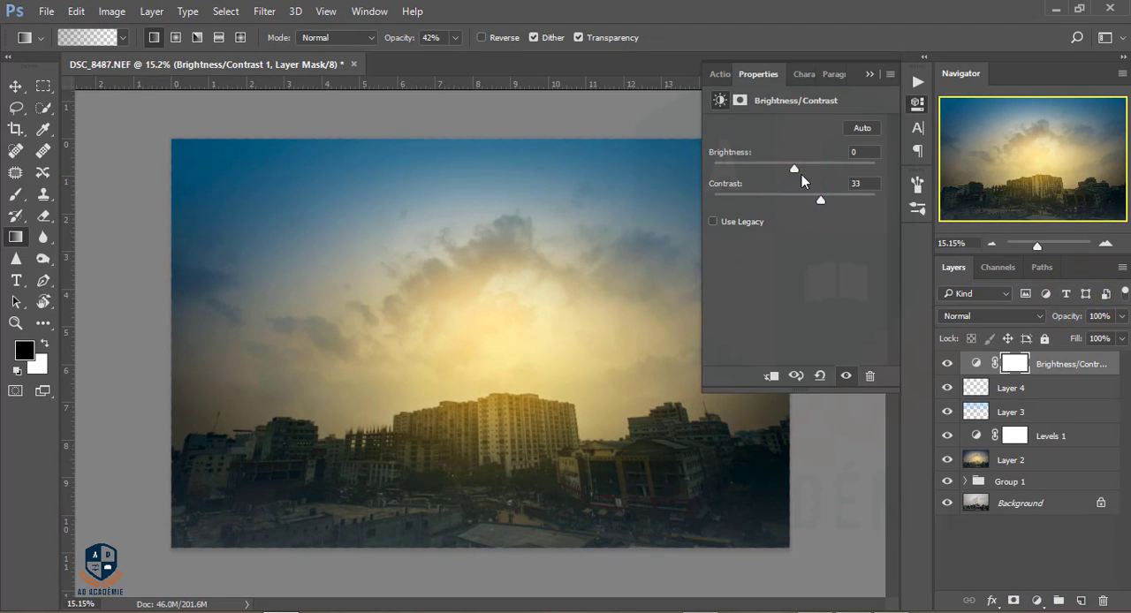
drag(793, 169, 792, 170)
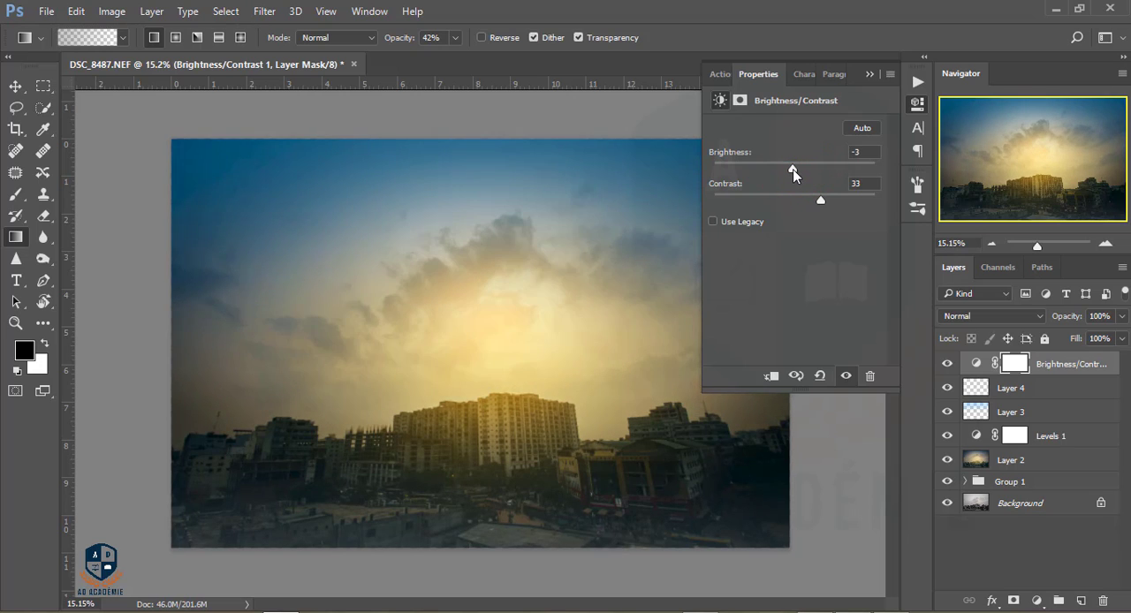
drag(795, 163, 792, 162)
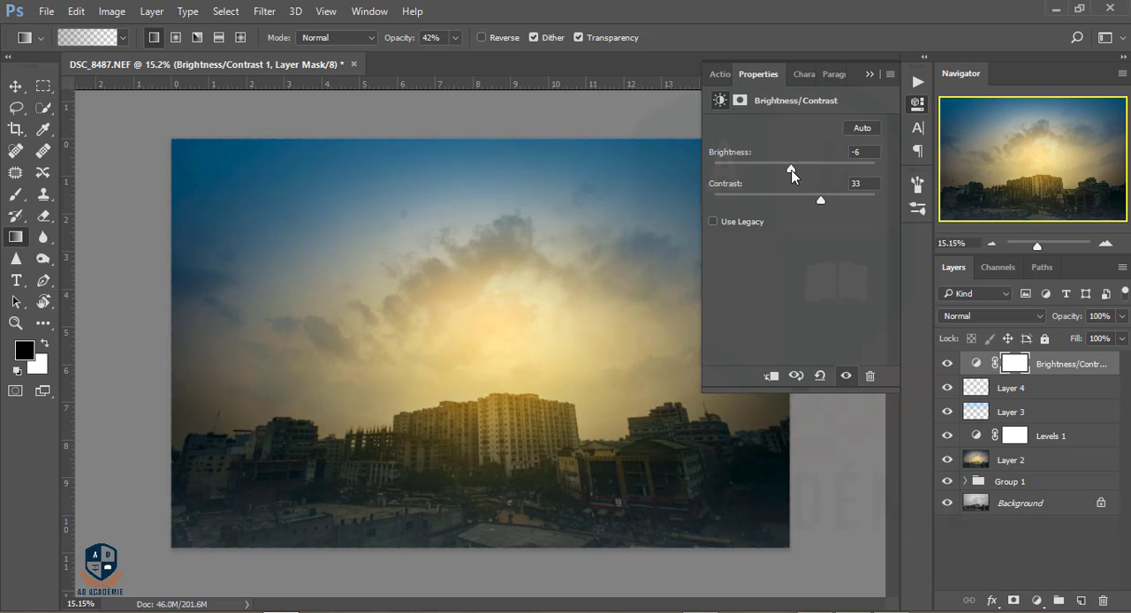
drag(792, 168, 791, 168)
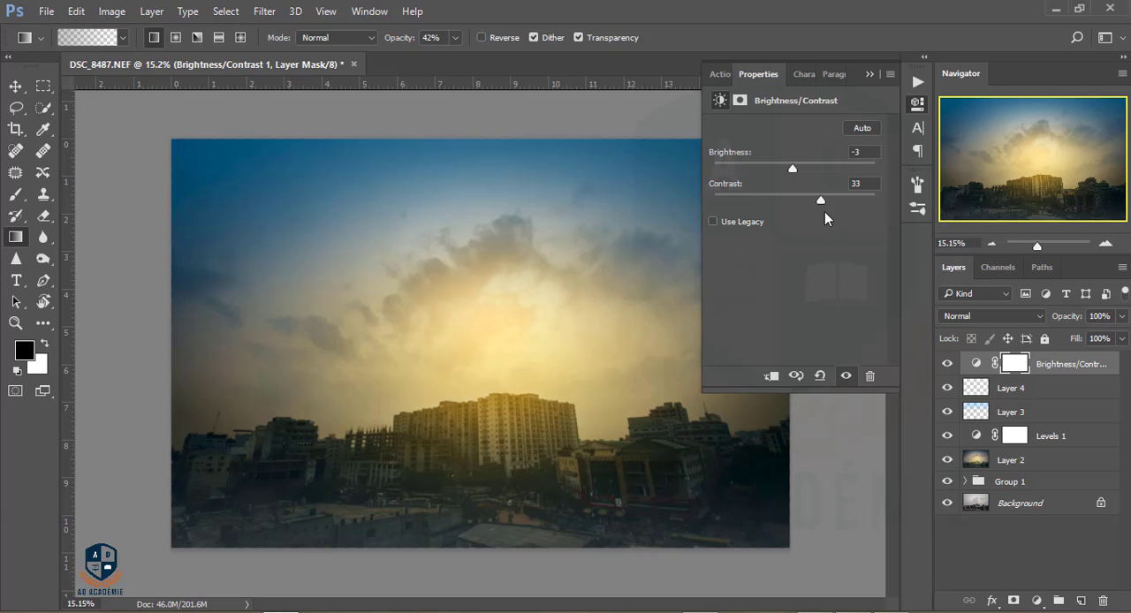
drag(820, 200, 808, 200)
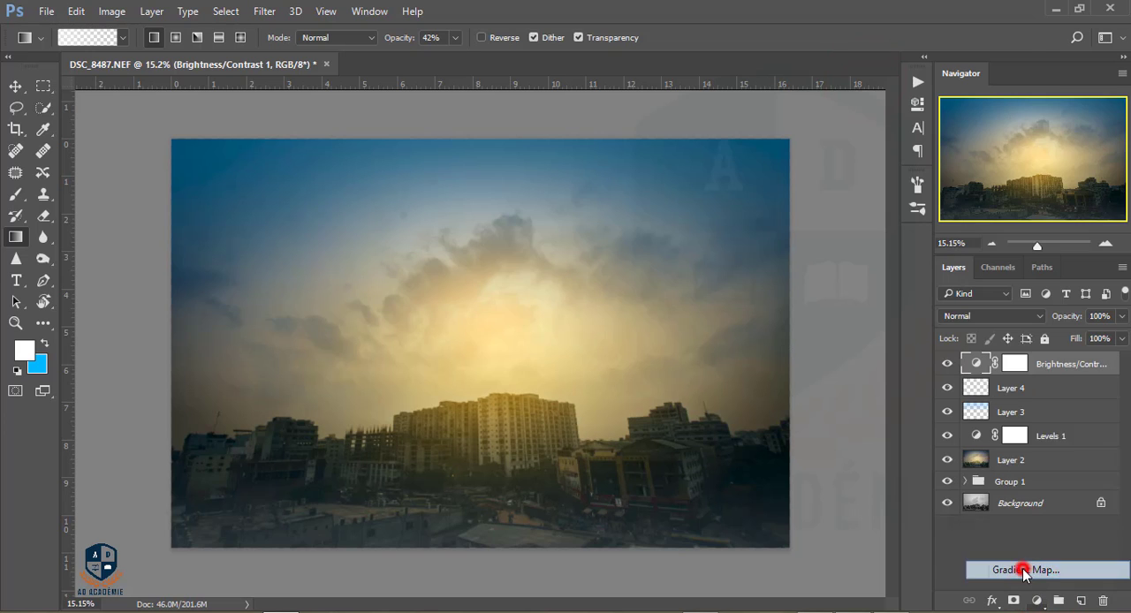
Add a Violet, Orange Gradient Map blended in Screen at about 12% fill
click(1023, 569)
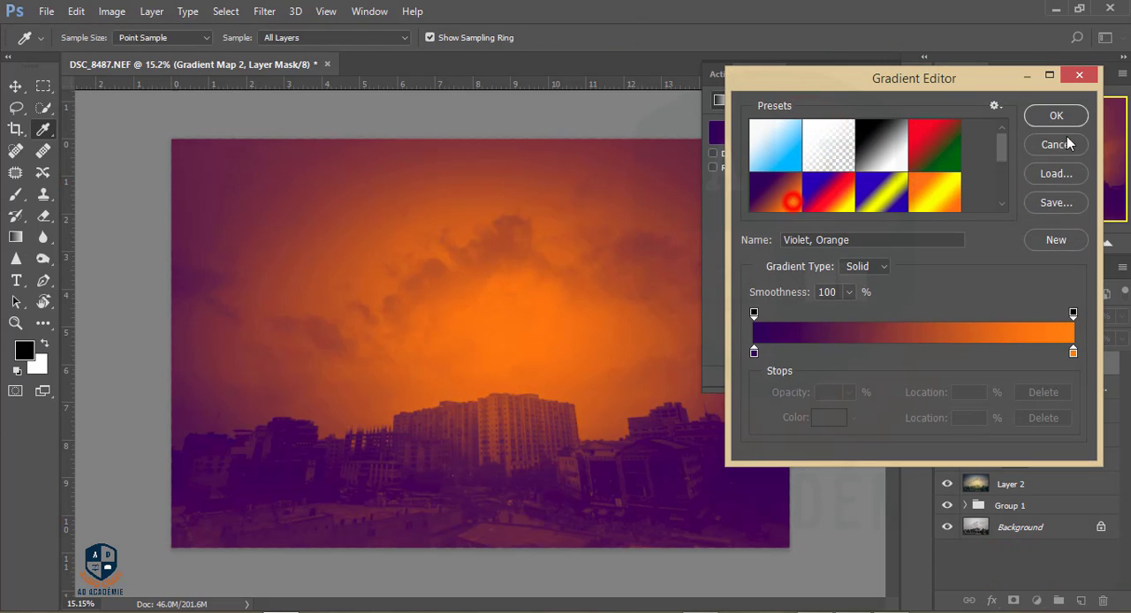
click(1057, 117)
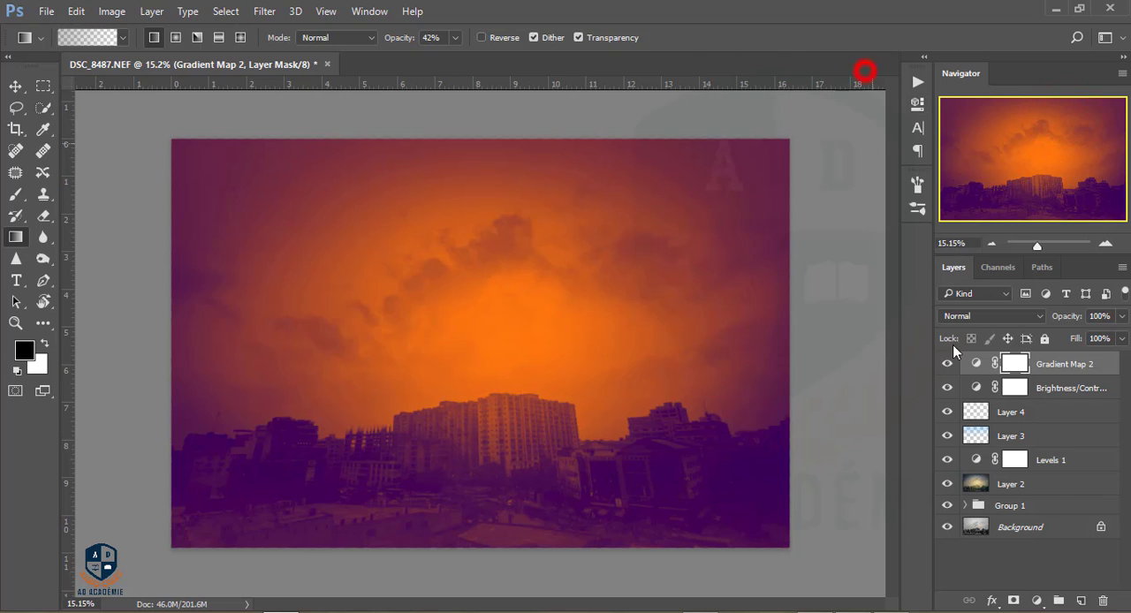
click(990, 314)
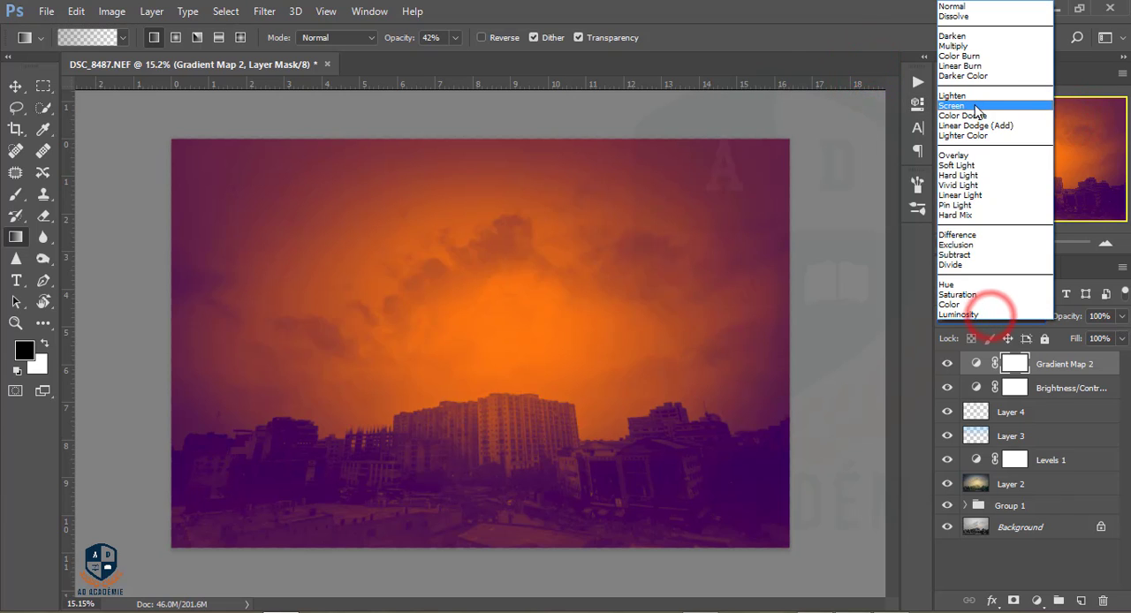
click(953, 106)
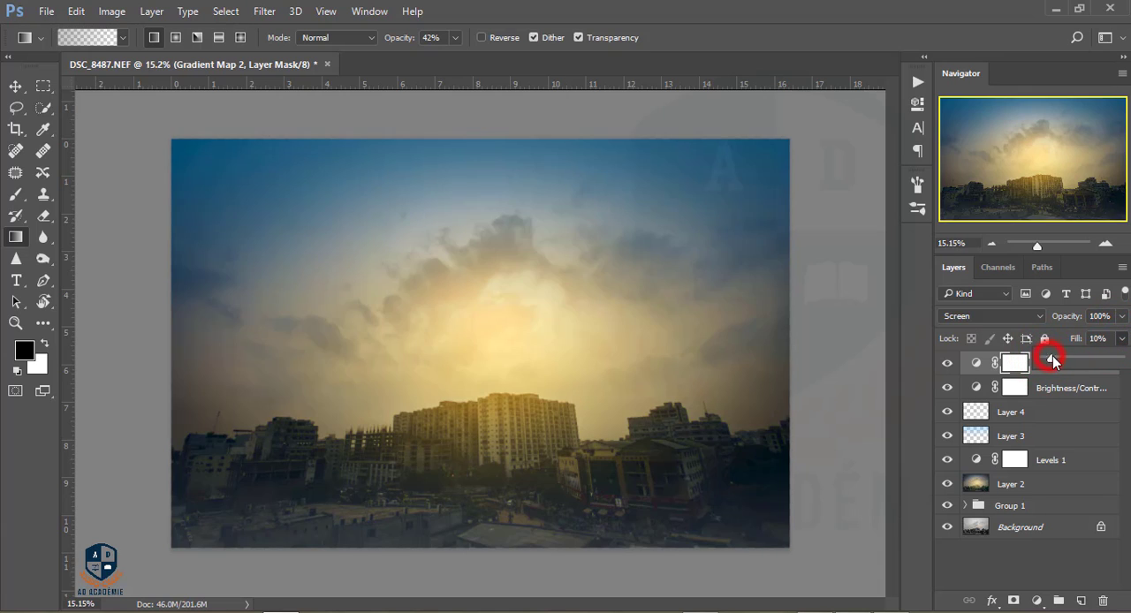
click(1052, 357)
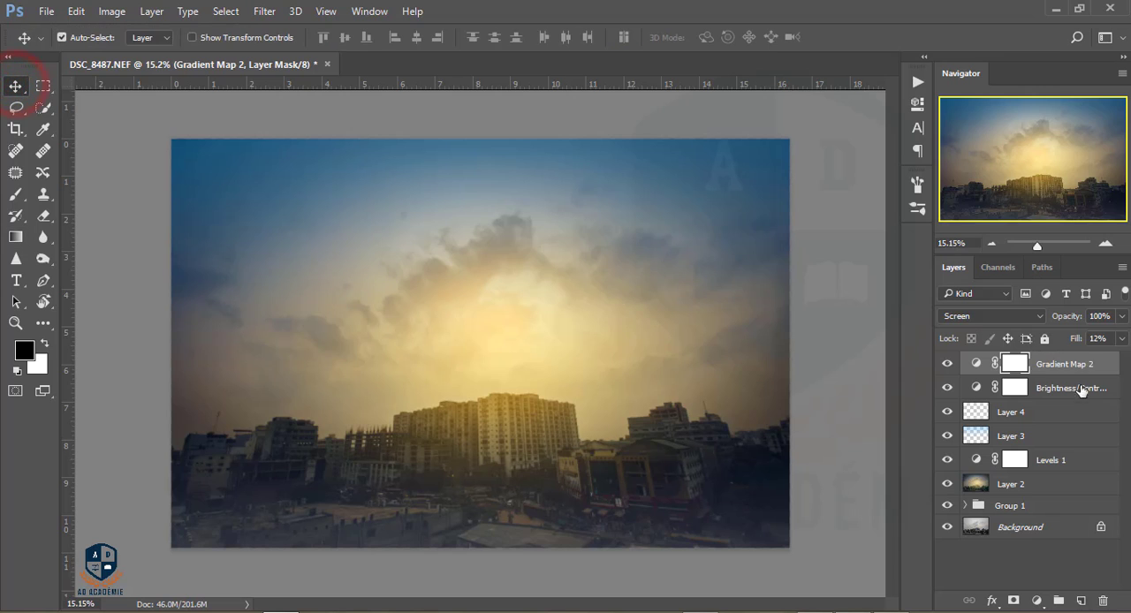
Add an Exposure adjustment with Exposure 0.17, Offset 0.0057 and Gamma 0.85
click(1037, 601)
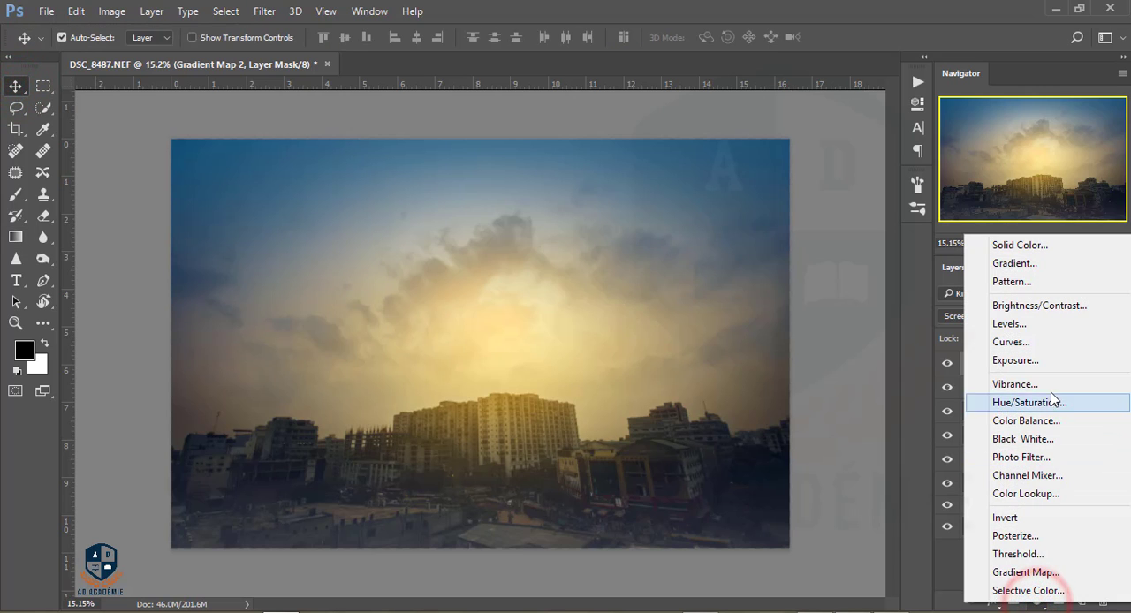
click(1015, 361)
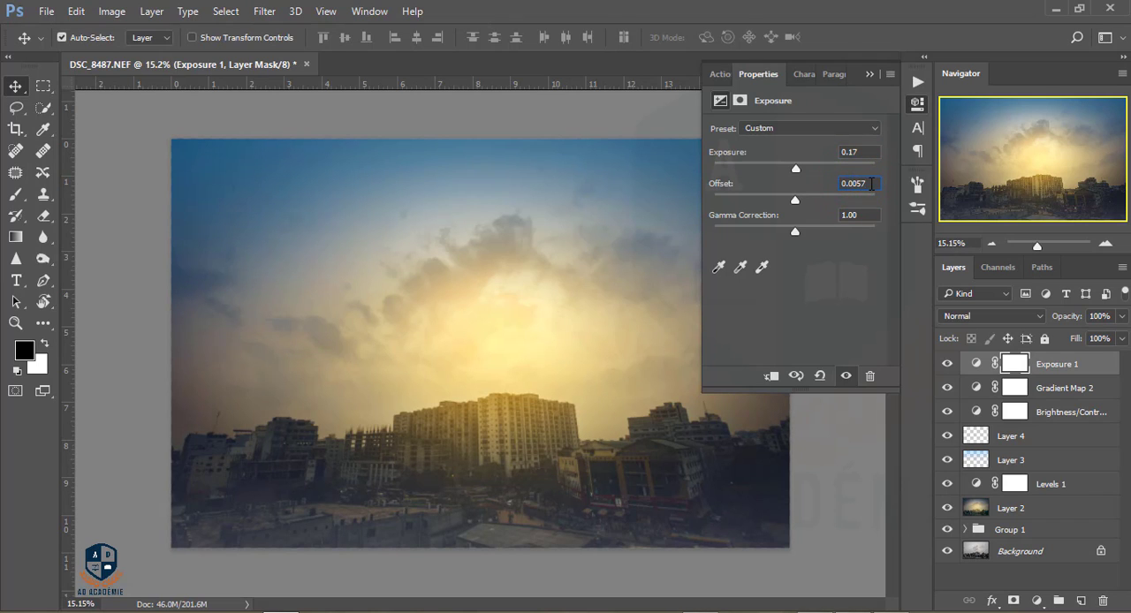
triple_click(856, 216)
text(.85)
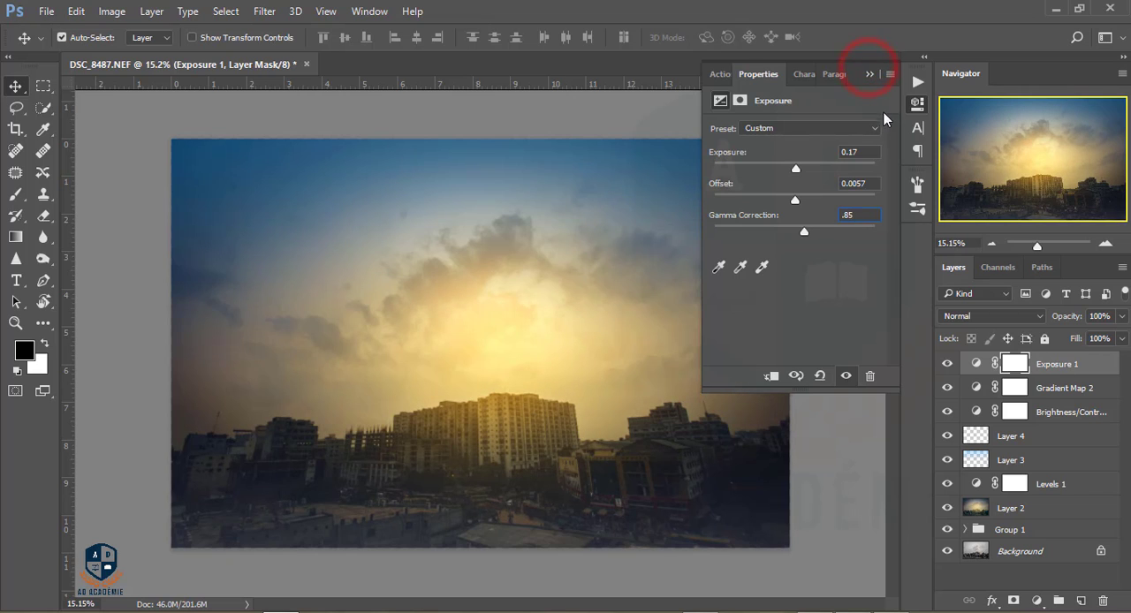
click(1064, 389)
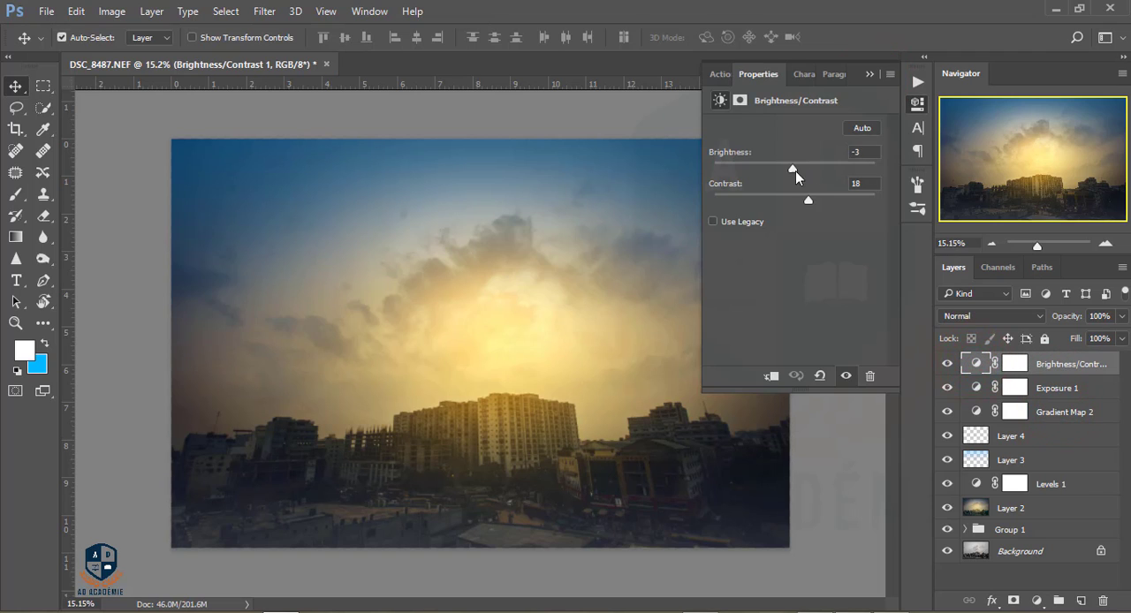
Raise the top Brightness/Contrast layer's brightness to +5 and close its settings
drag(792, 168, 795, 168)
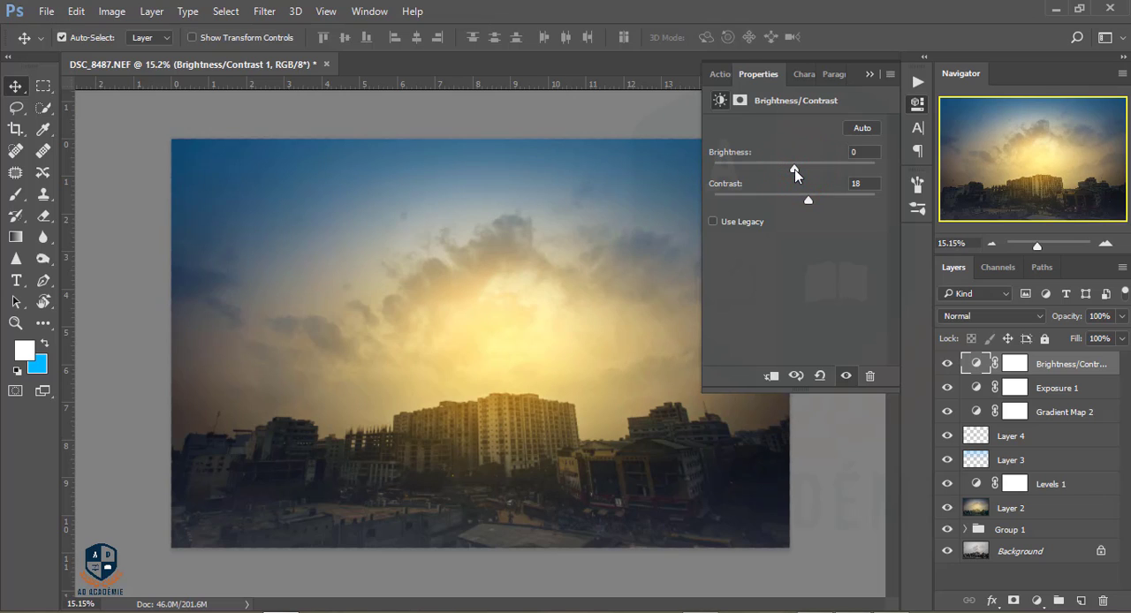
drag(794, 170, 799, 170)
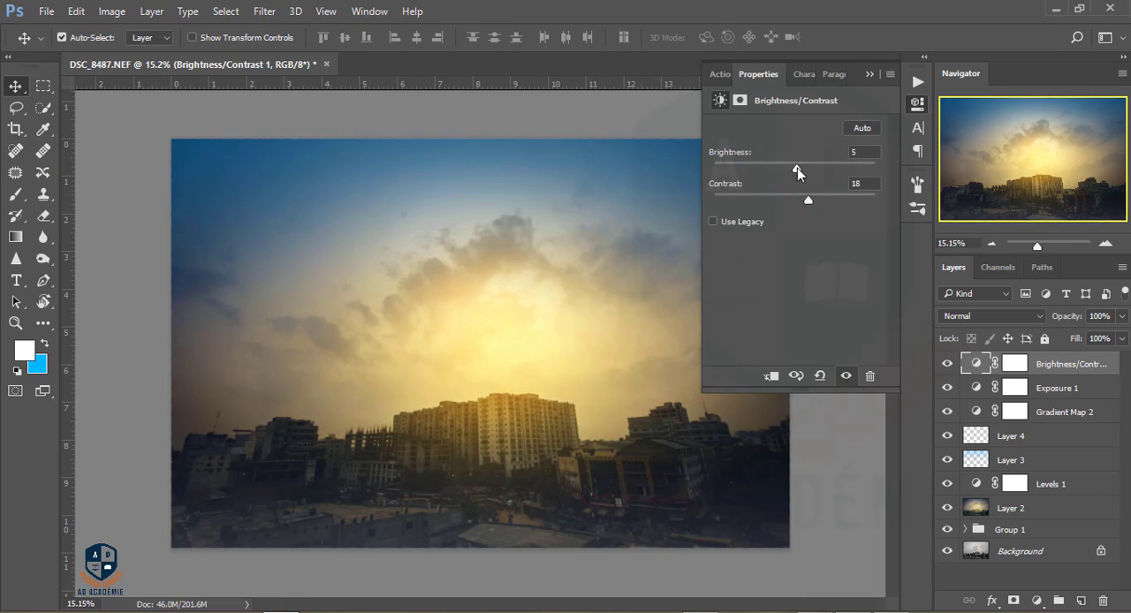
click(870, 75)
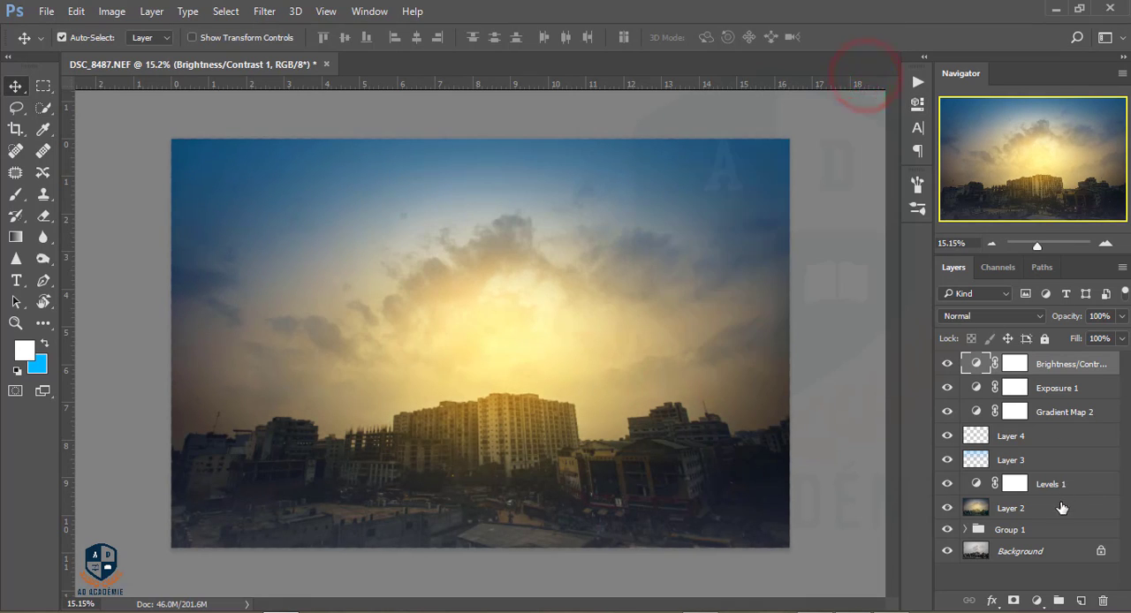
Bundle the recent edit layers into Group 2 and stamp all visible layers into Layer 5
key(ctrl+g)
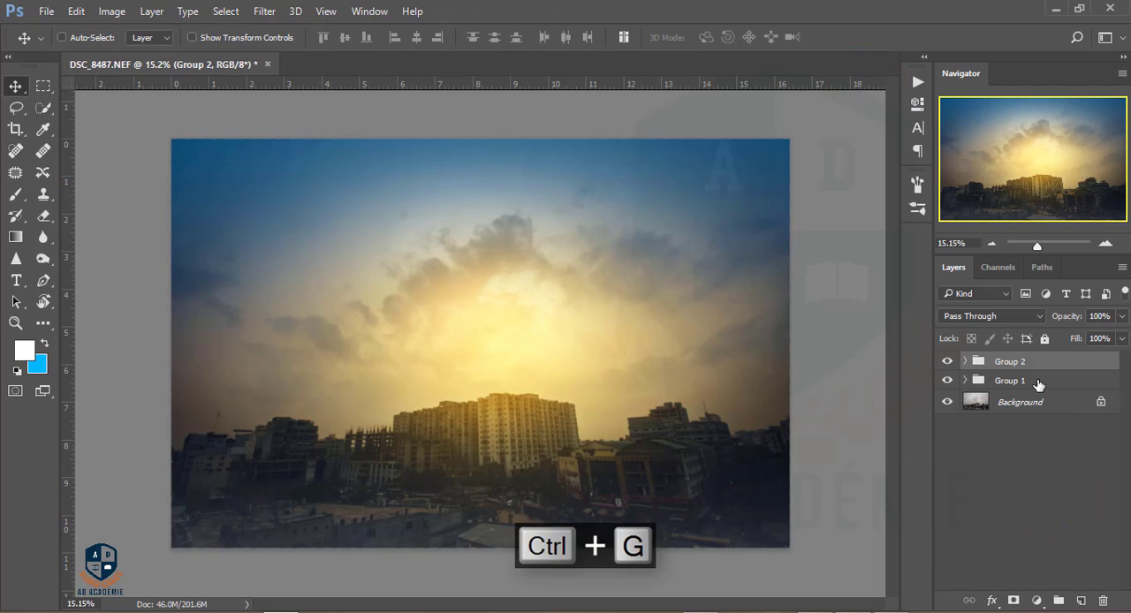
key(ctrl+shift+alt+e)
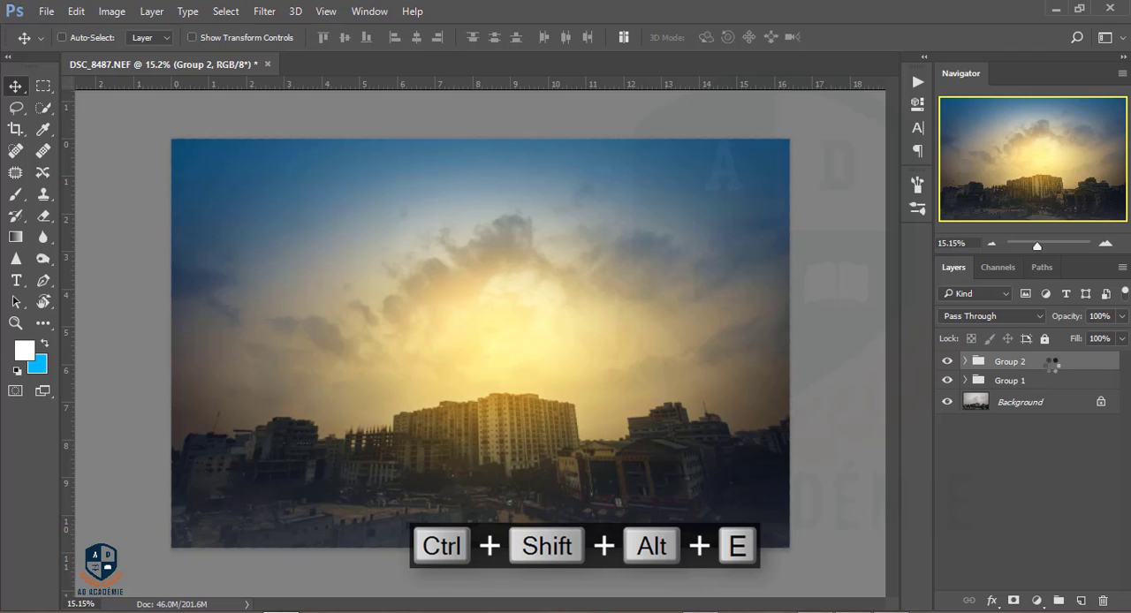
key(ctrl+shift+alt+e)
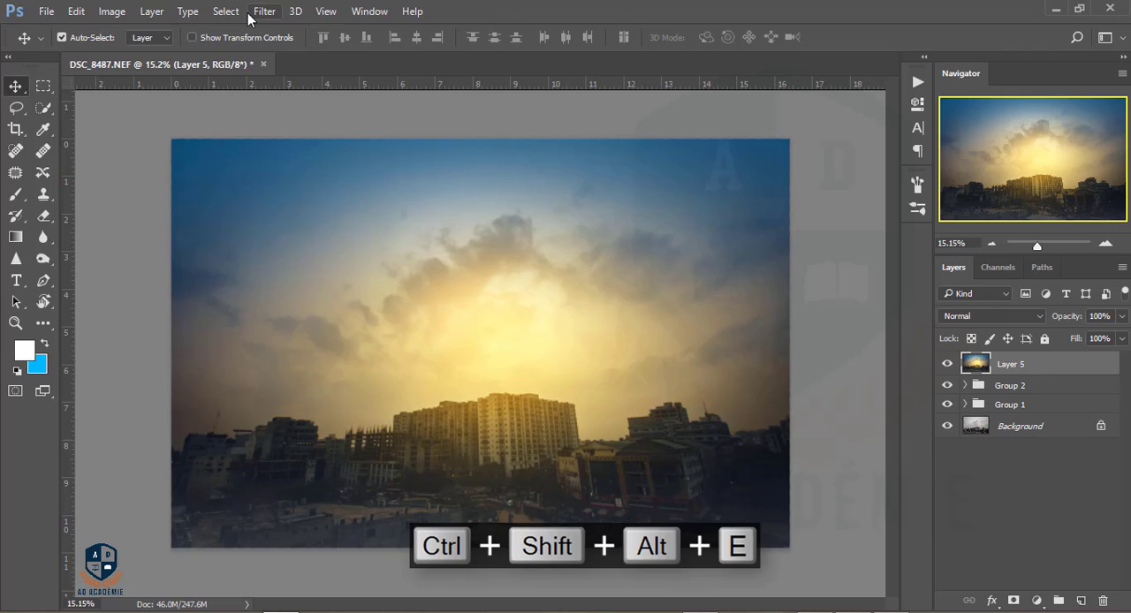
Apply a Camera Raw pass to Layer 5 with Oranges saturation -25 and Yellows -21
click(265, 11)
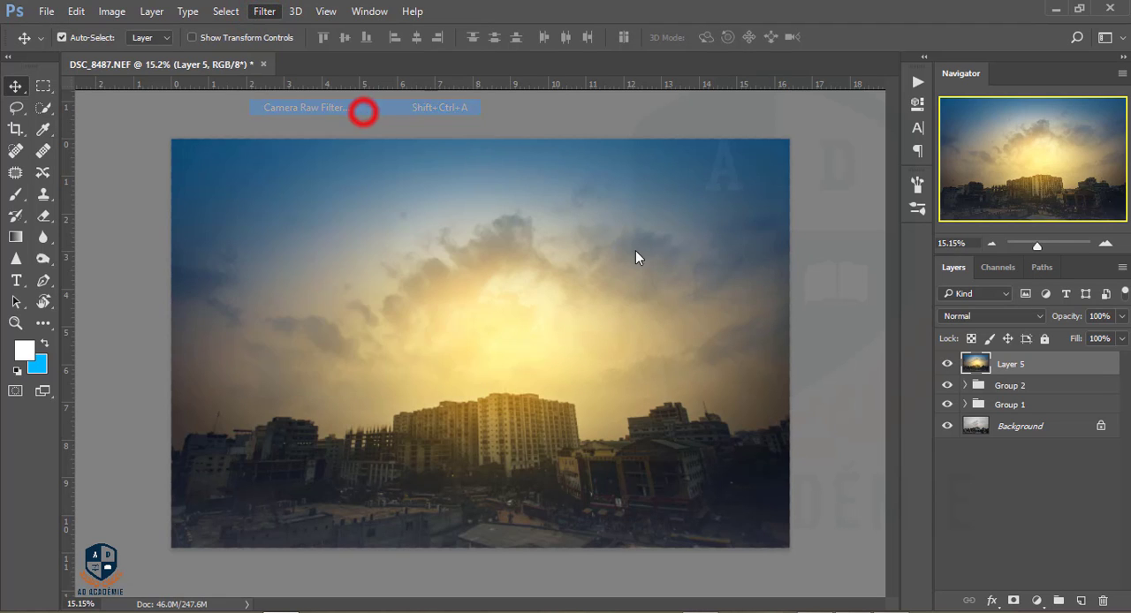
click(305, 106)
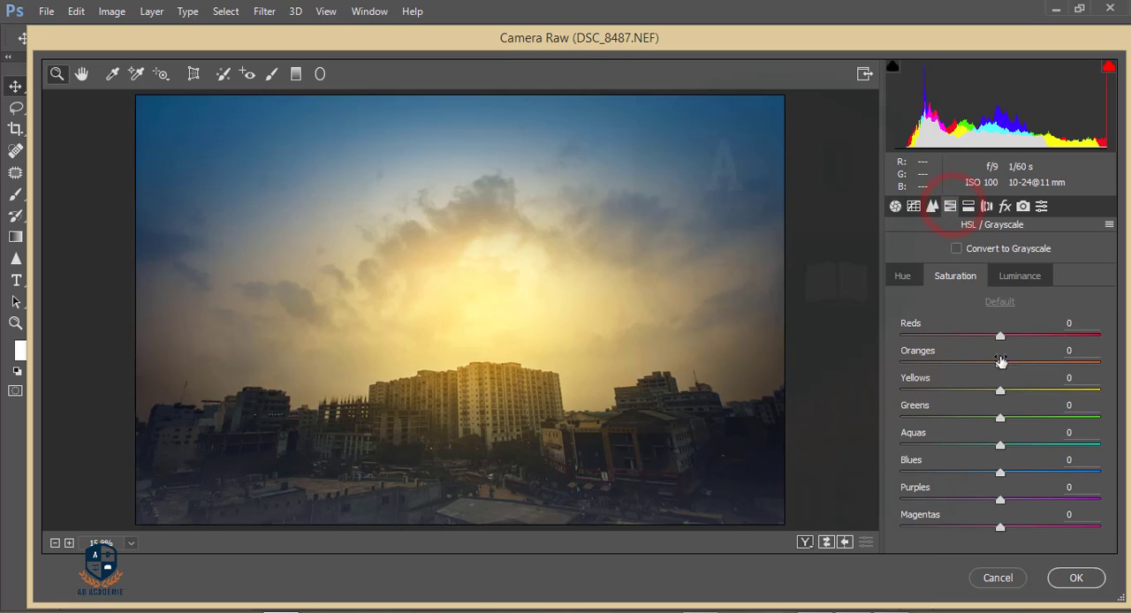
drag(1000, 357, 990, 357)
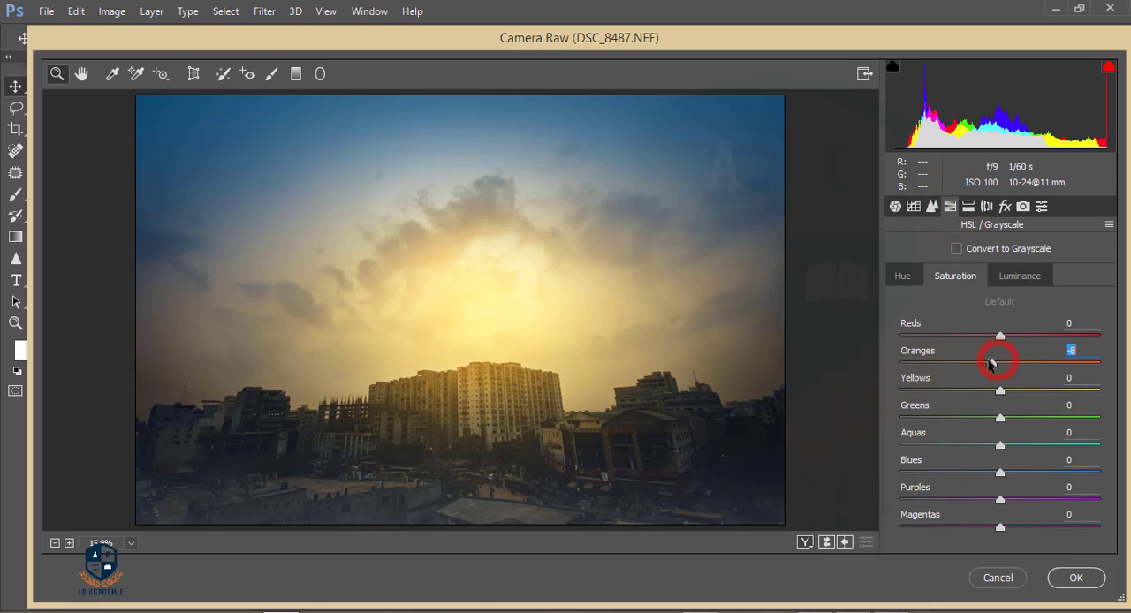
drag(999, 362, 946, 362)
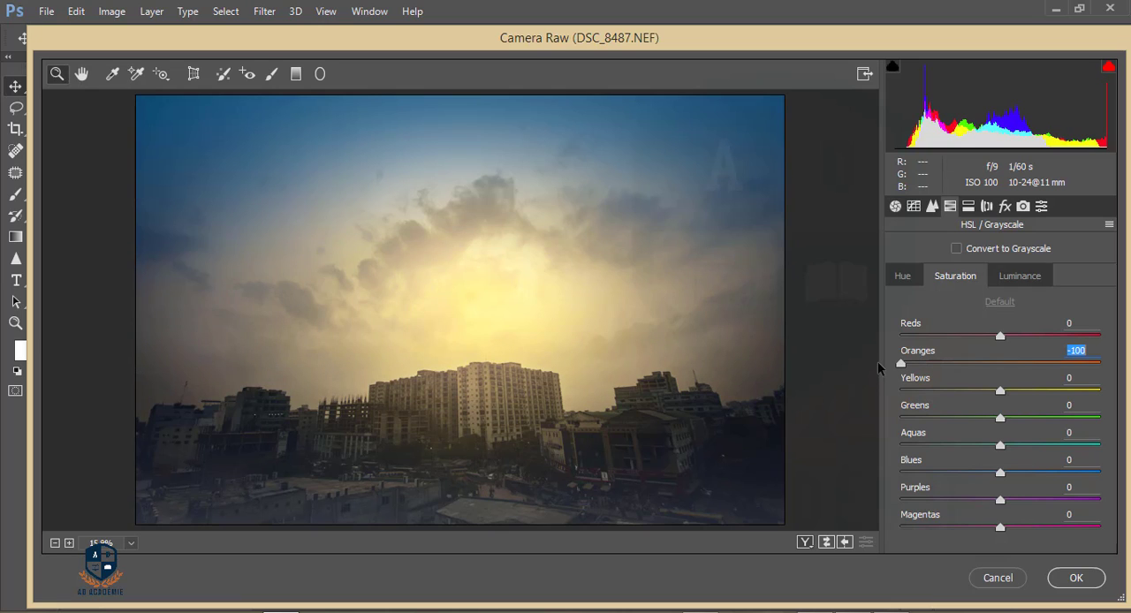
drag(902, 363, 946, 363)
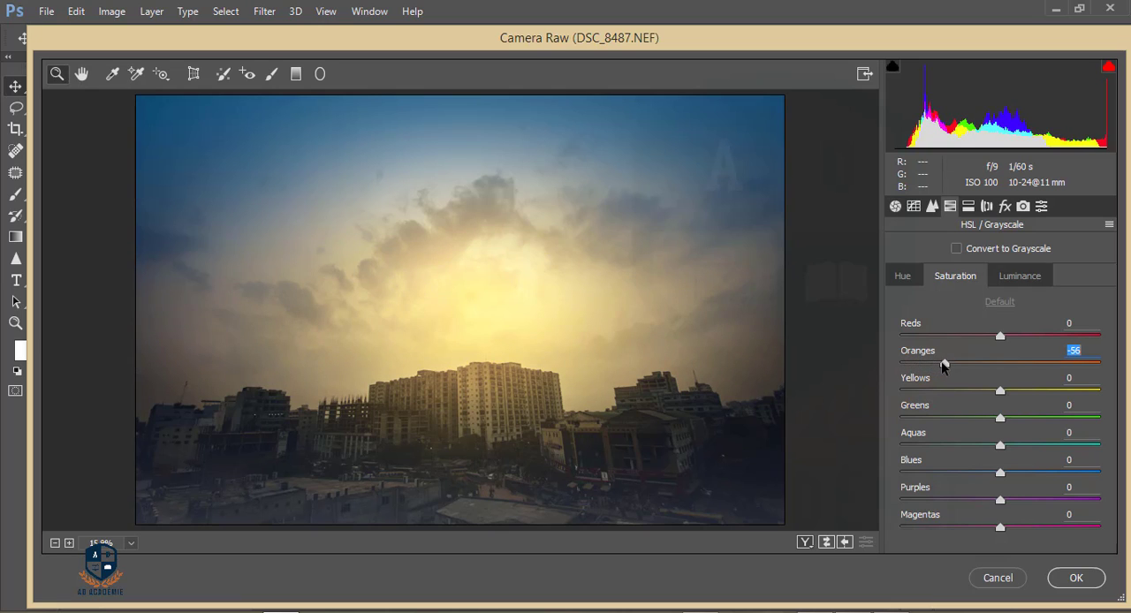
drag(944, 364, 936, 364)
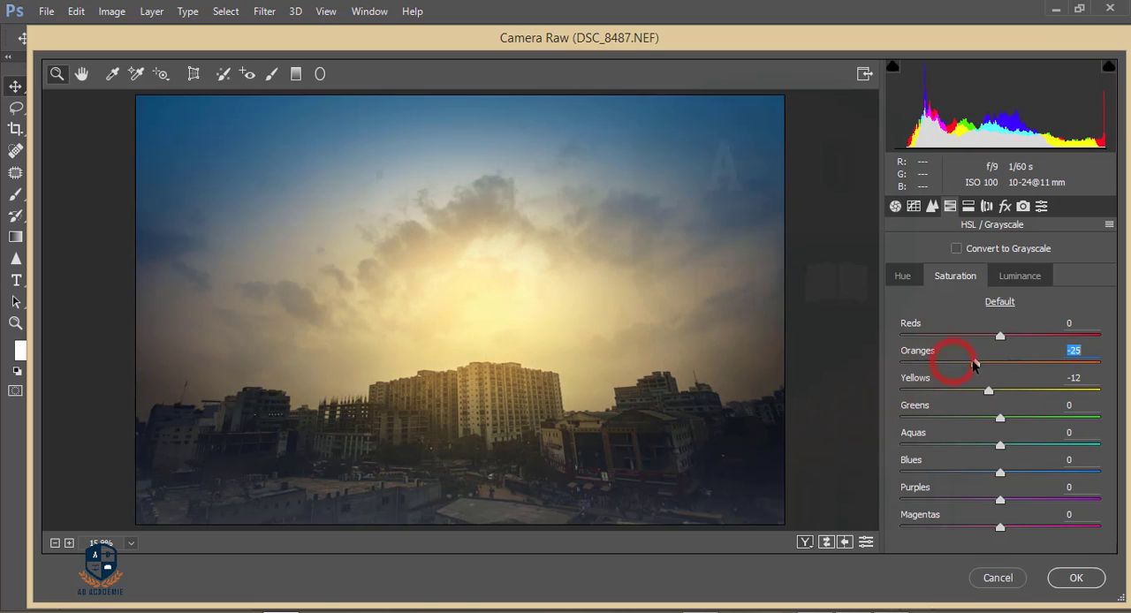
drag(990, 391, 979, 390)
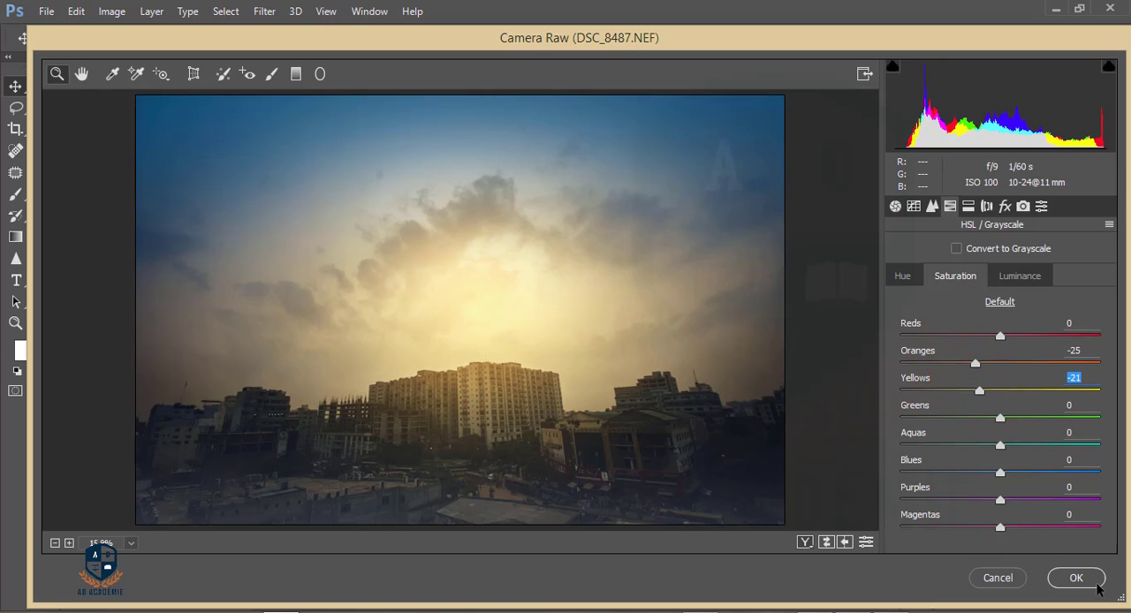
click(1075, 576)
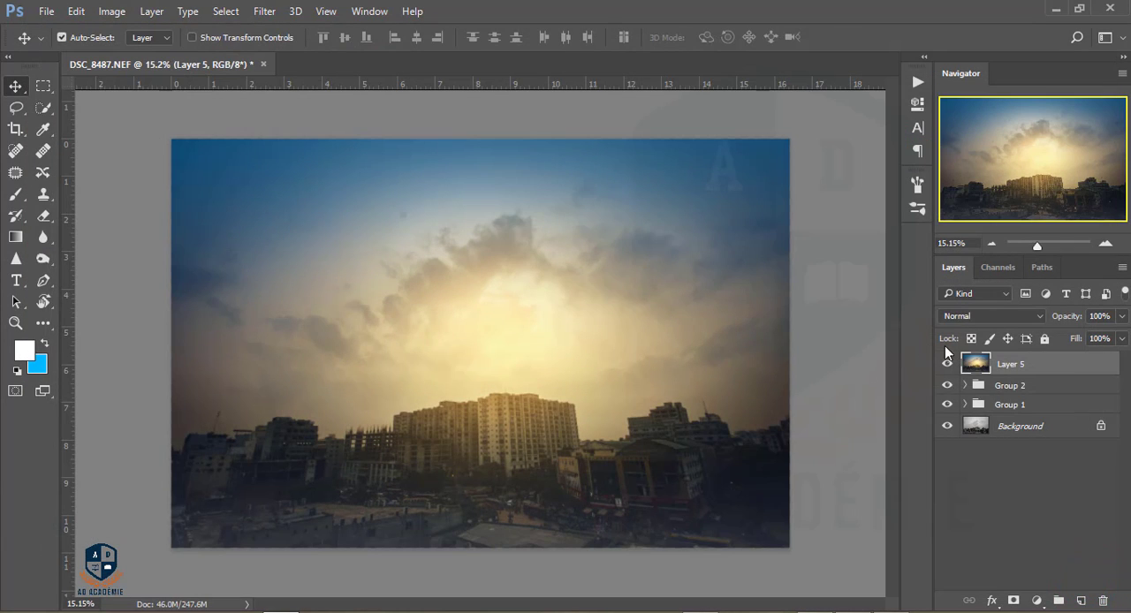
Add a Brightness/Contrast adjustment layer above Layer 5 with Brightness 5 and slight contrast
click(1047, 364)
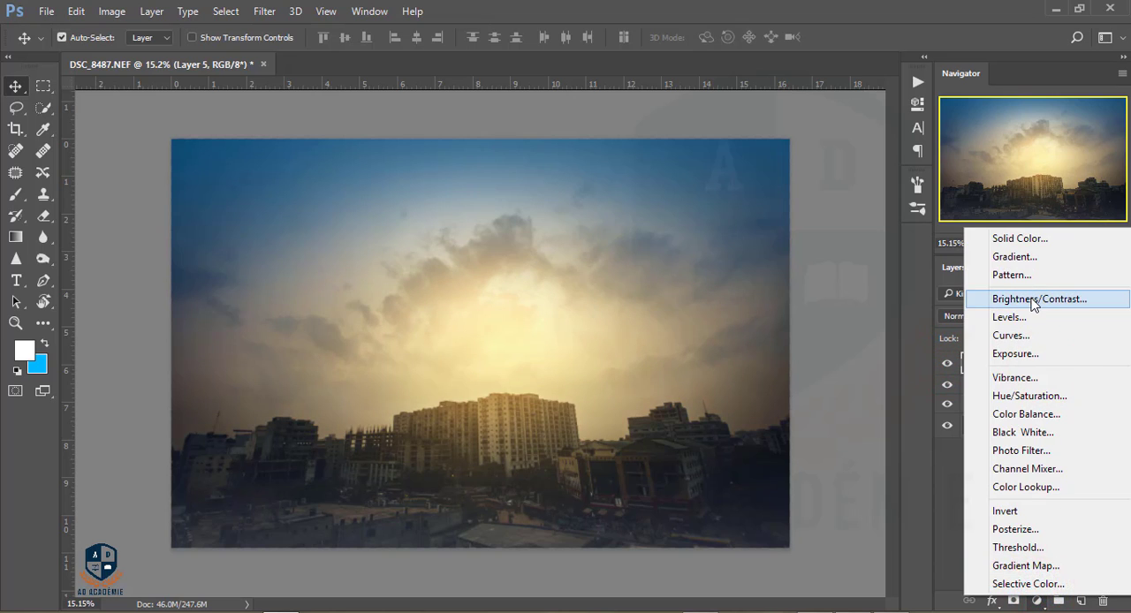
click(1039, 298)
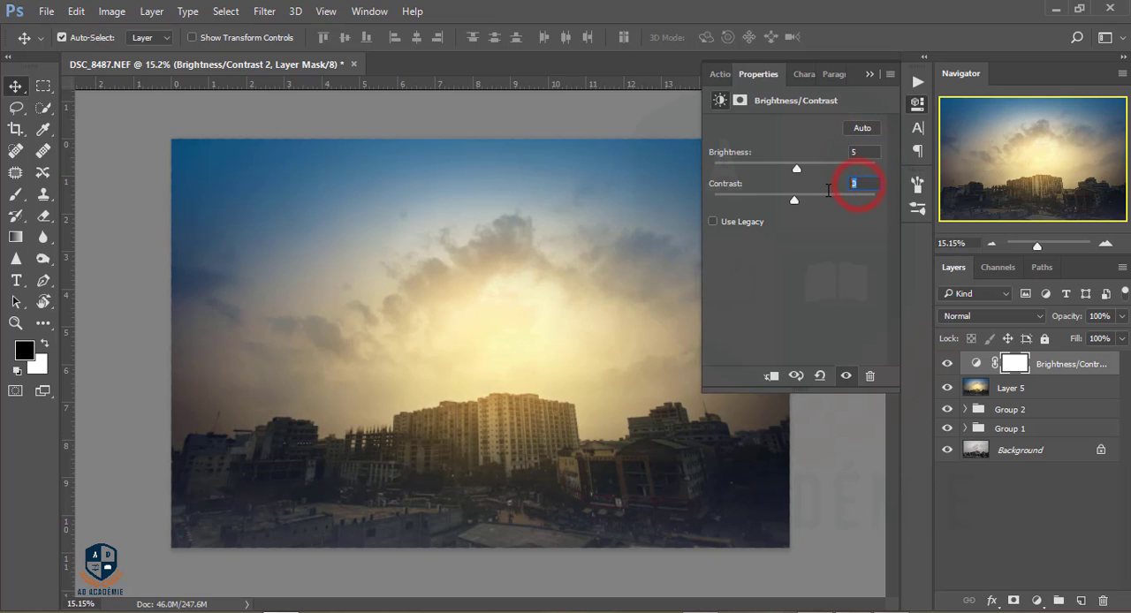
key(backspace)
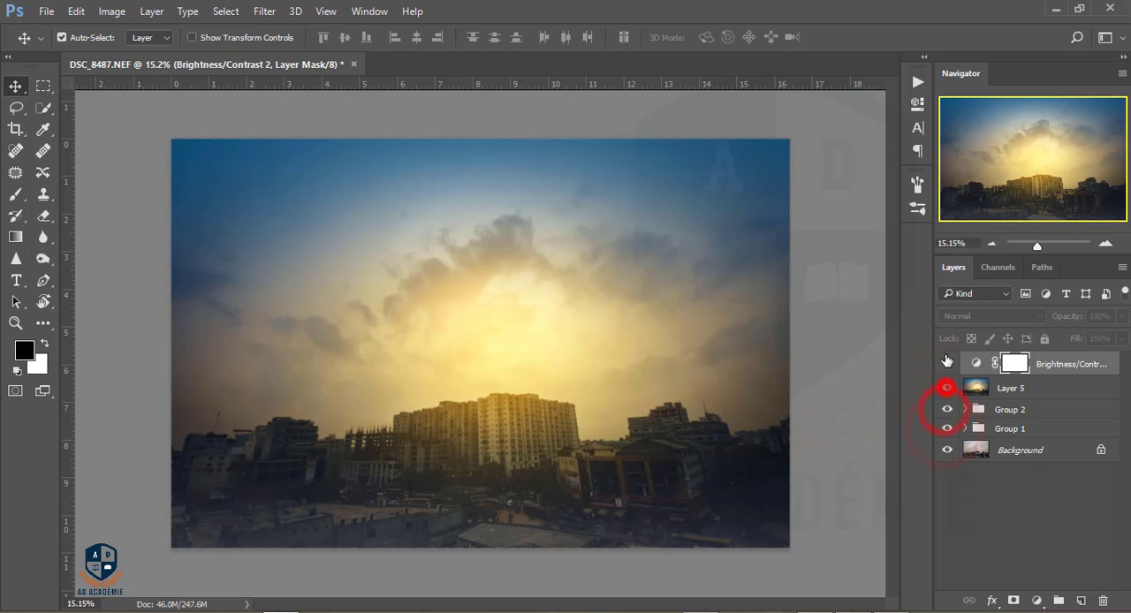
click(947, 362)
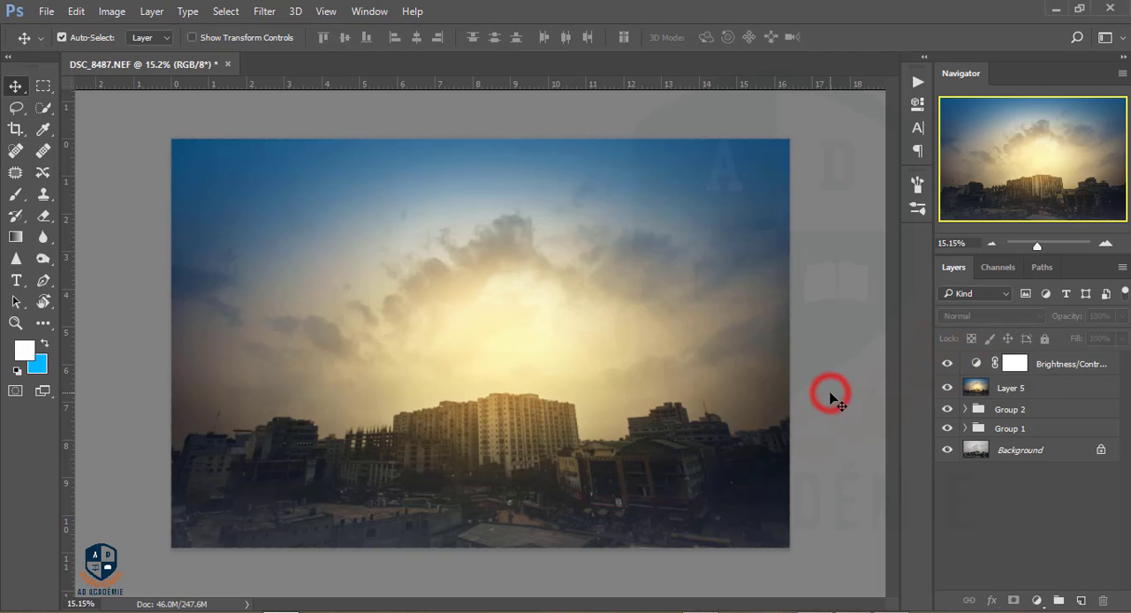
click(1014, 363)
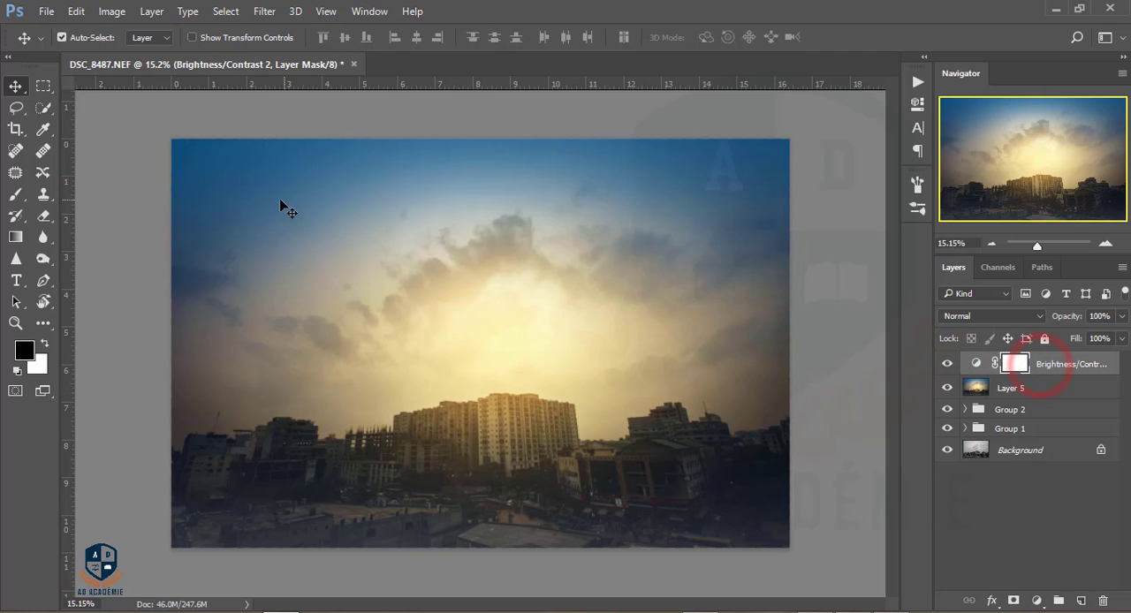
click(1026, 389)
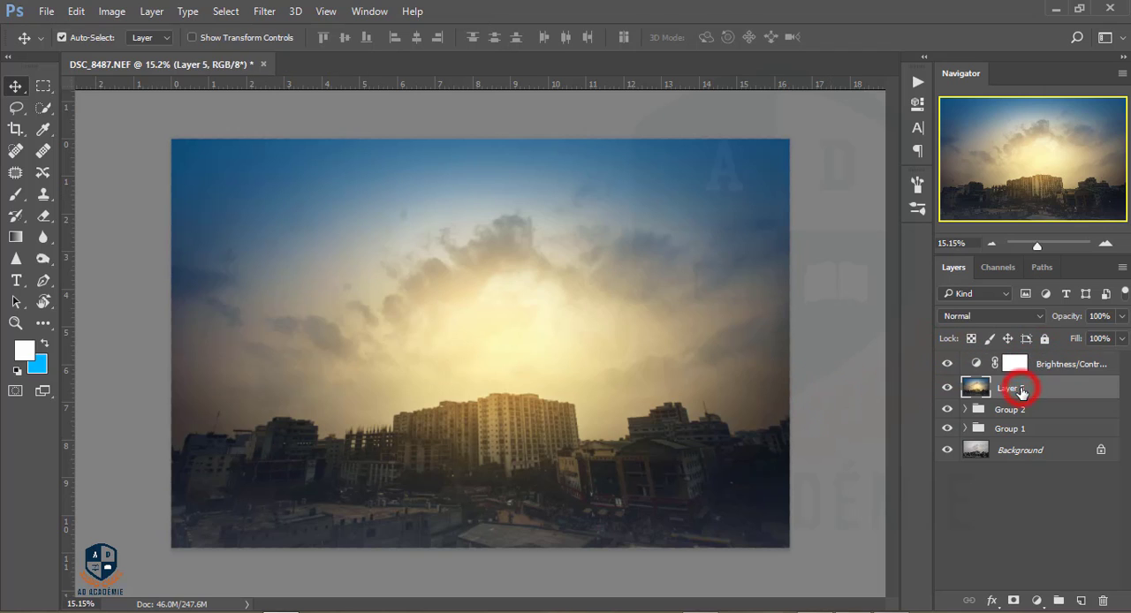
Apply a Camera Raw pass to Layer 5 lowering Blues saturation to about -29
click(265, 10)
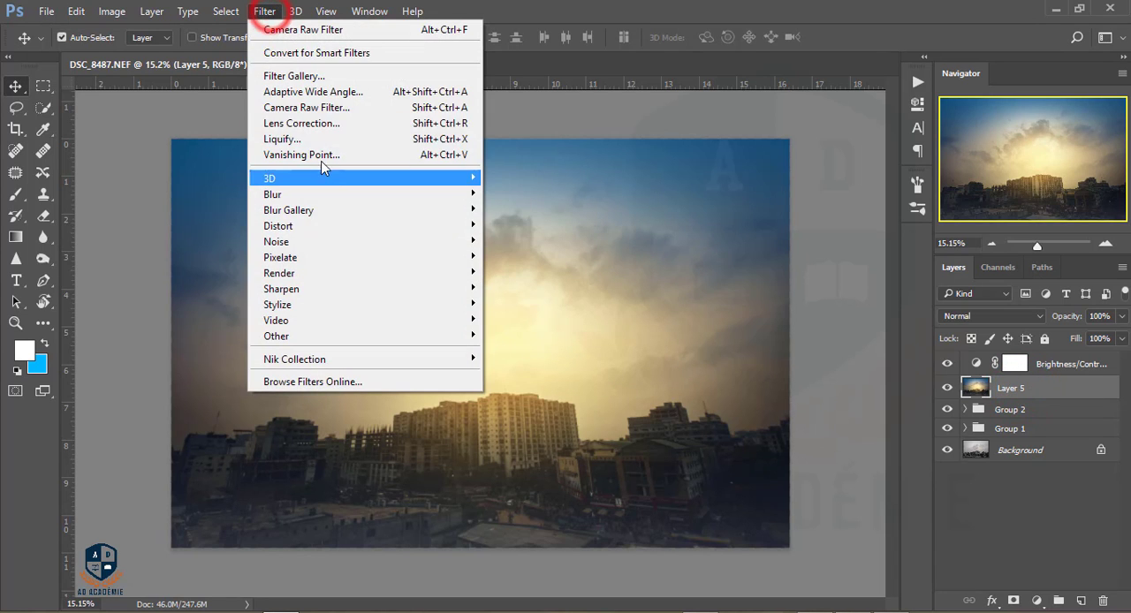
click(307, 106)
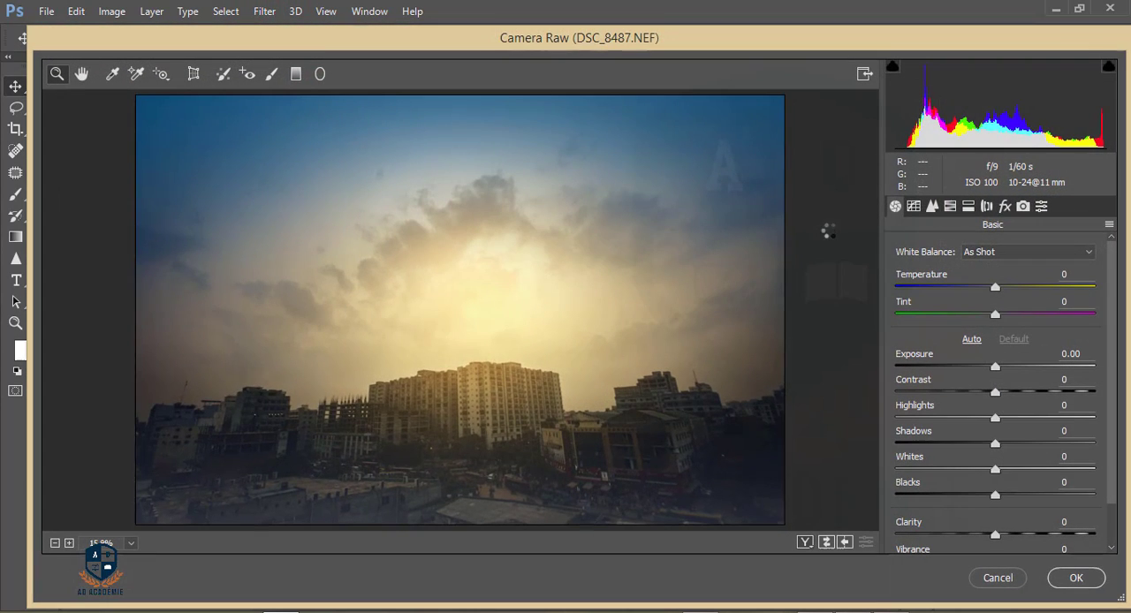
click(951, 205)
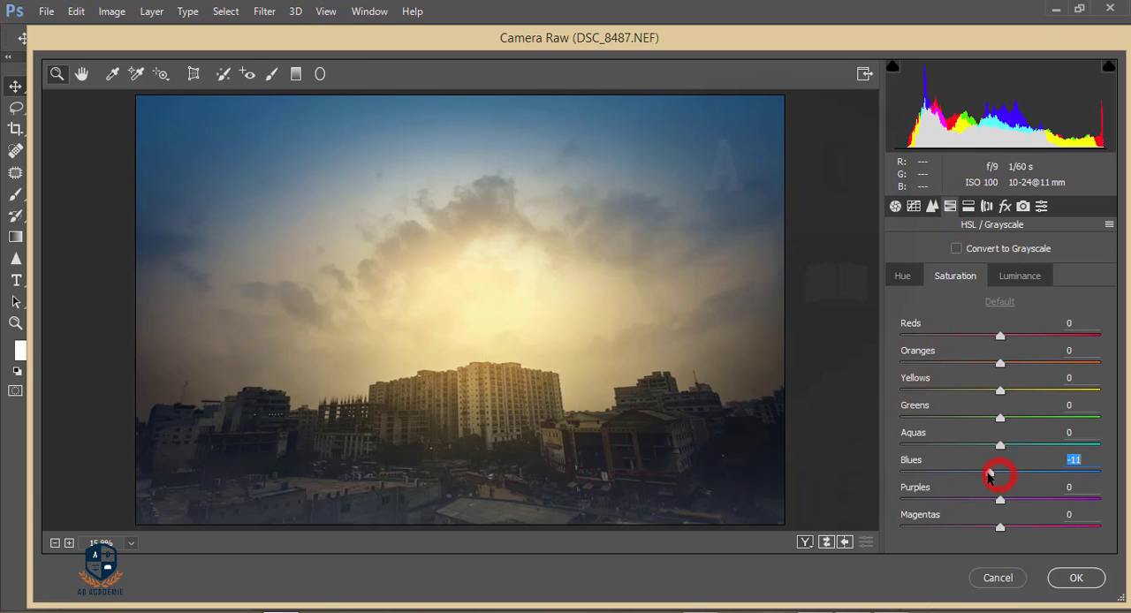
drag(1001, 474, 979, 474)
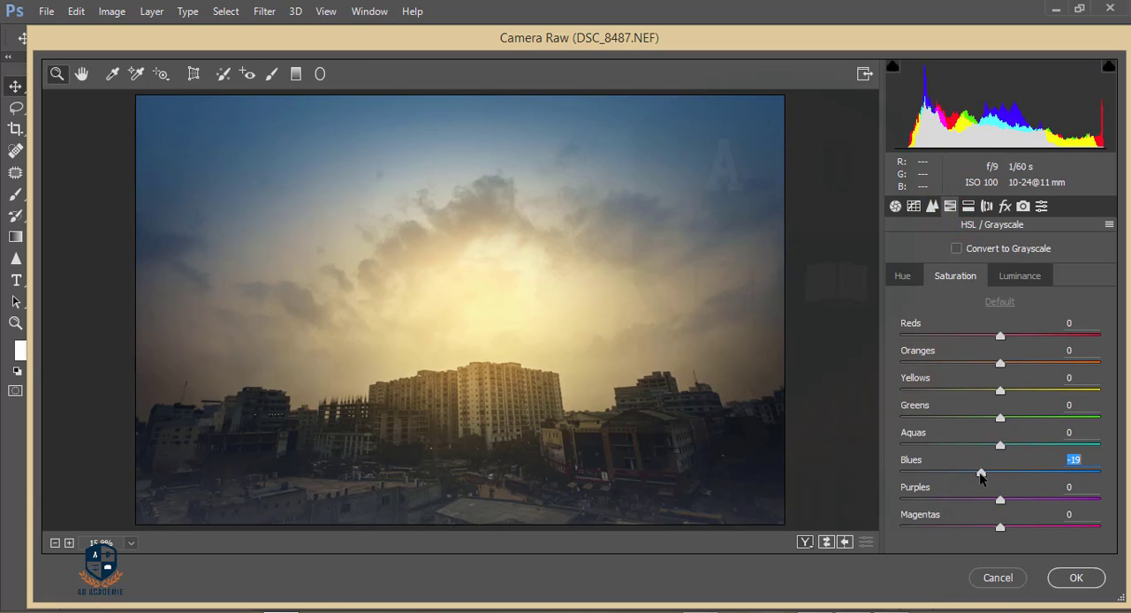
drag(981, 472, 980, 472)
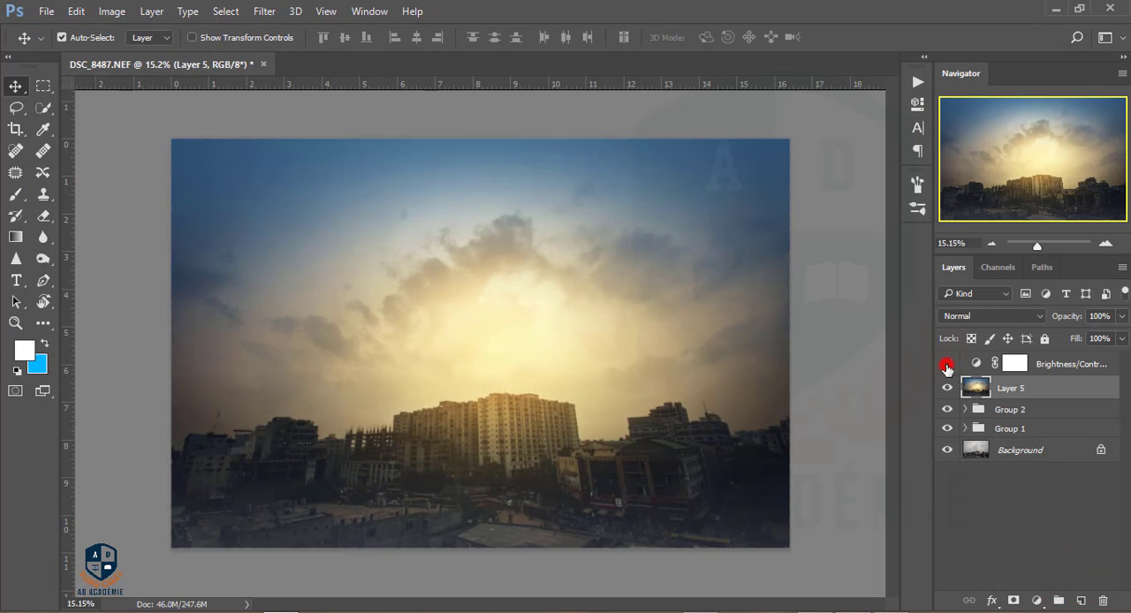
click(947, 364)
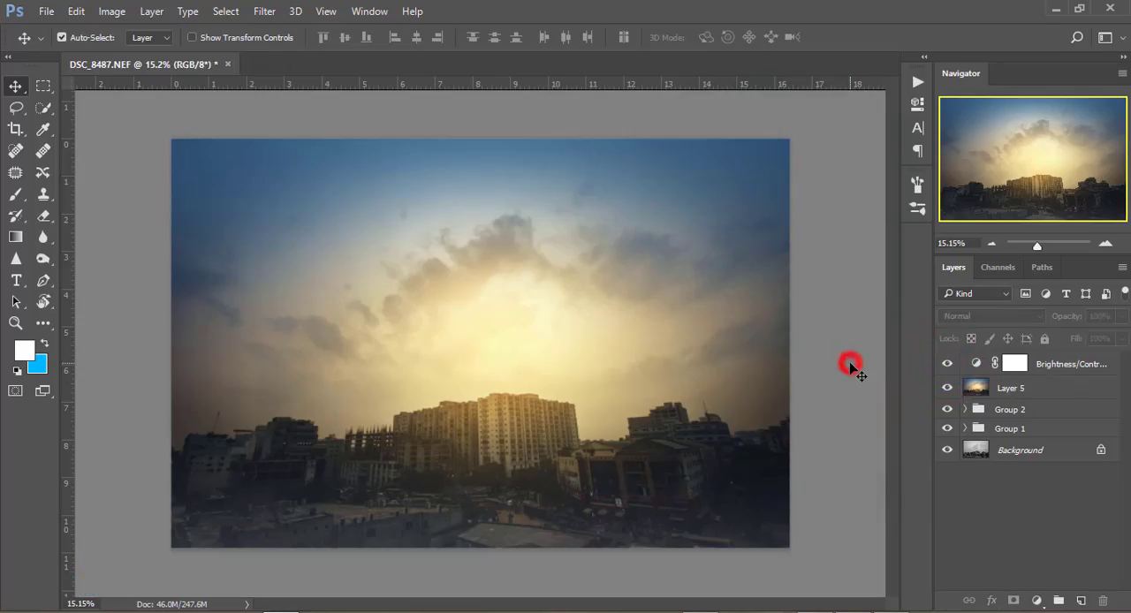